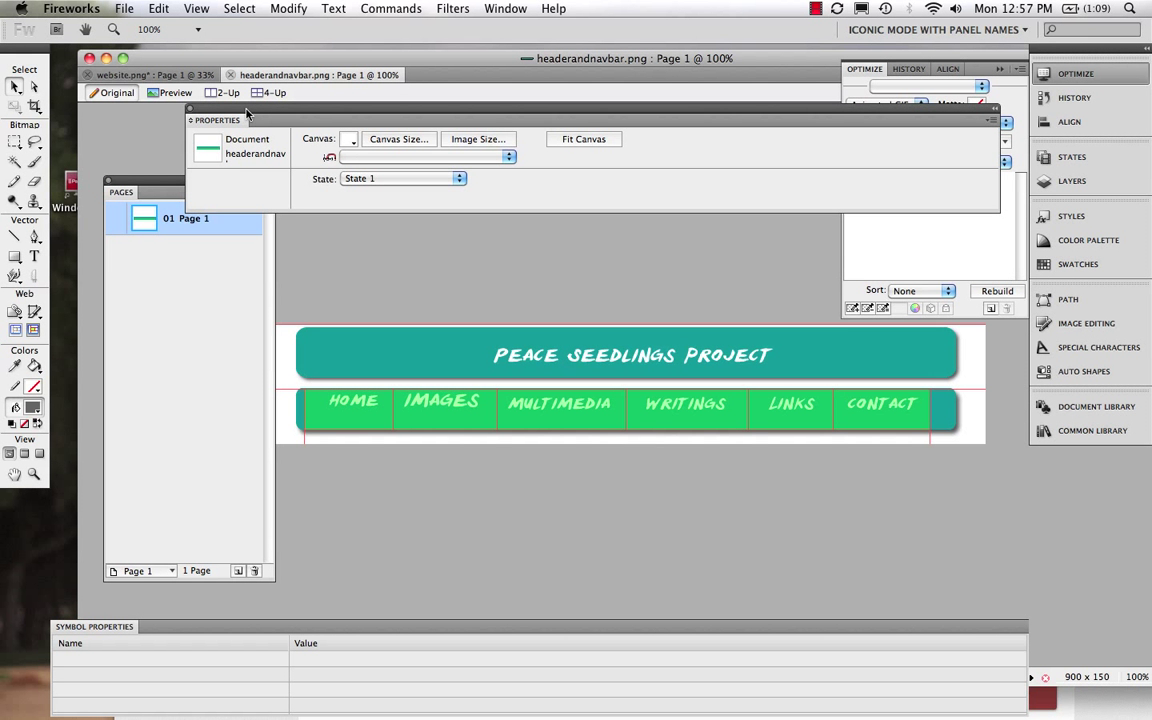
Step: Dock the Properties panel at the bottom and reapply Iconic Mode With Panel Names
left_click_drag(247, 120, 190, 625)
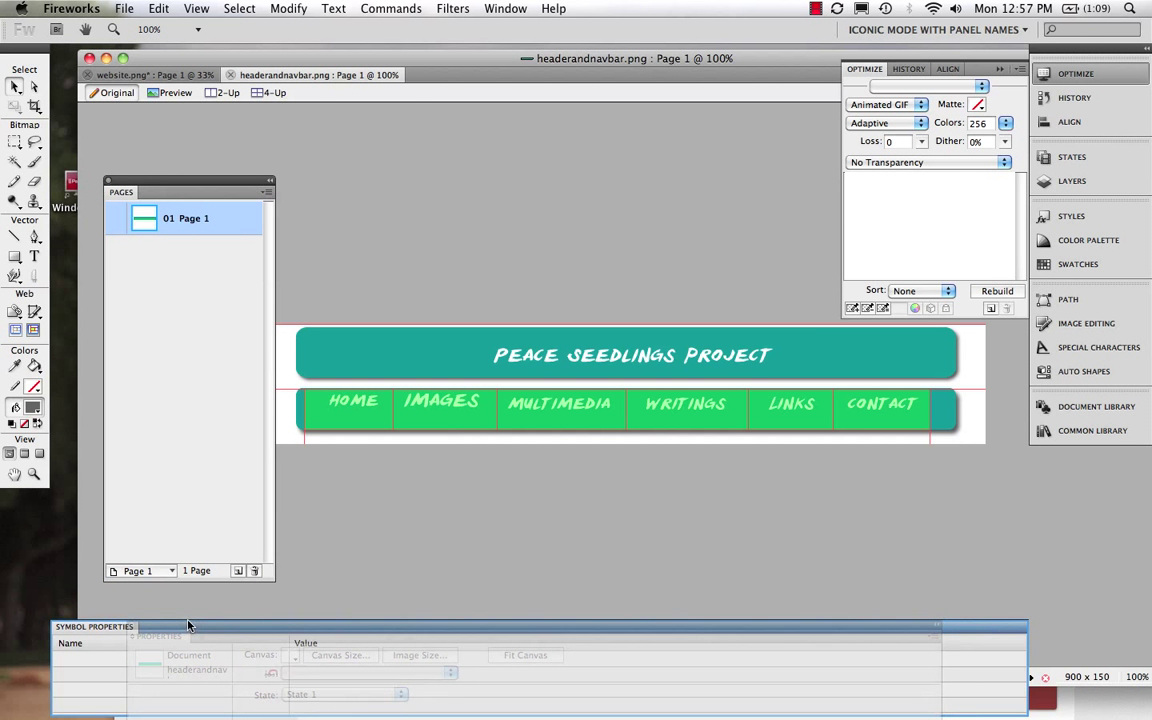
left_click(168, 626)
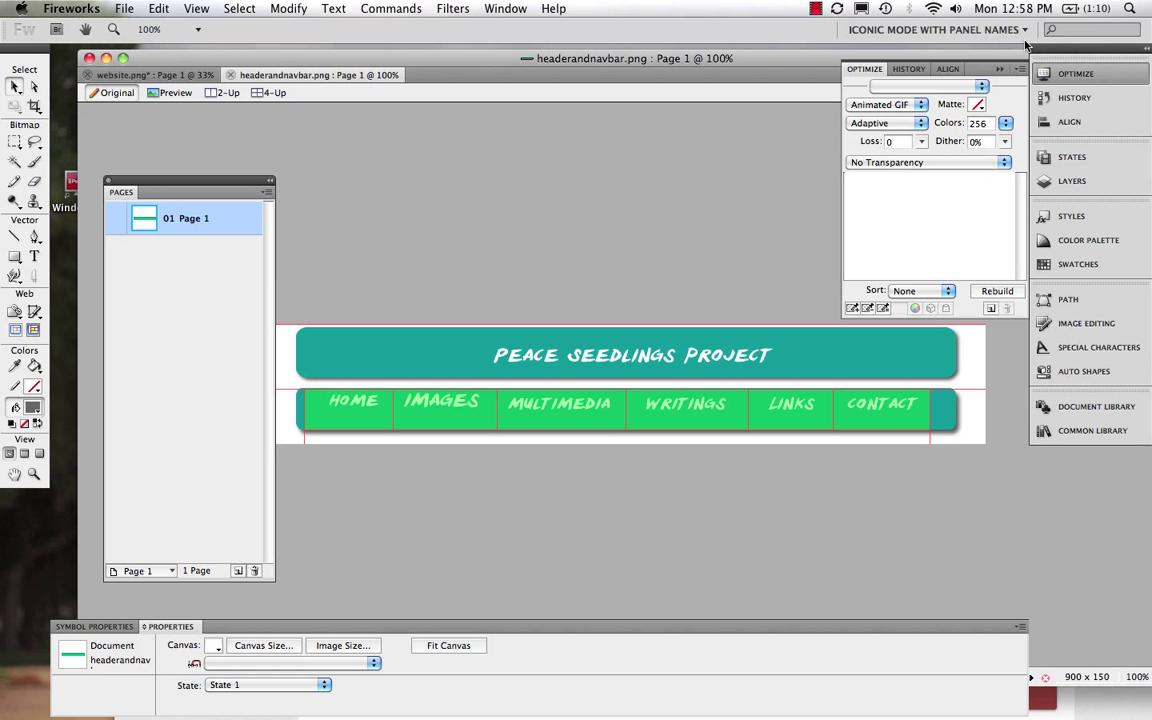
left_click(935, 29)
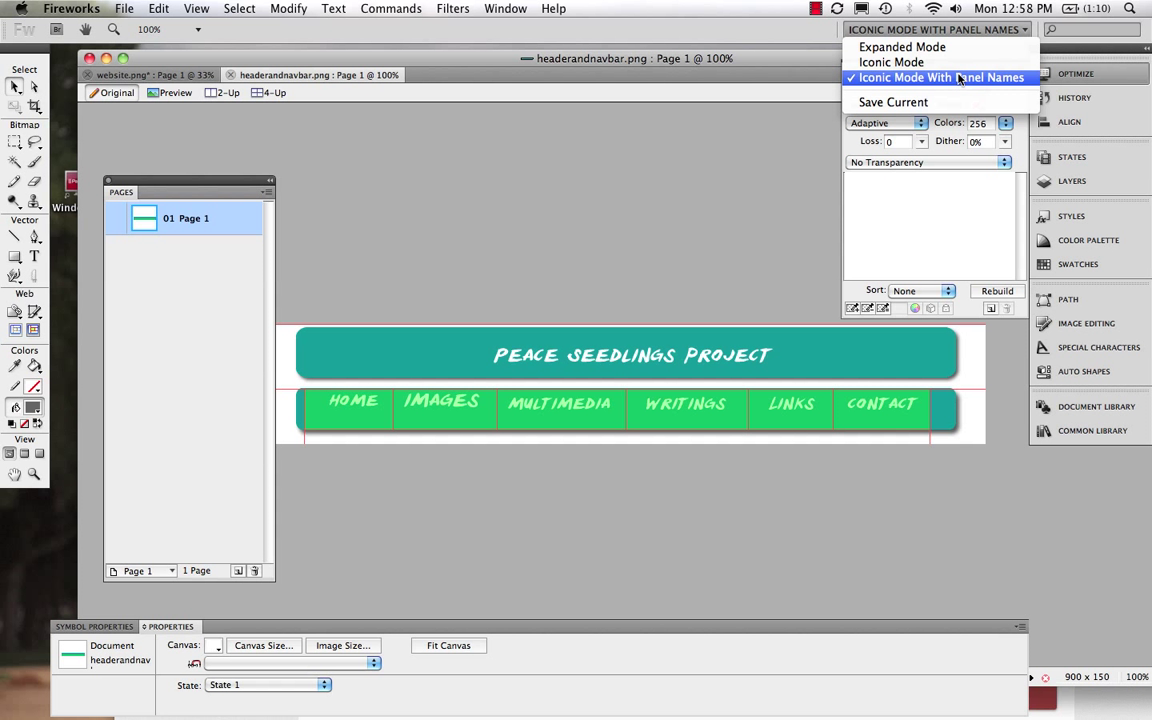
left_click(934, 78)
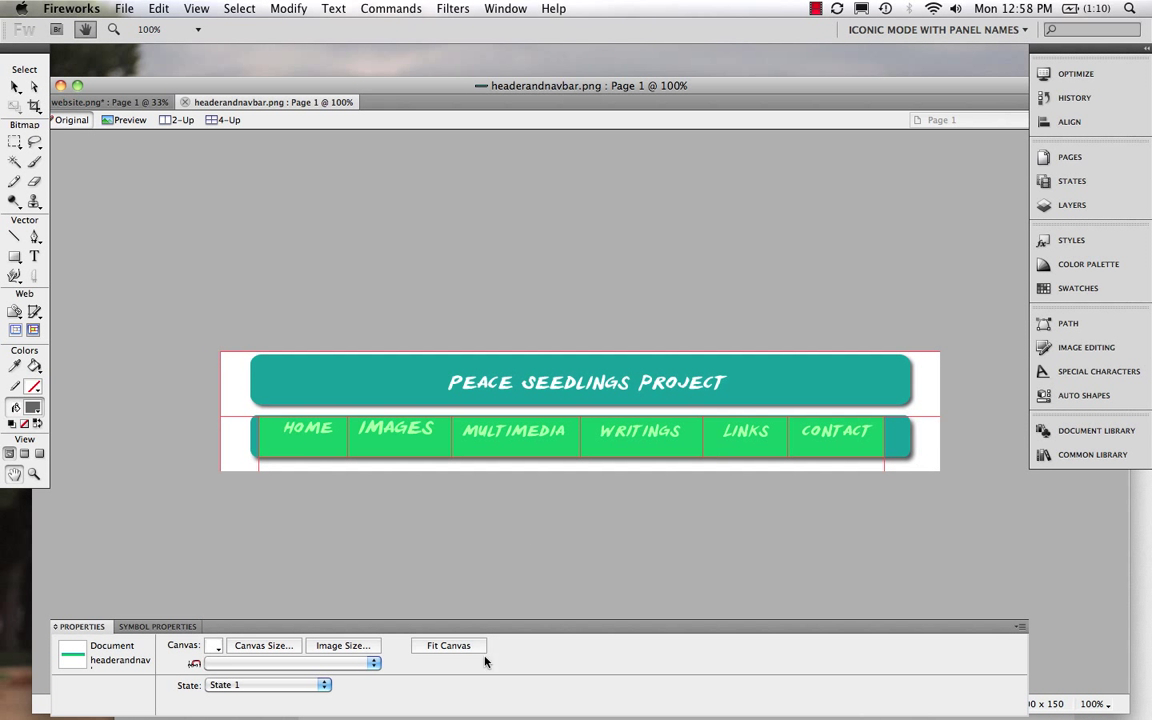
mouse_move(430, 643)
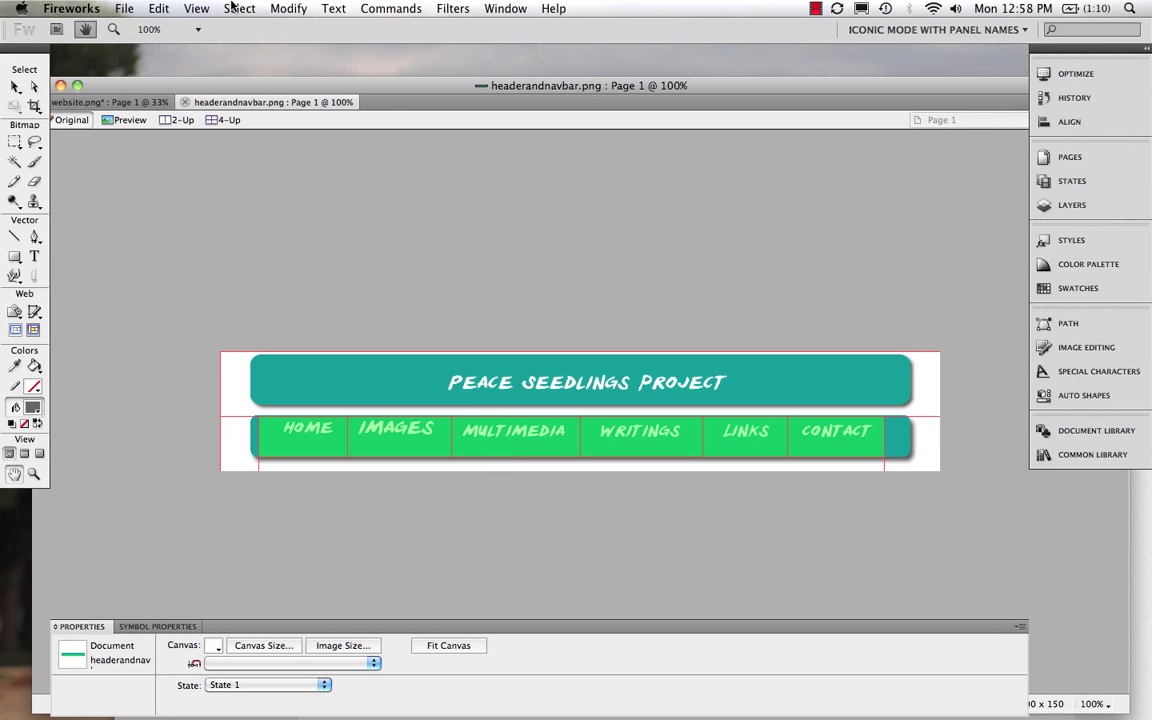
mouse_move(288, 12)
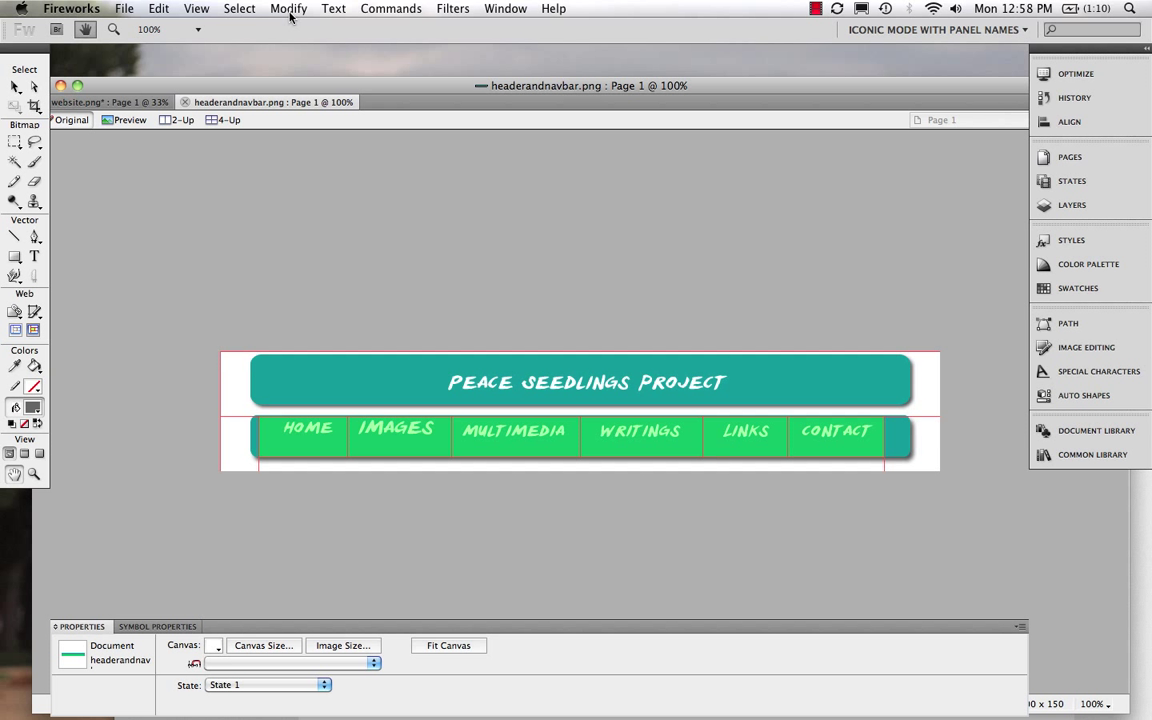
Step: Set Canvas Size to width 1200 and height 800 with the top-centre anchor
left_click(288, 8)
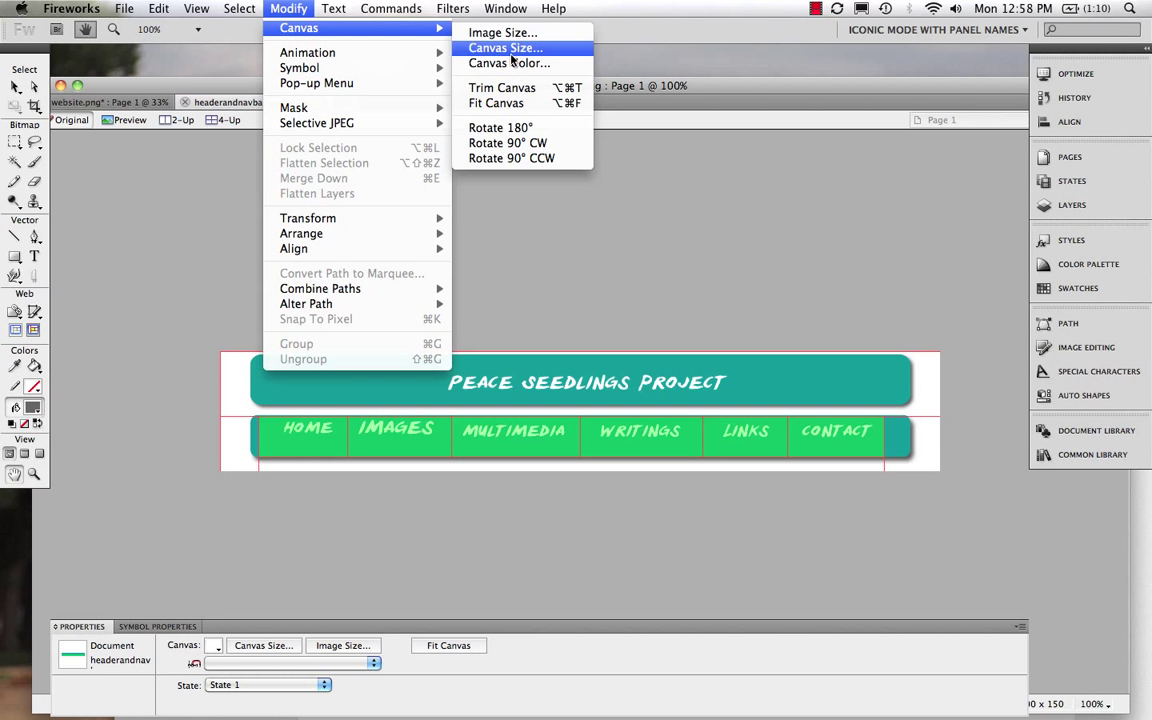
left_click(504, 48)
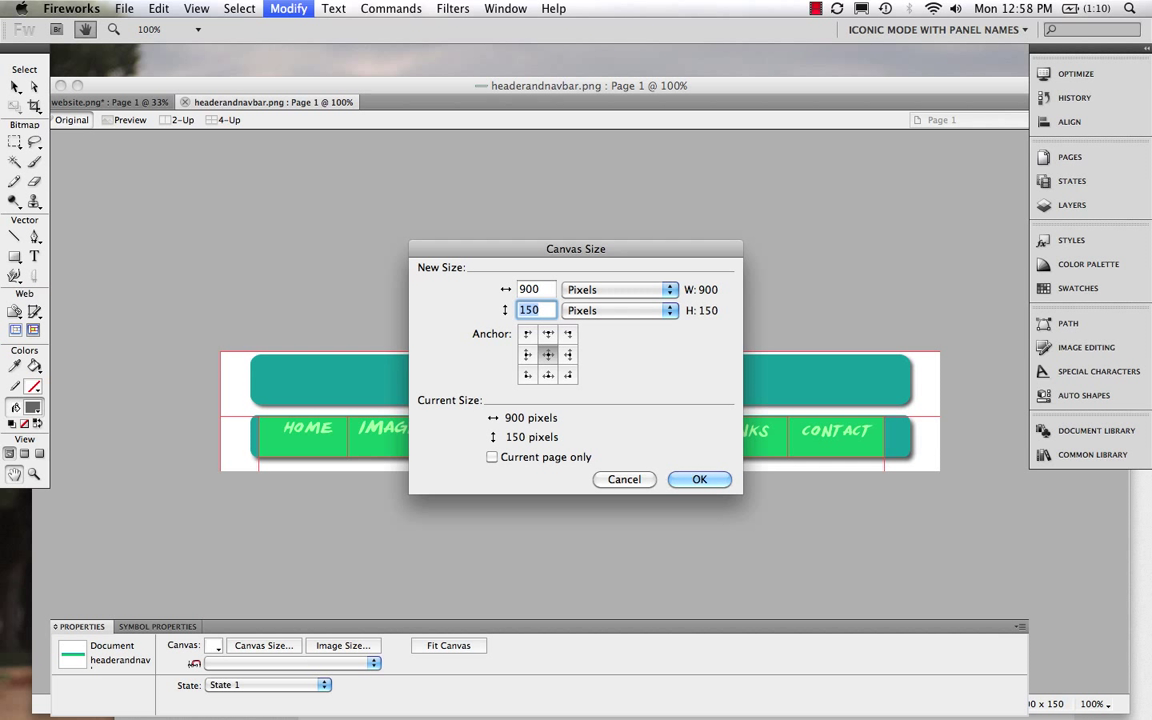
type("900")
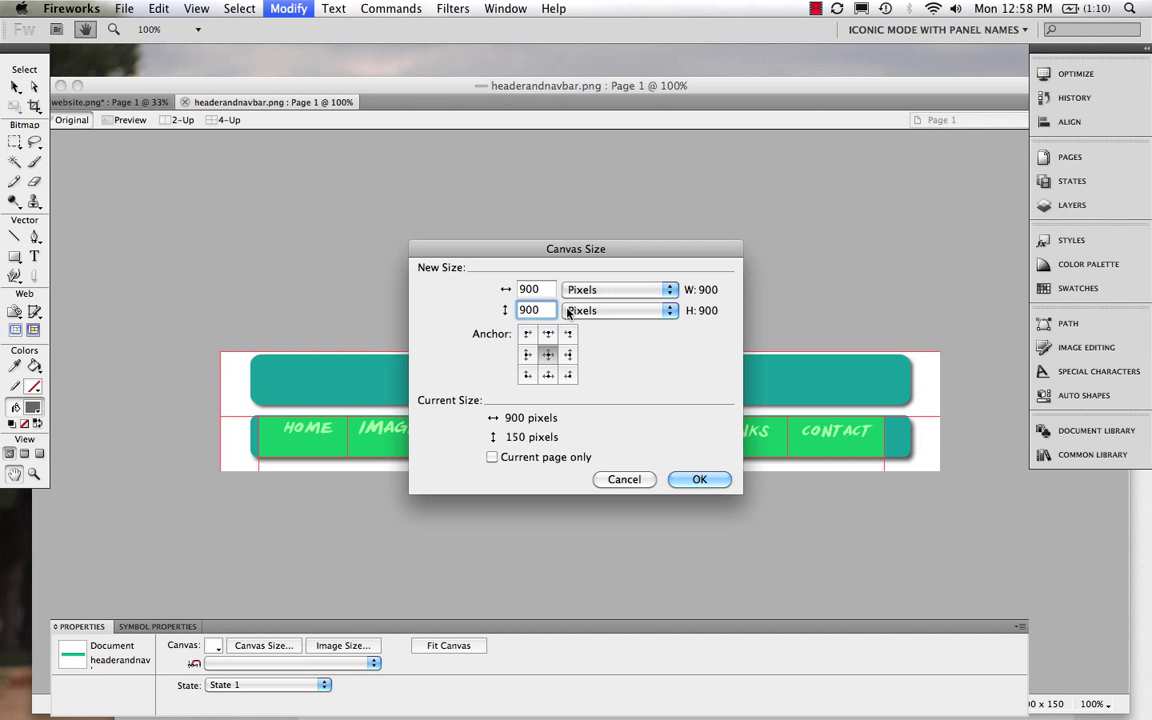
type("12")
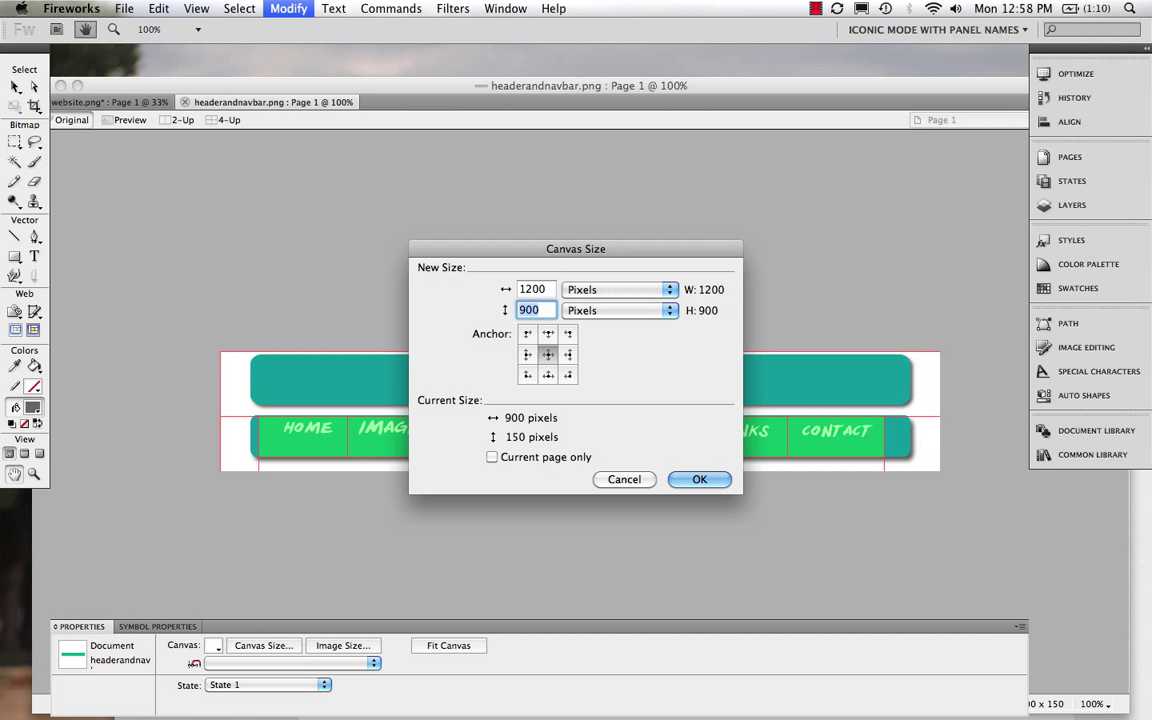
type("800")
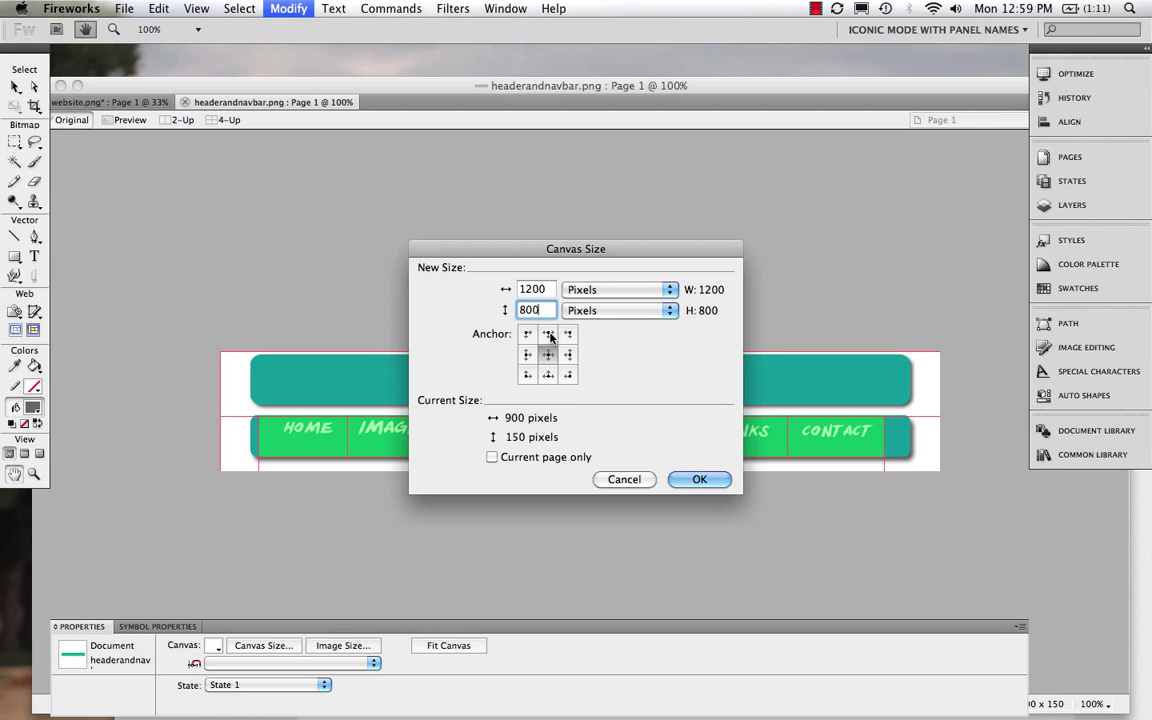
left_click(547, 334)
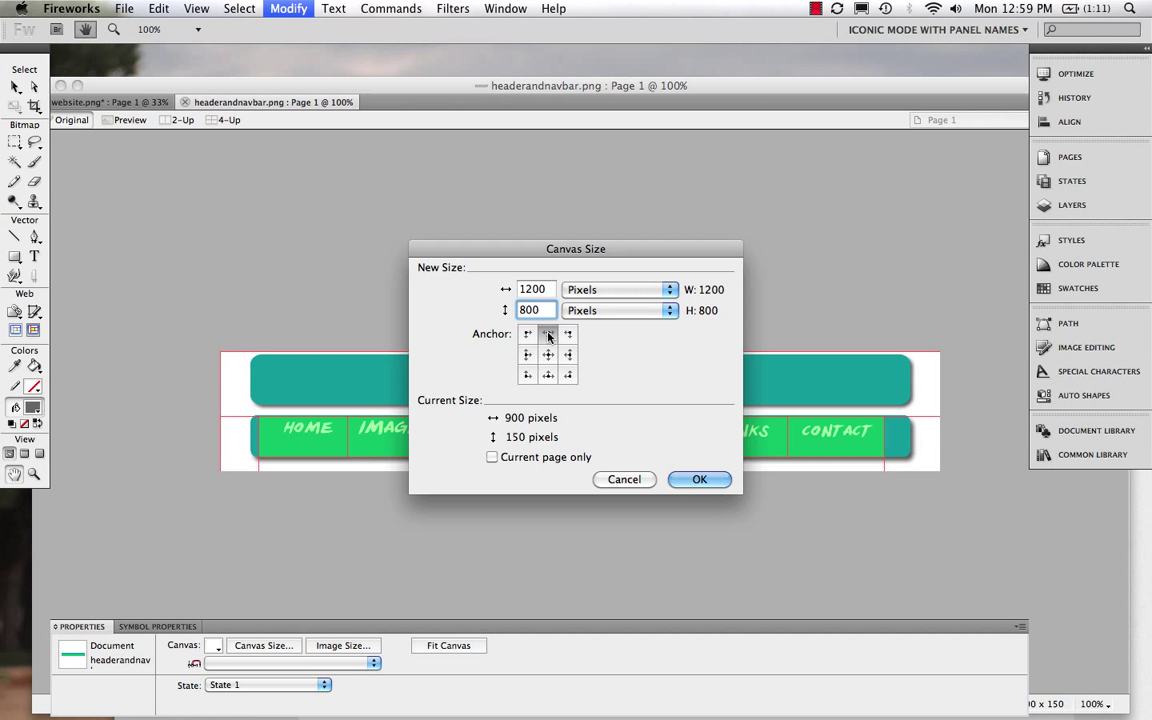
left_click(547, 333)
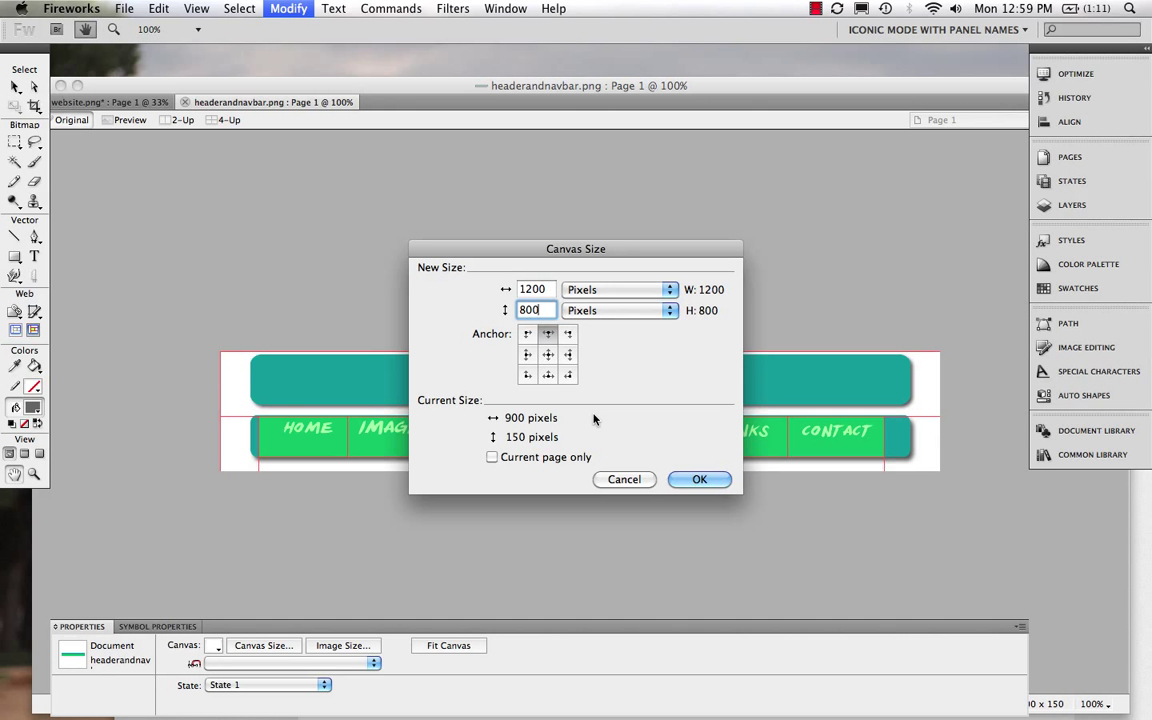
left_click(699, 479)
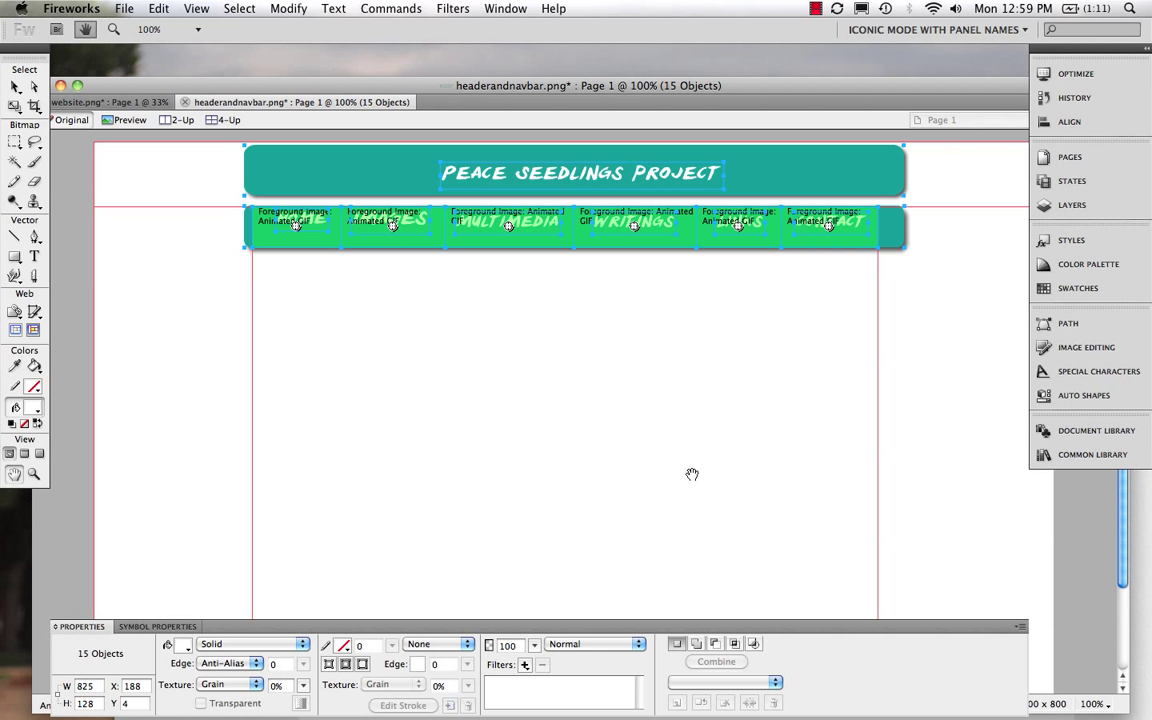
mouse_move(693, 563)
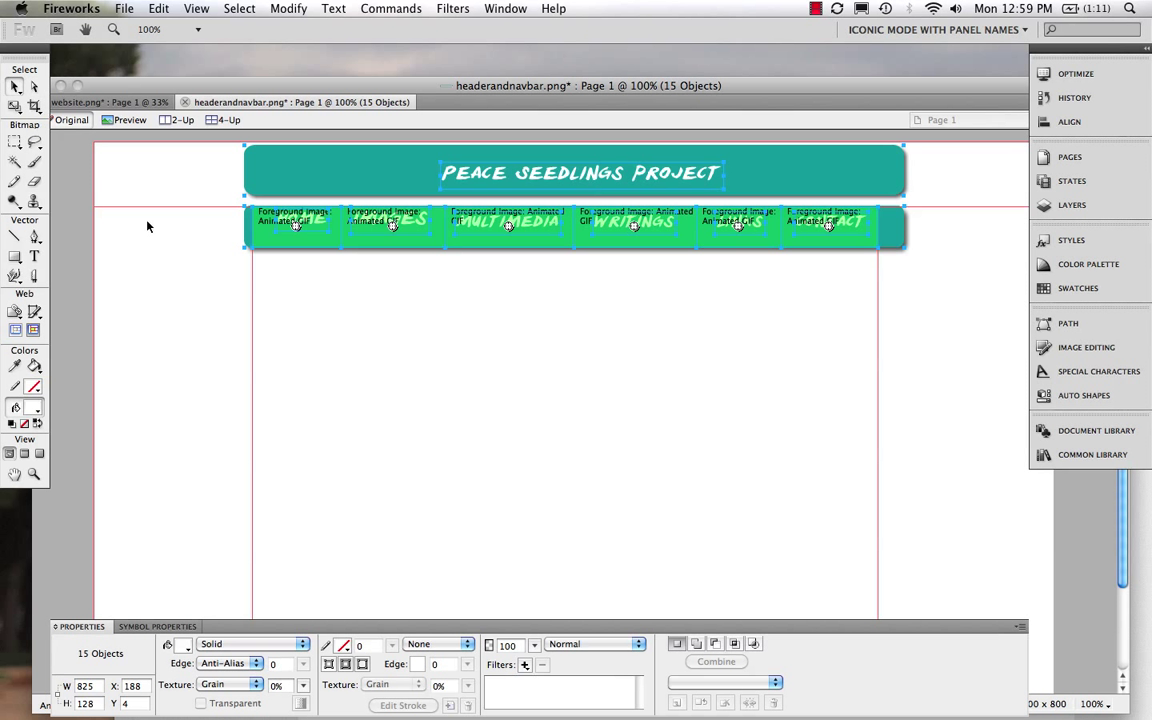
Step: Set a custom canvas colour, Sky from the colour picker crayons
left_click(460, 427)
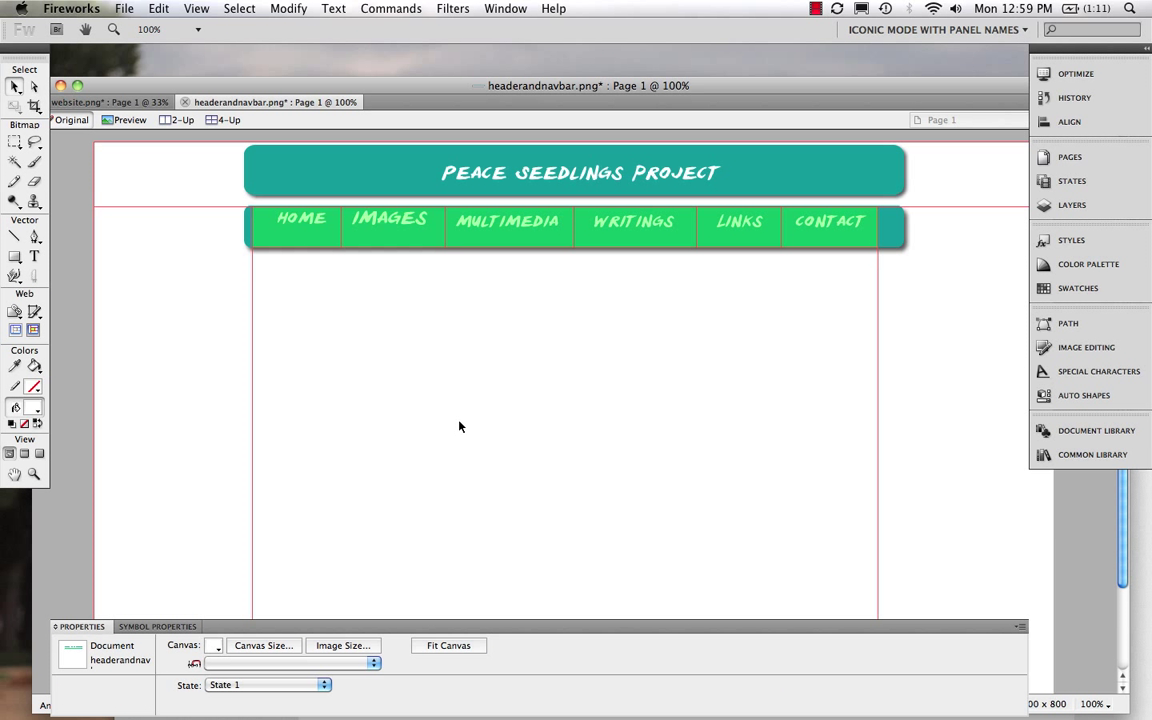
mouse_move(585, 393)
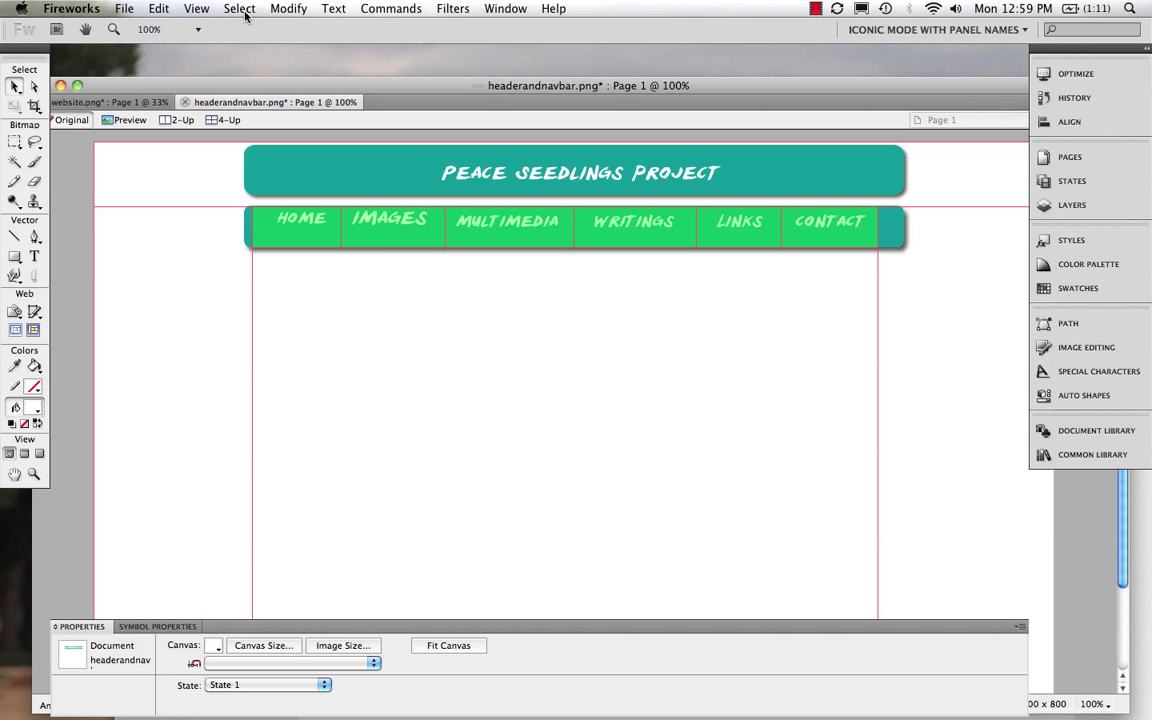
left_click(288, 8)
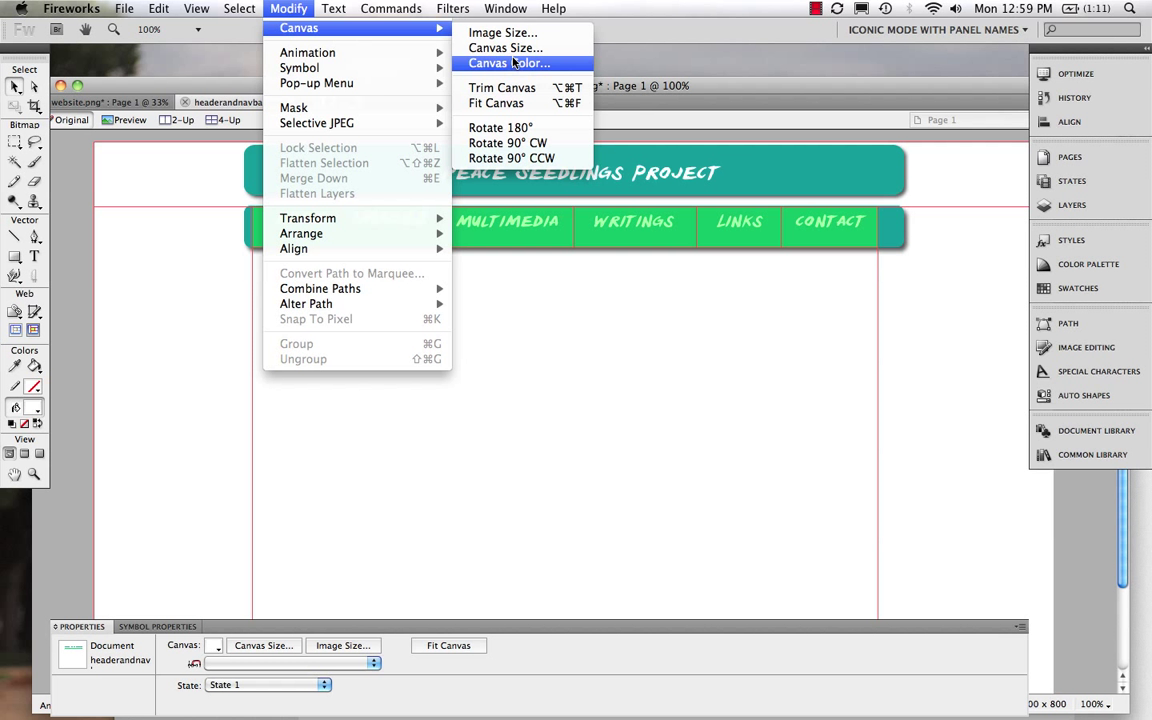
left_click(508, 63)
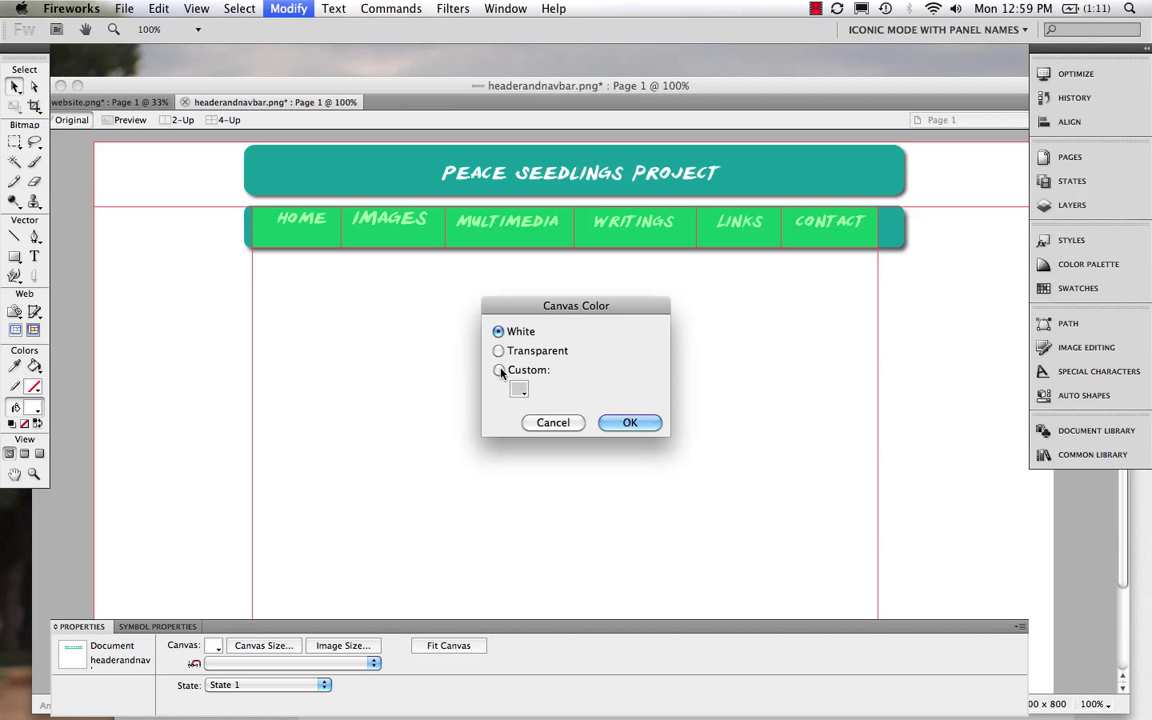
left_click(519, 388)
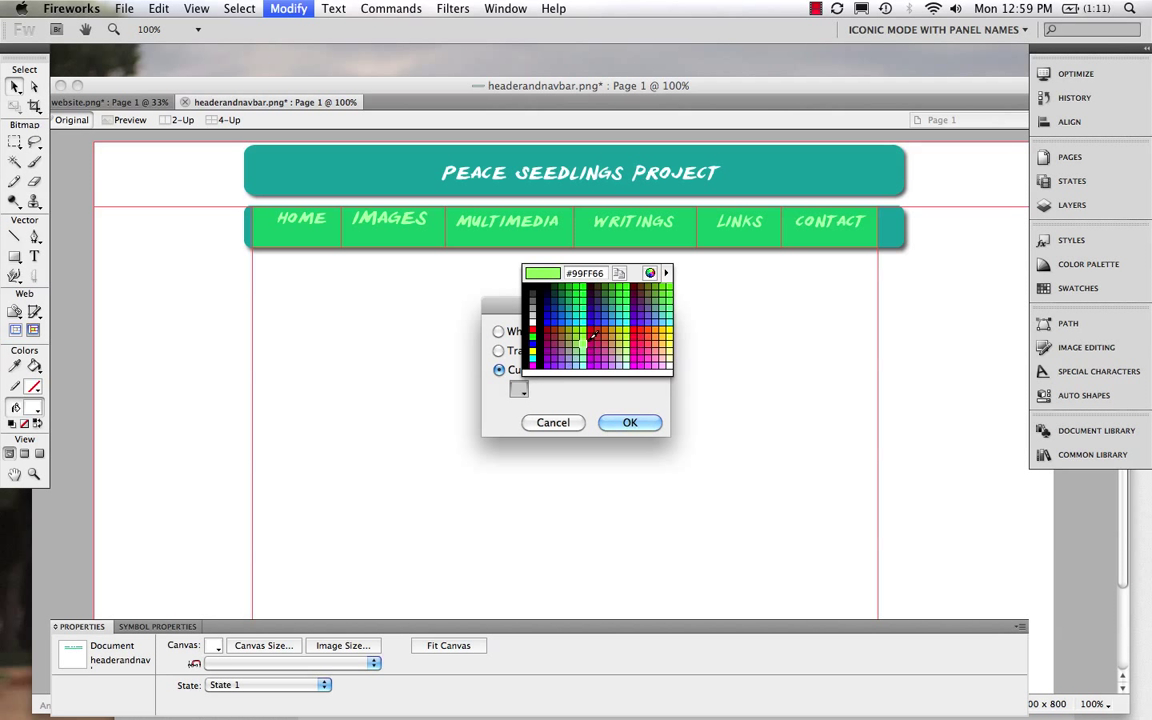
left_click(583, 340)
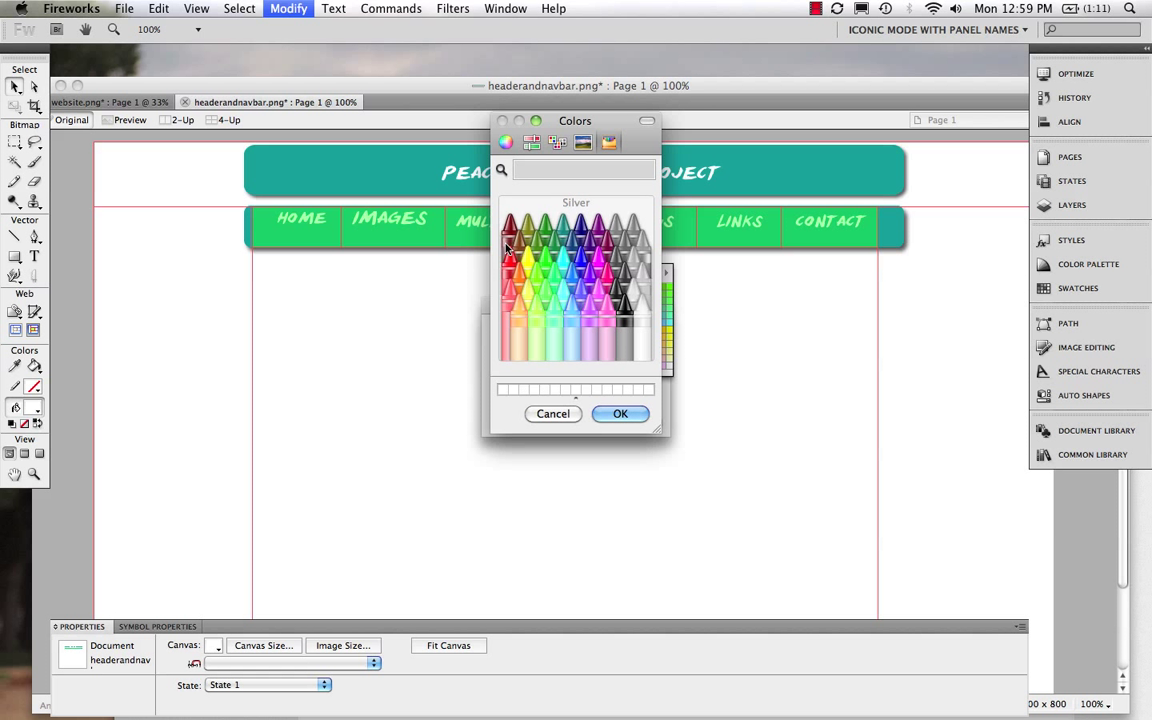
mouse_move(593, 271)
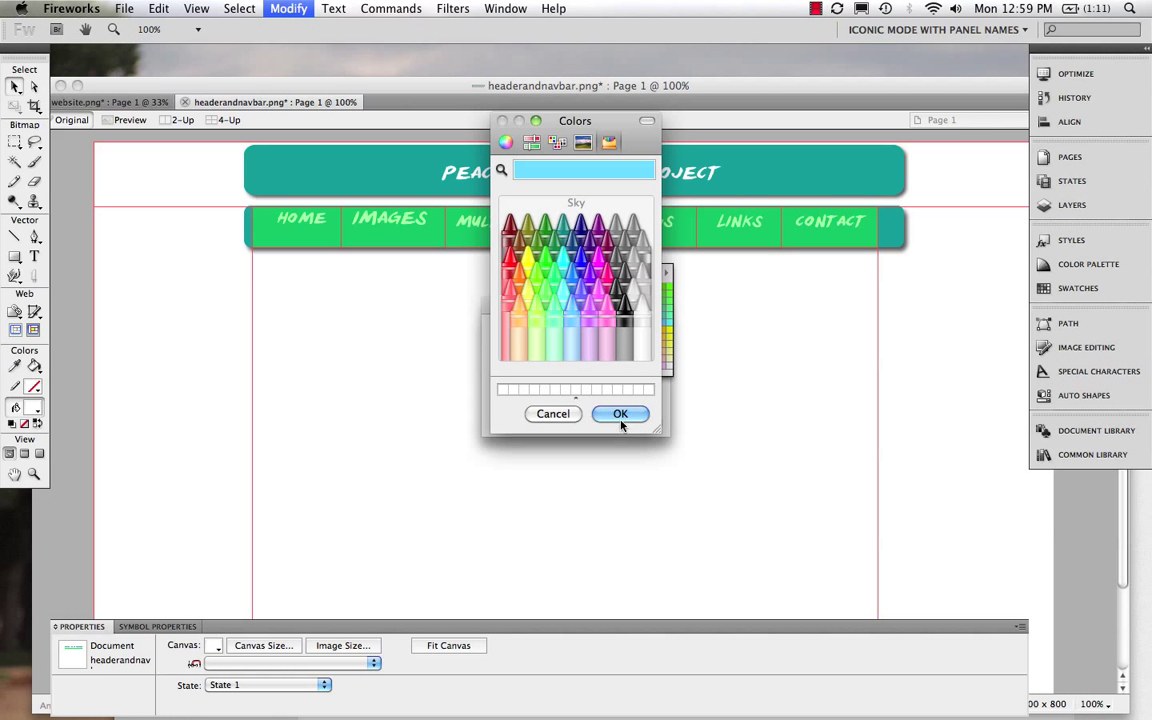
left_click(620, 414)
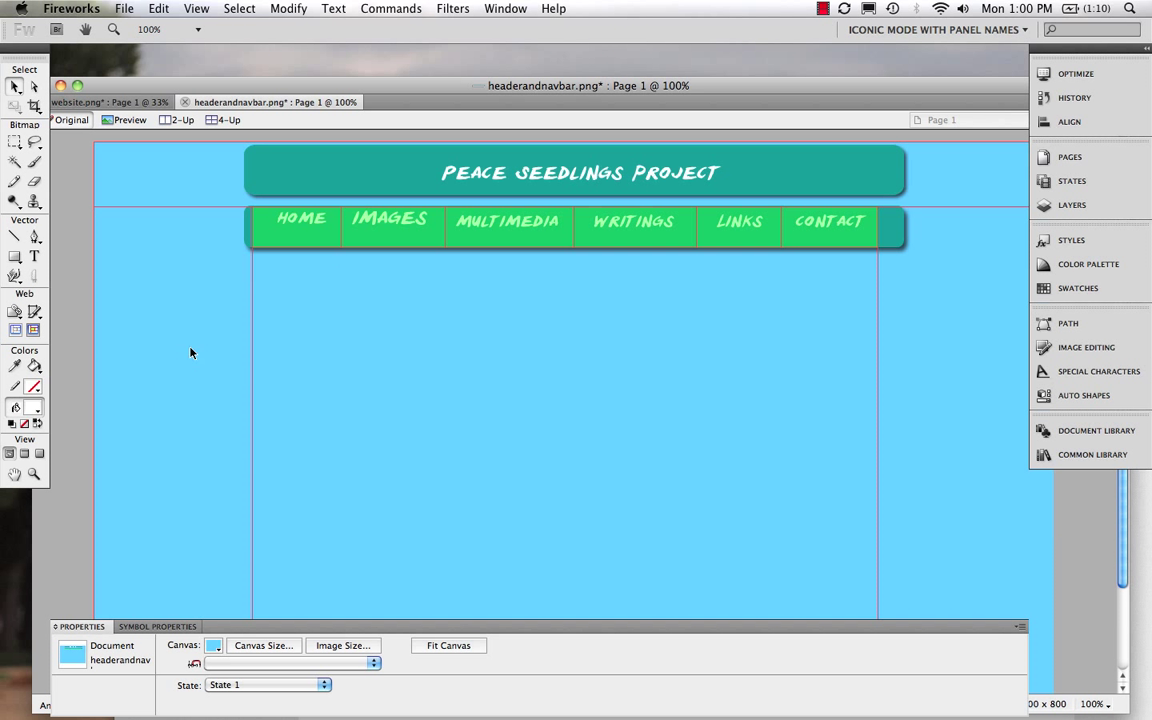
mouse_move(714, 272)
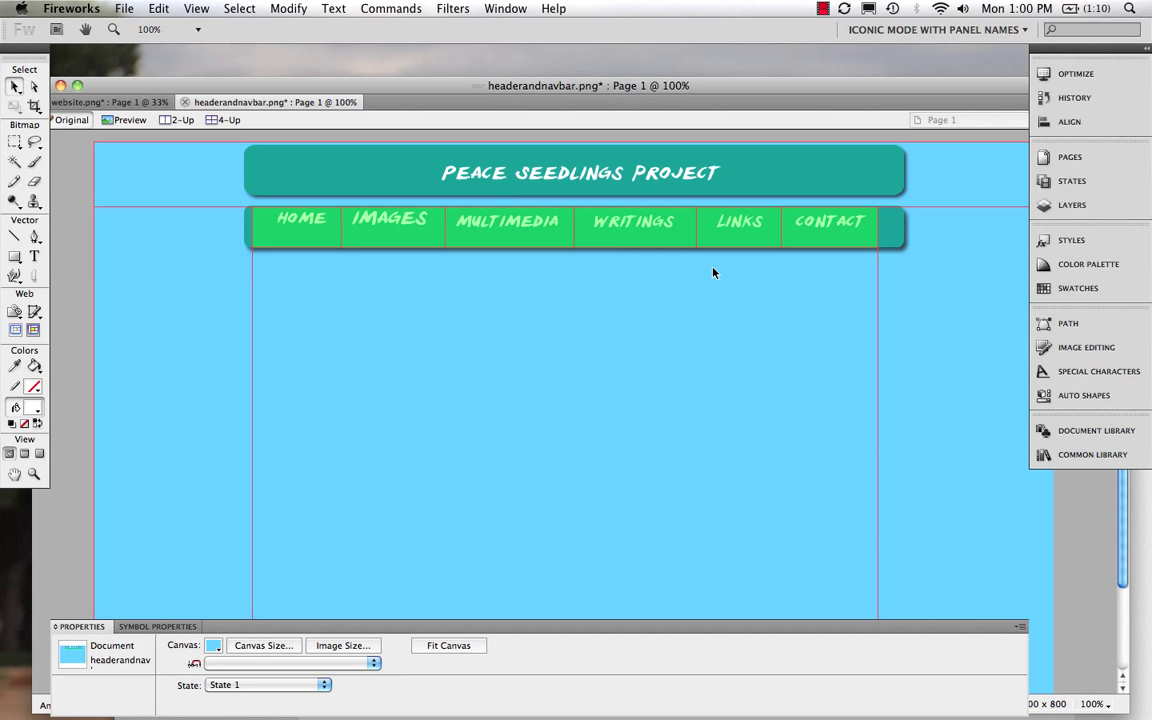
mouse_move(156, 224)
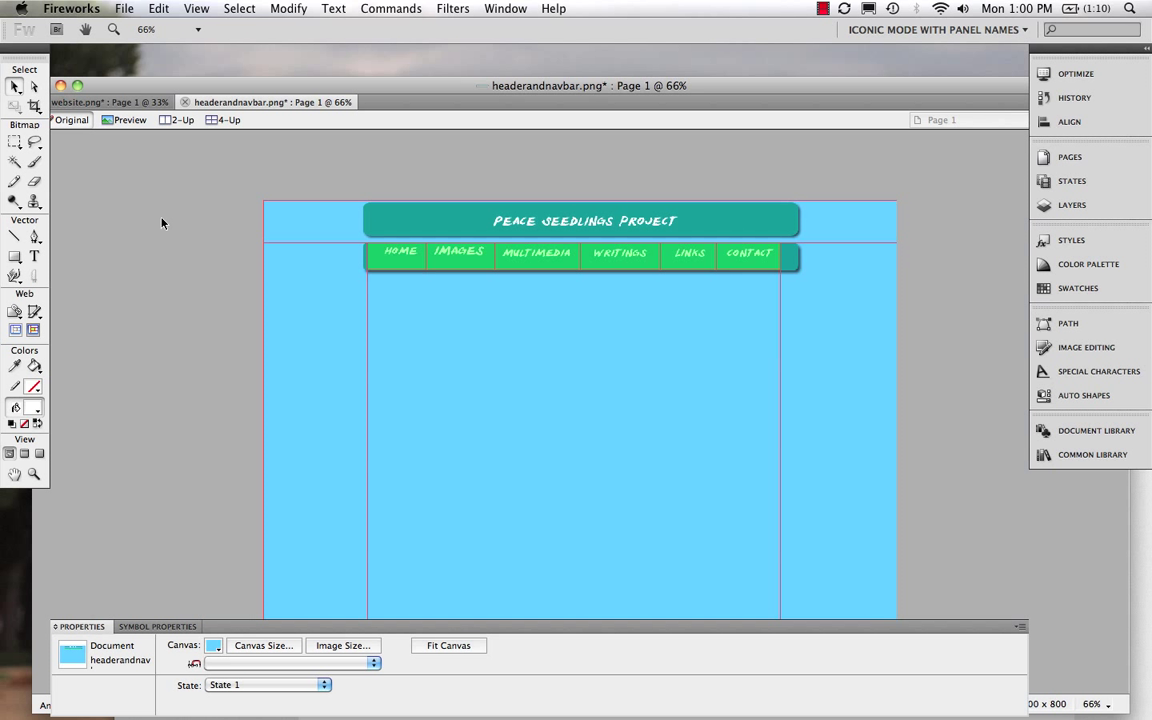
mouse_move(251, 340)
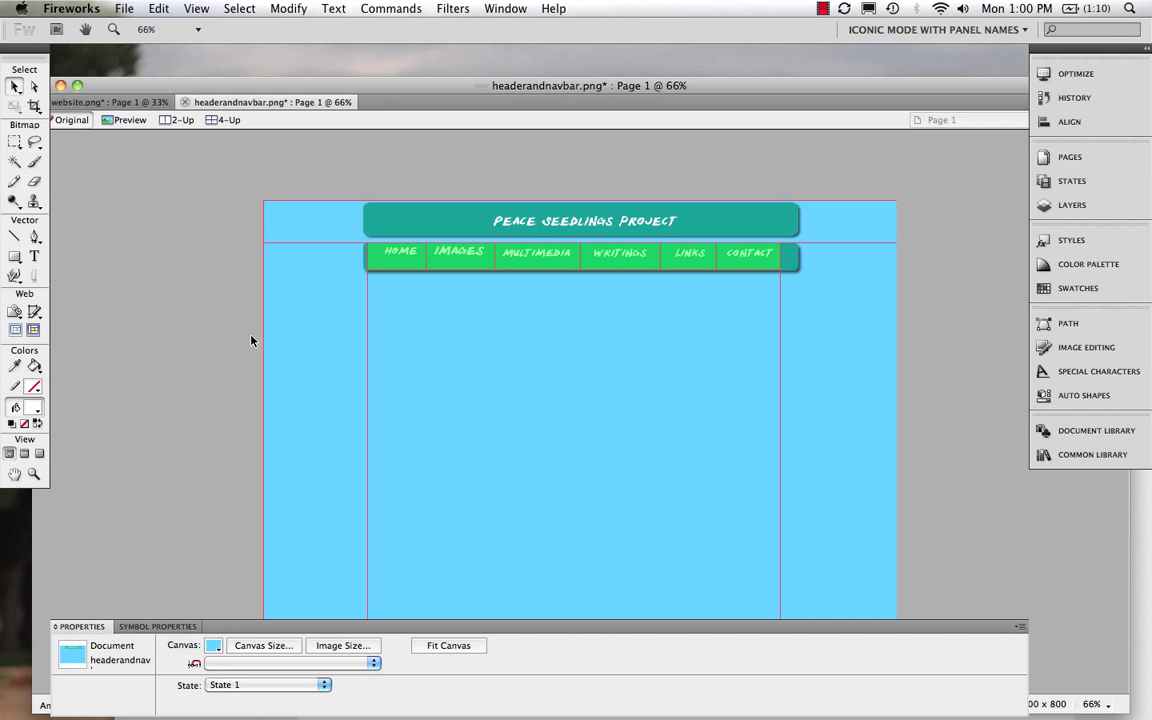
Step: Draw a white rectangle from under the navbar to the page guides, discarding a stray ellipse
left_click(85, 28)
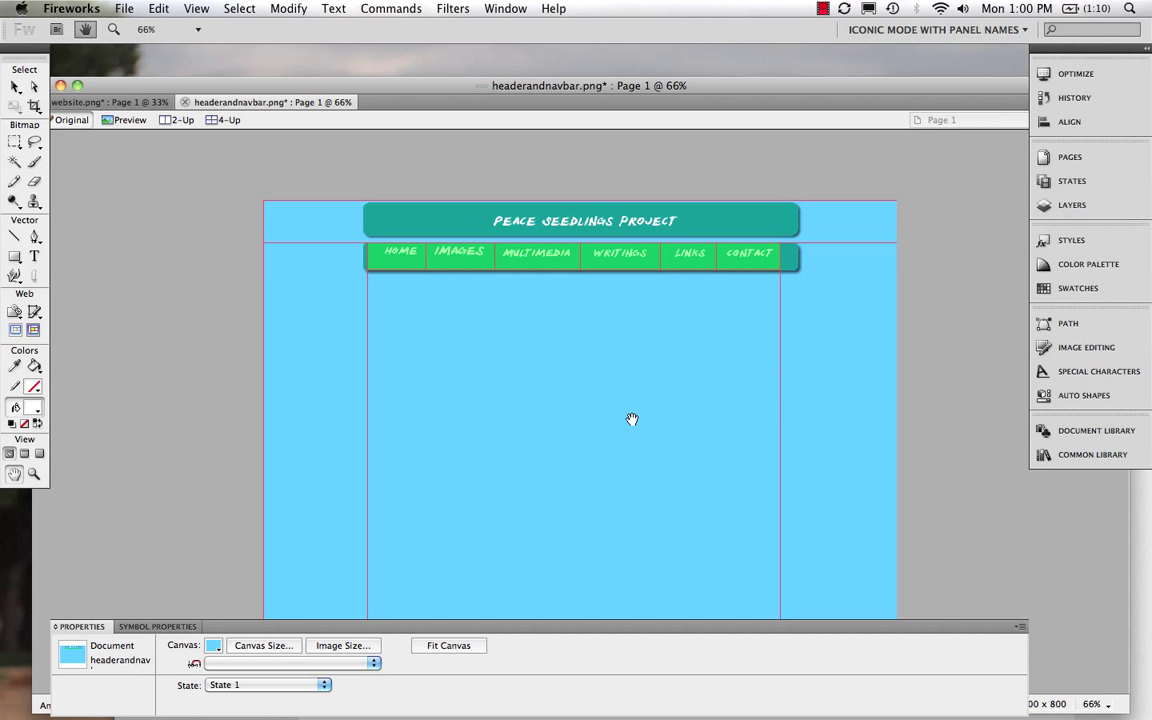
mouse_move(524, 457)
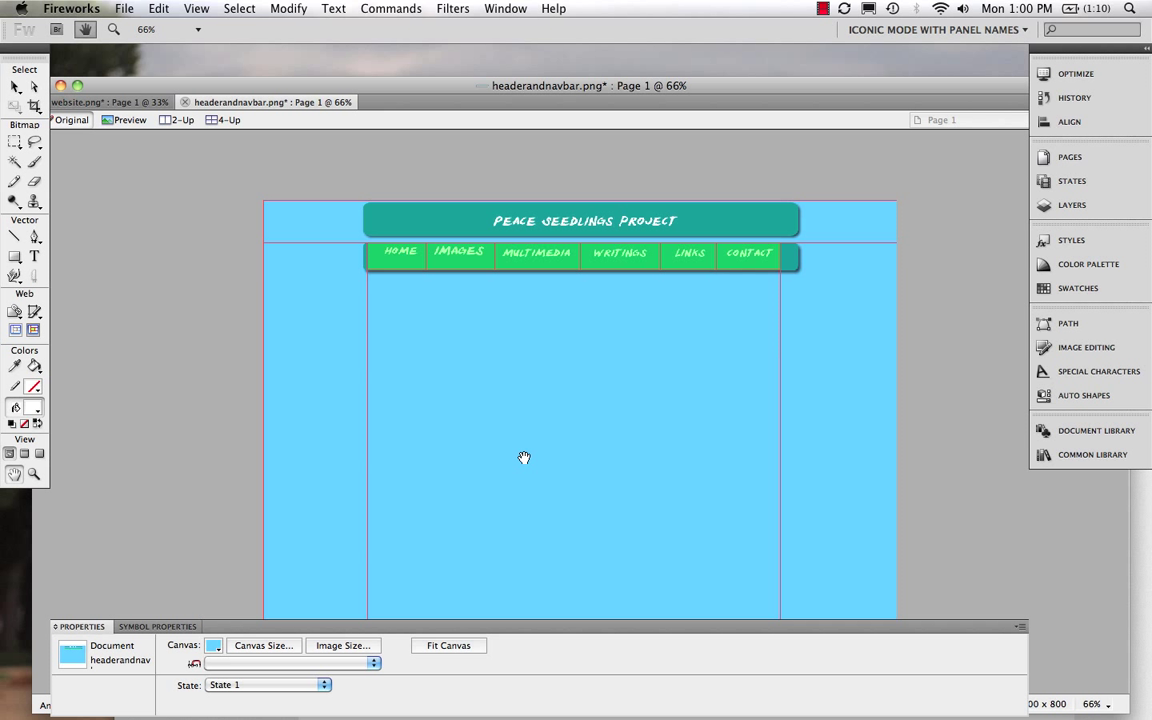
mouse_move(612, 555)
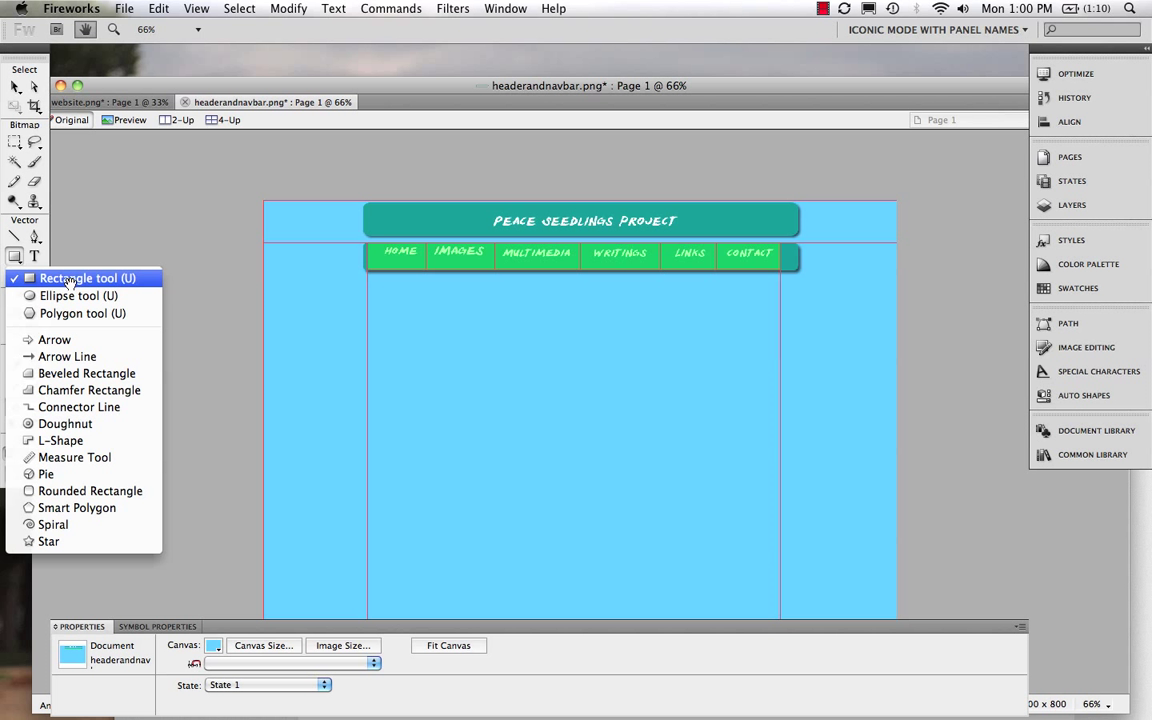
left_click(78, 295)
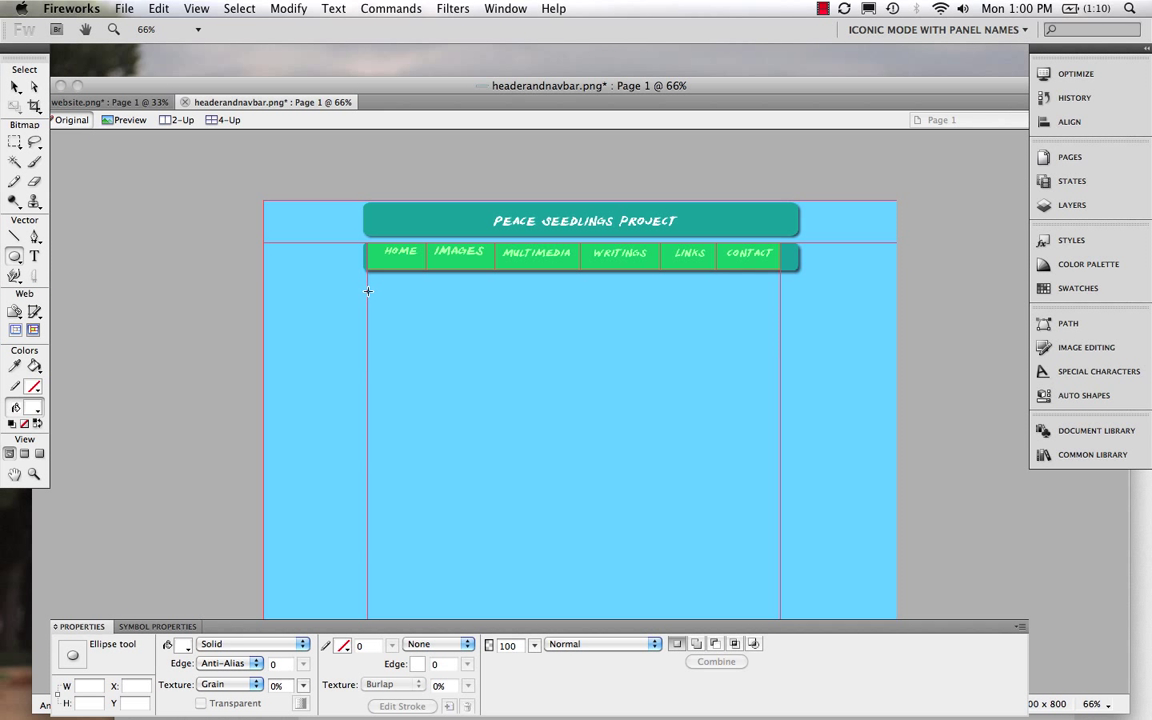
left_click_drag(368, 291, 558, 450)
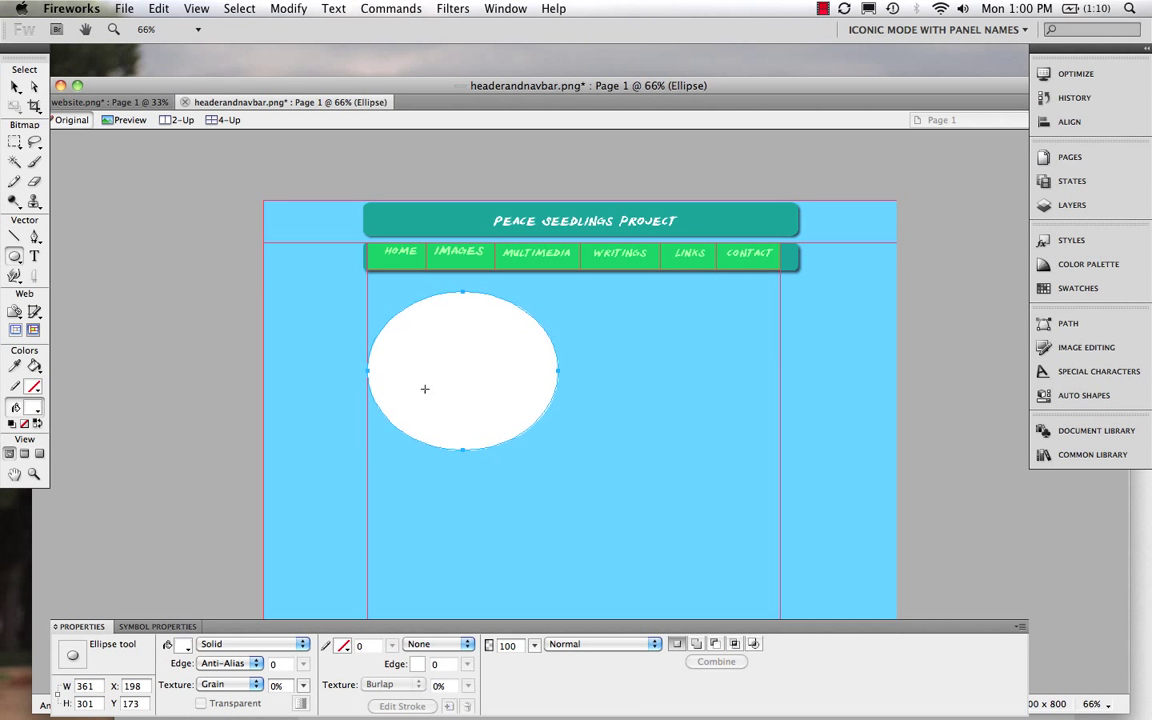
key("Delete")
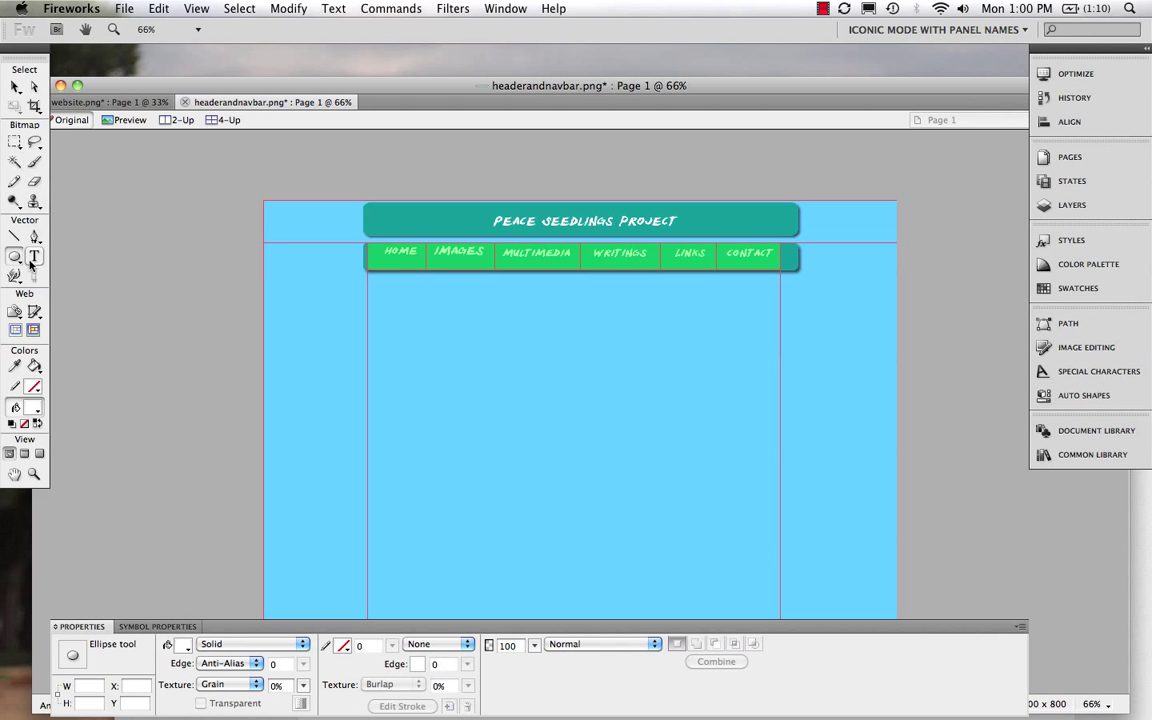
left_click(16, 256)
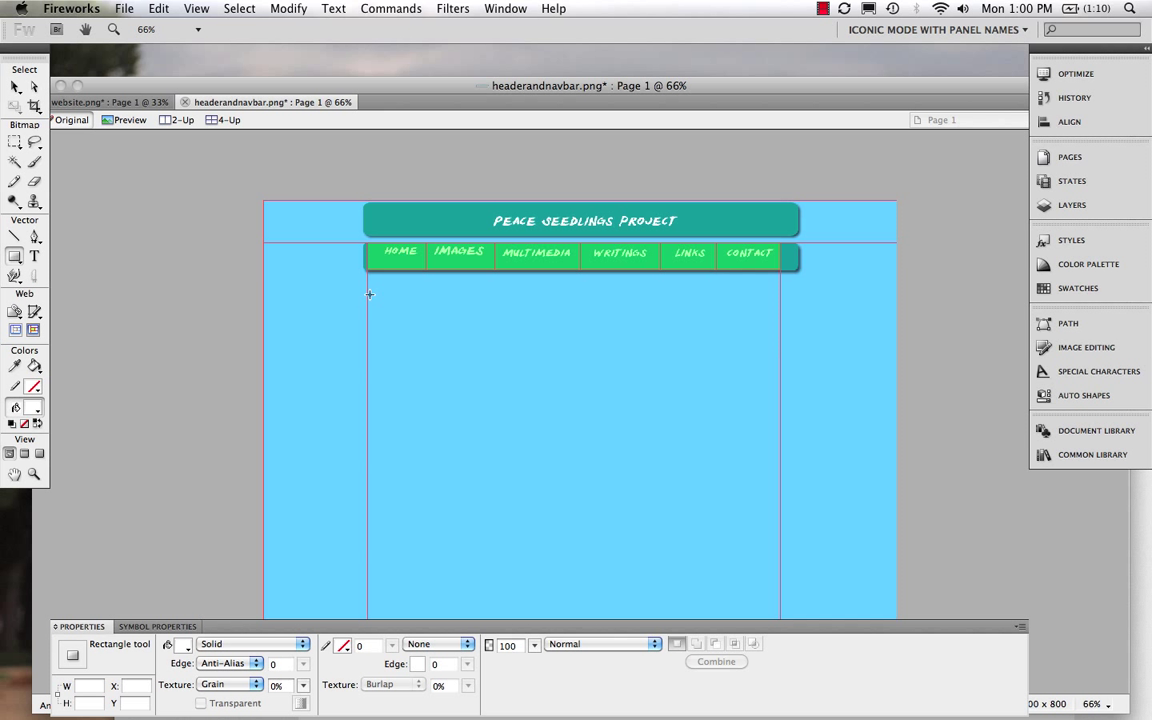
left_click_drag(370, 293, 710, 523)
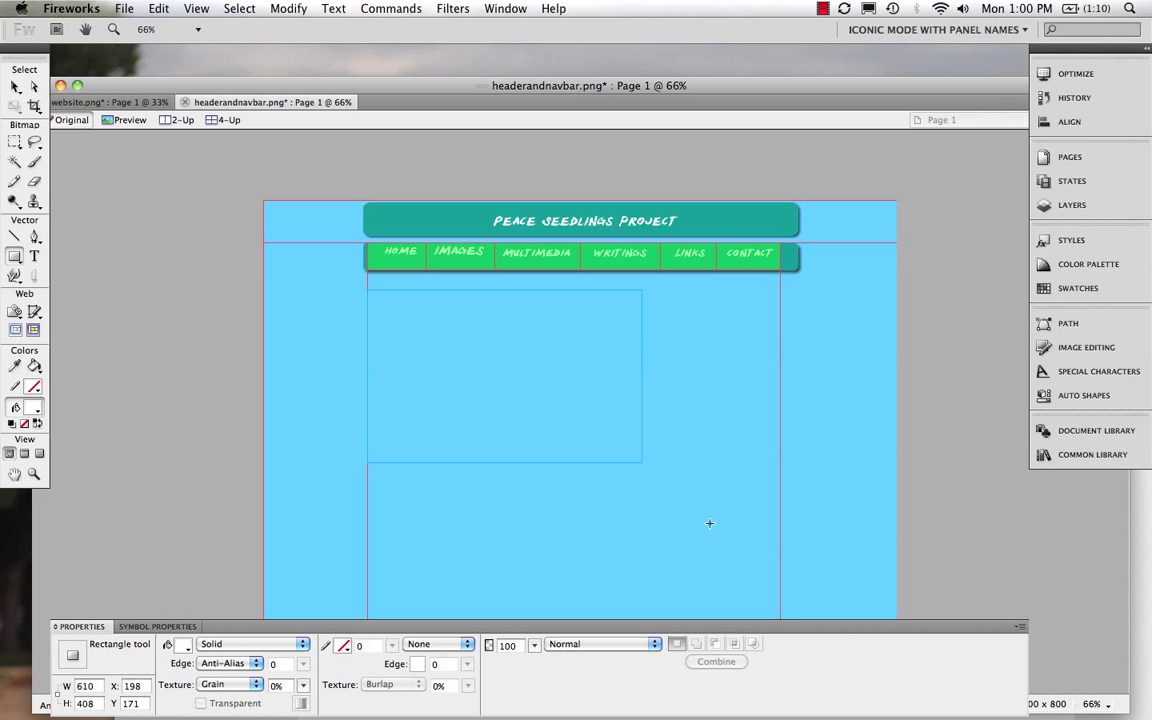
left_click_drag(644, 460, 782, 620)
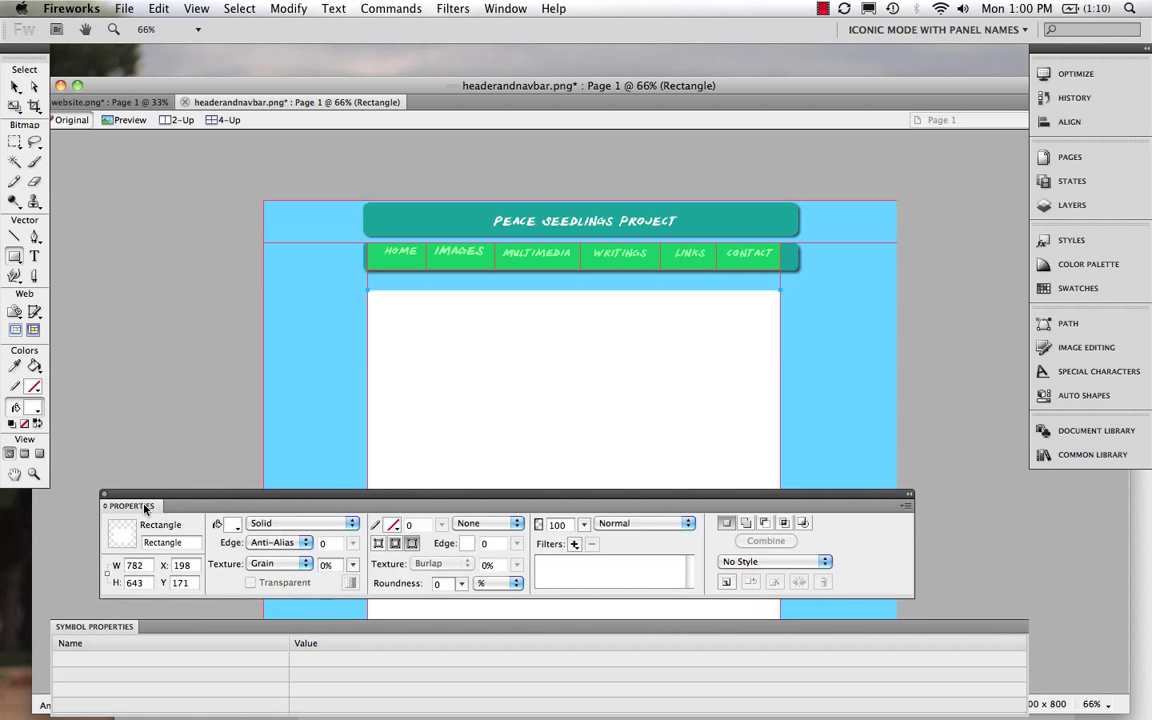
Step: Add a Drop Shadow filter to the white content box from the Properties Filters list
left_click(574, 543)
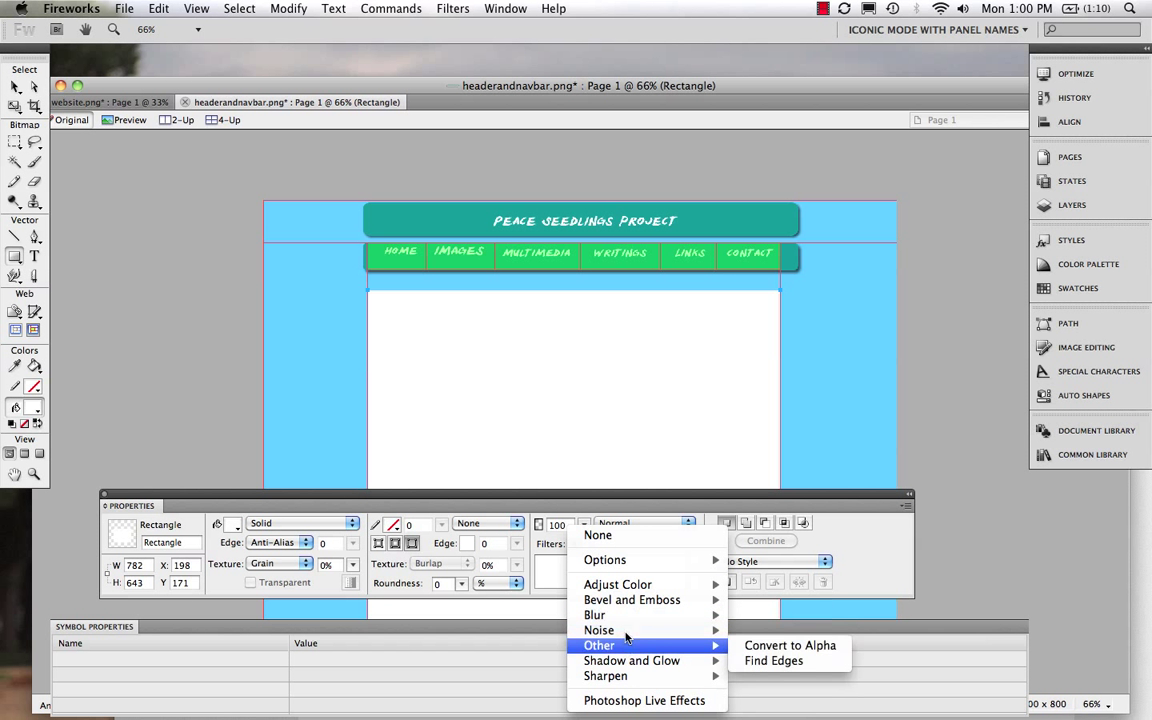
mouse_move(607, 676)
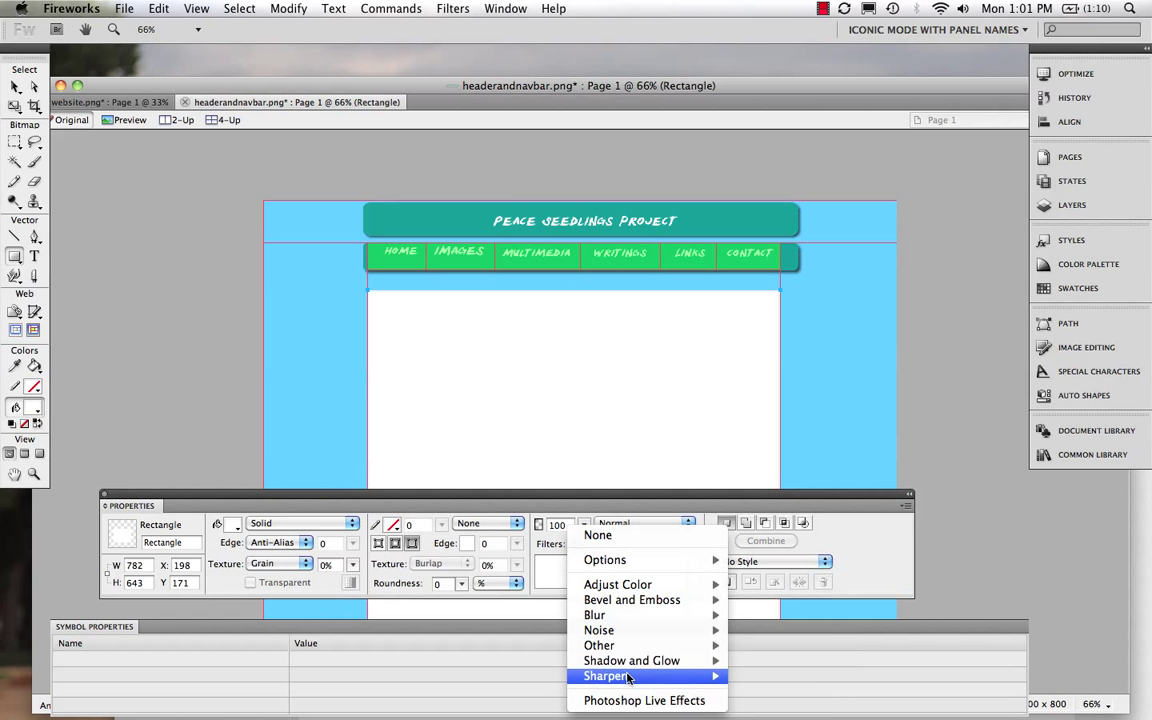
mouse_move(631, 660)
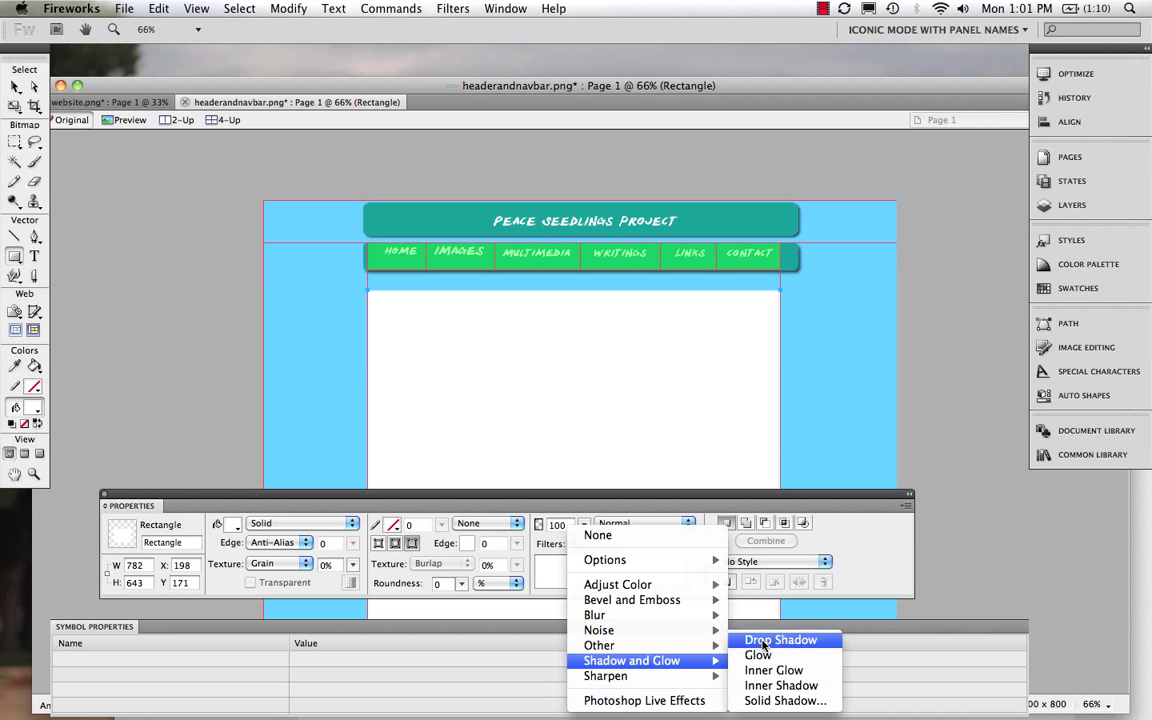
left_click(780, 639)
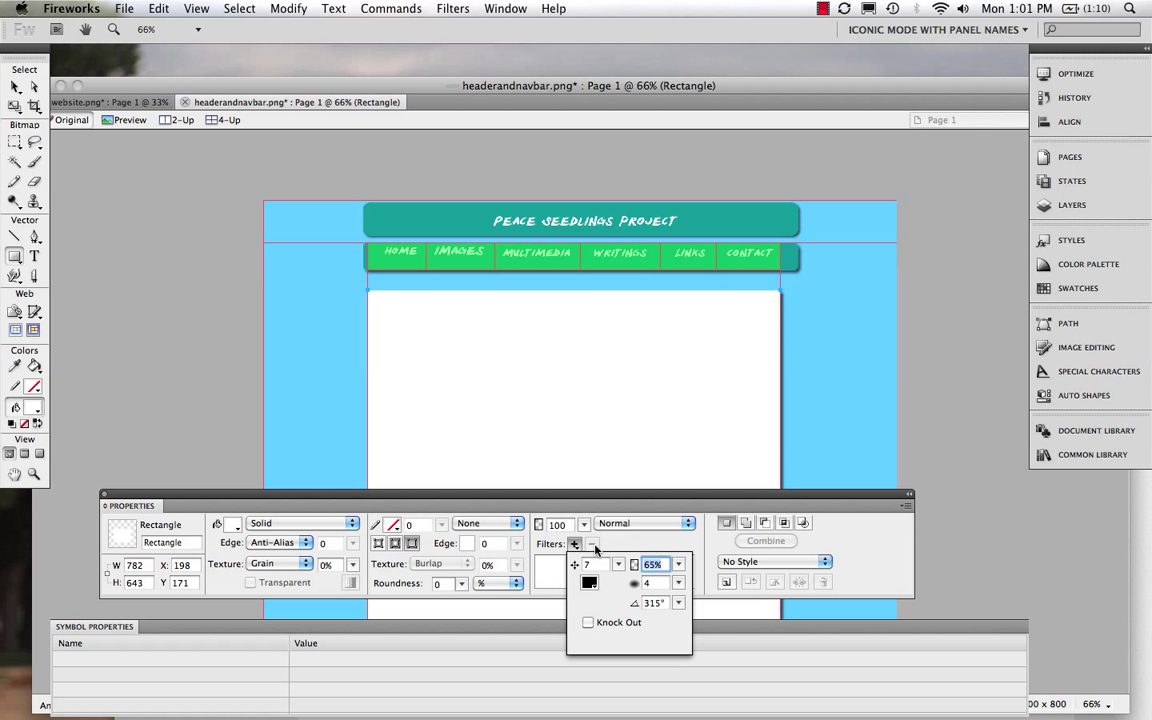
left_click(592, 543)
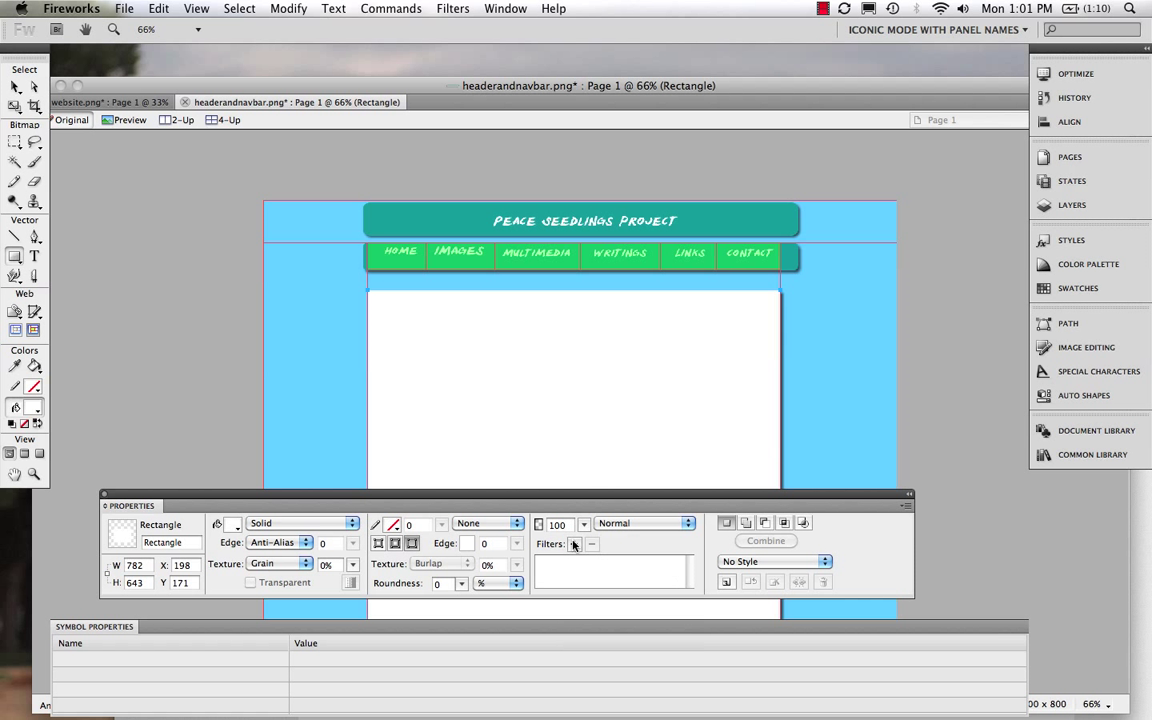
left_click(574, 543)
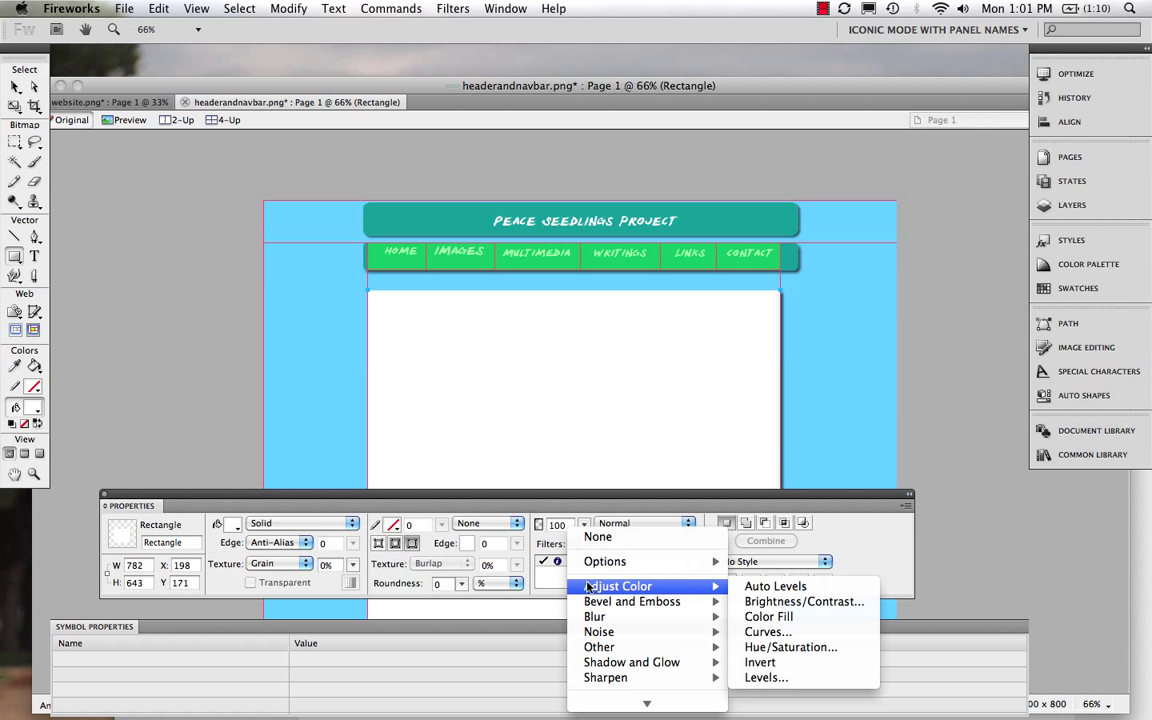
mouse_move(790, 647)
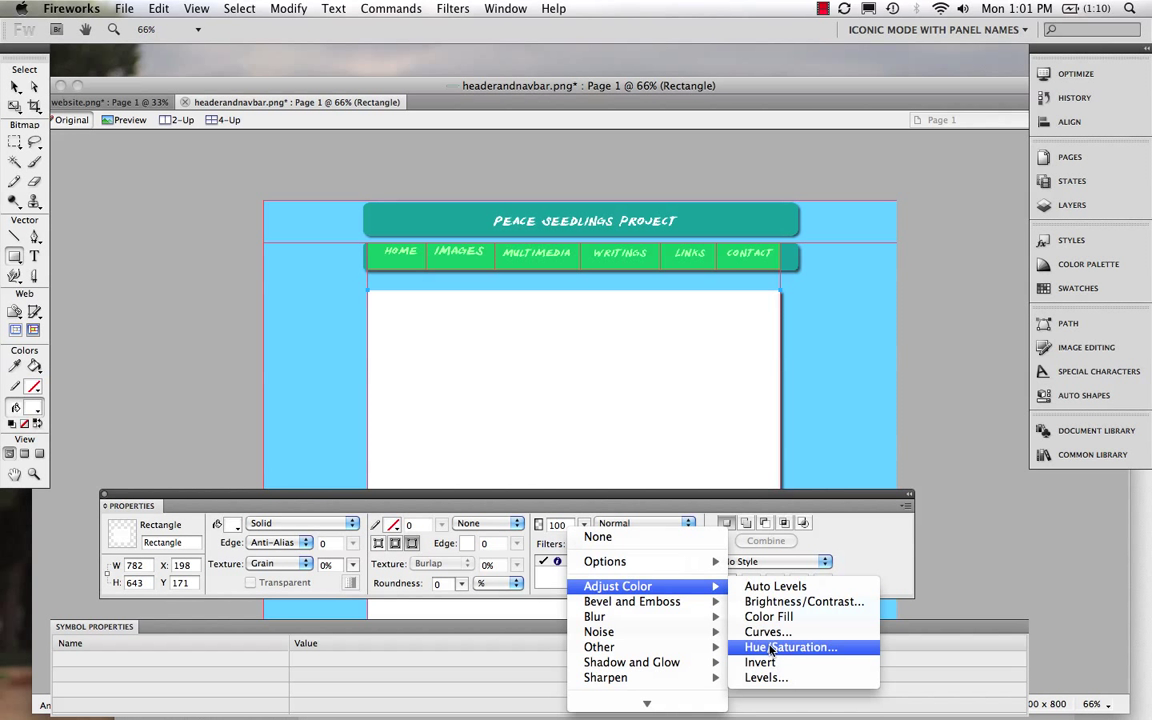
left_click(789, 647)
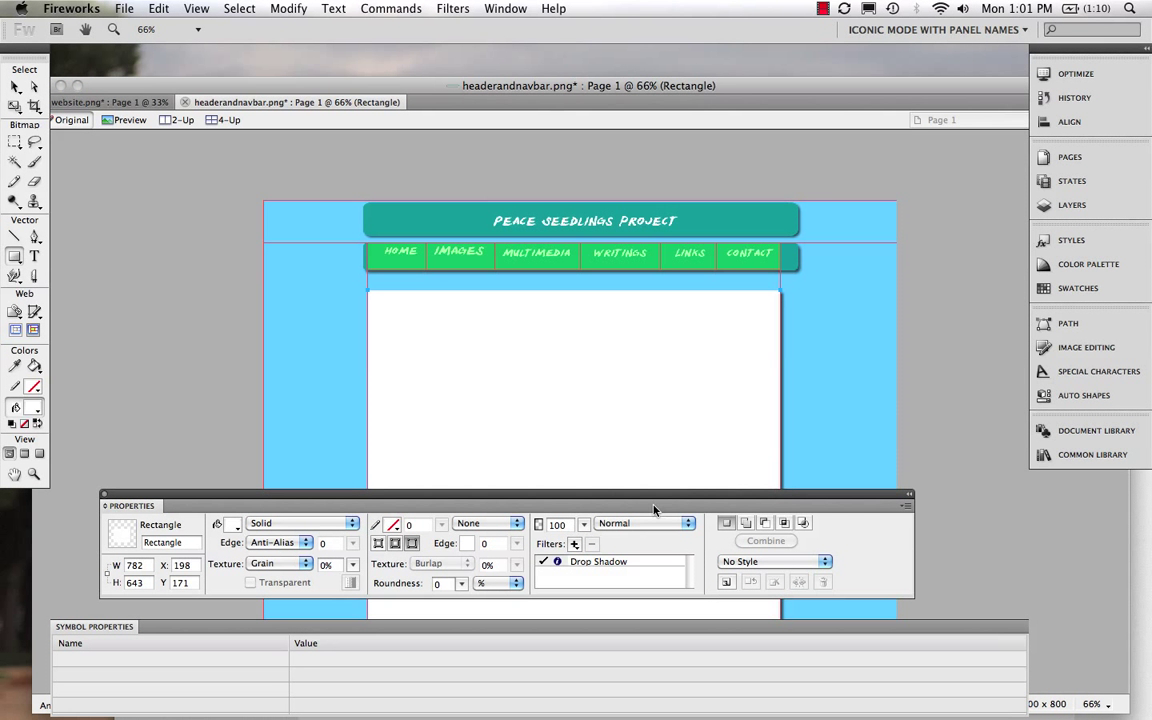
left_click(574, 543)
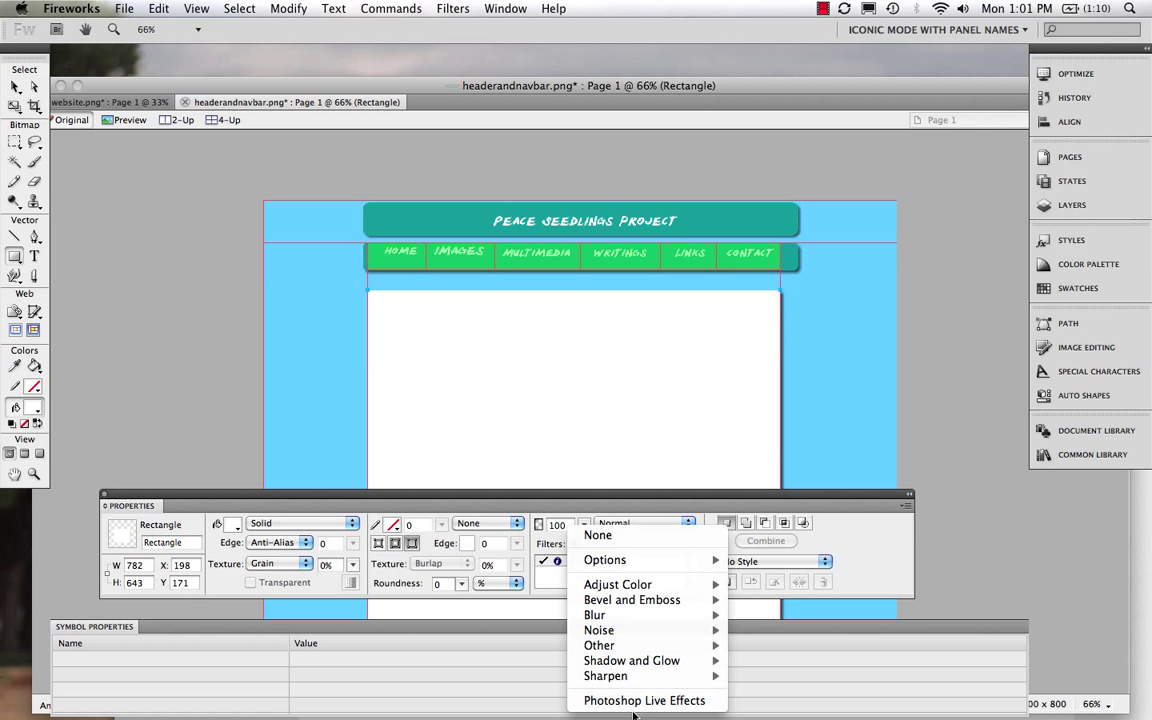
mouse_move(133, 306)
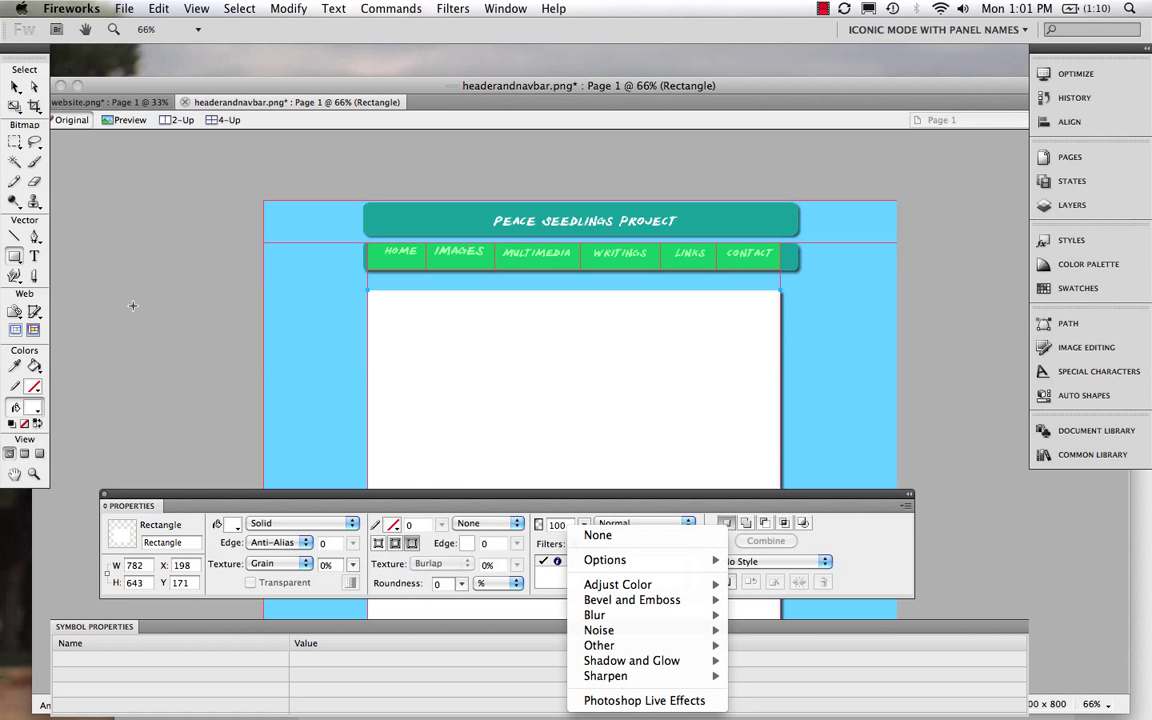
left_click(632, 660)
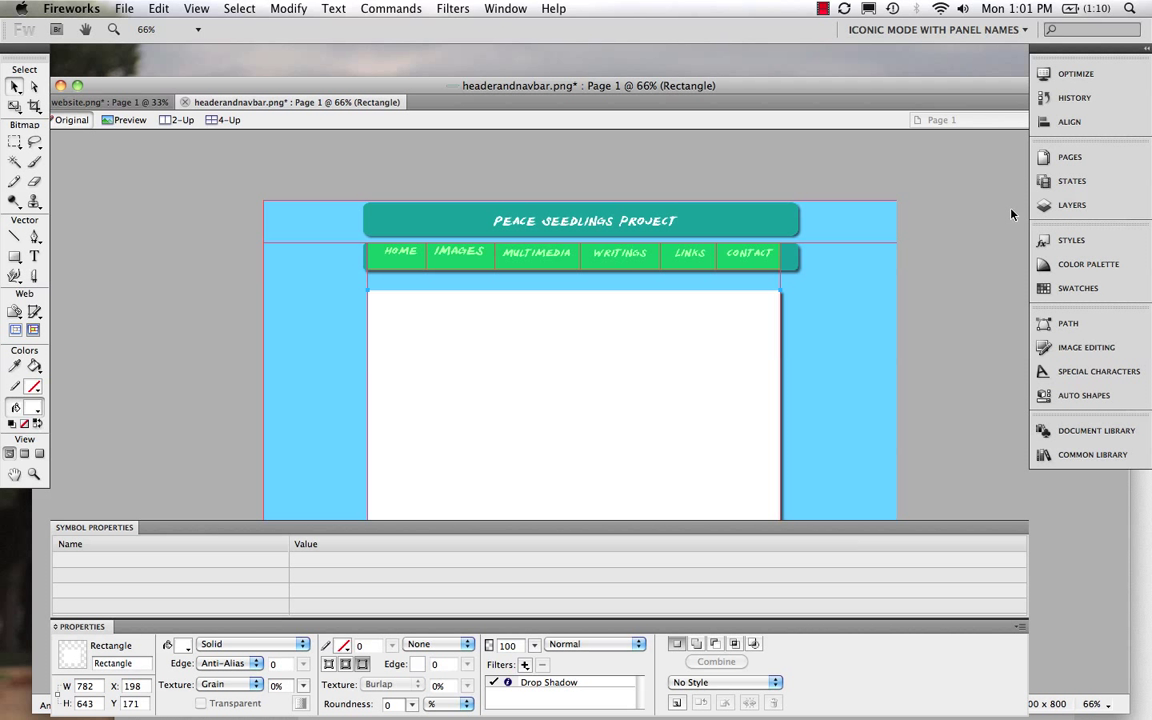
Step: Show the Pages list in the Layers panel and select Page 1
left_click(1071, 204)
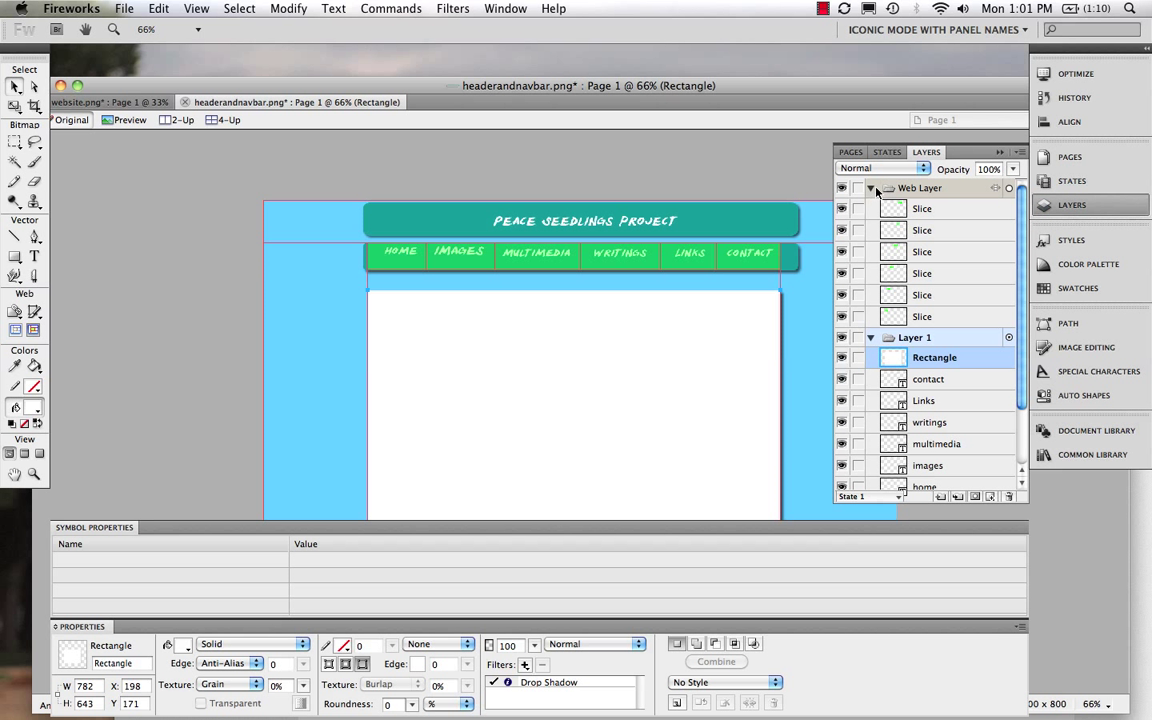
left_click(850, 152)
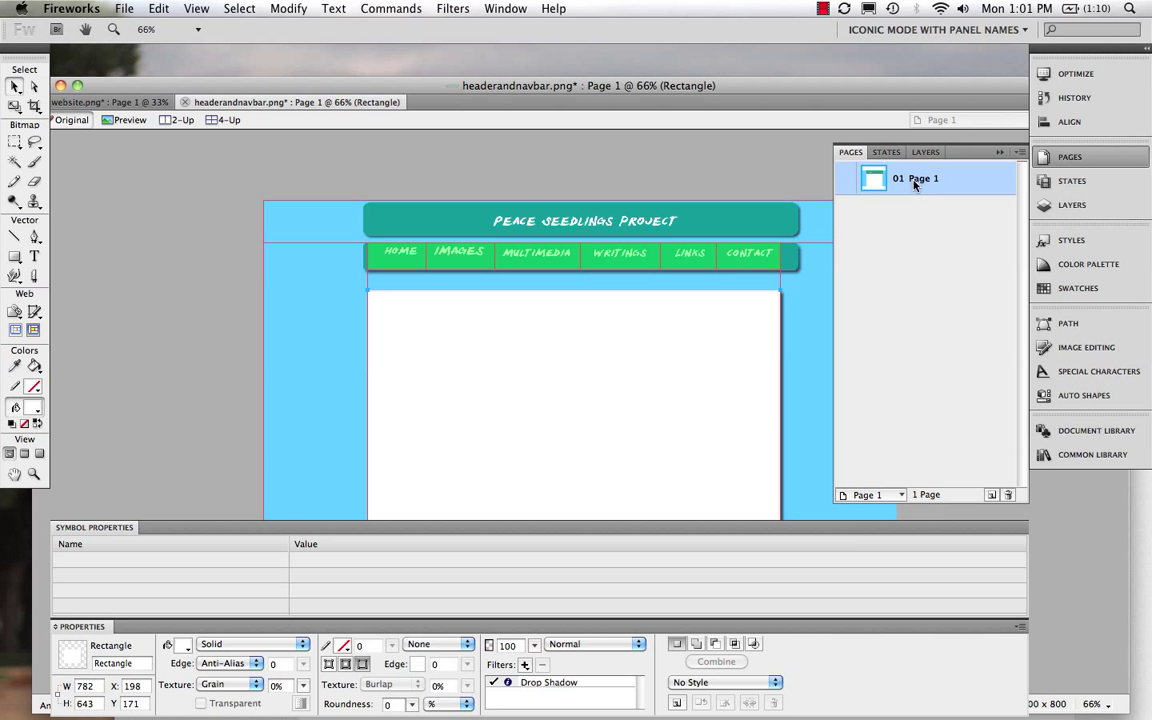
left_click(749, 253)
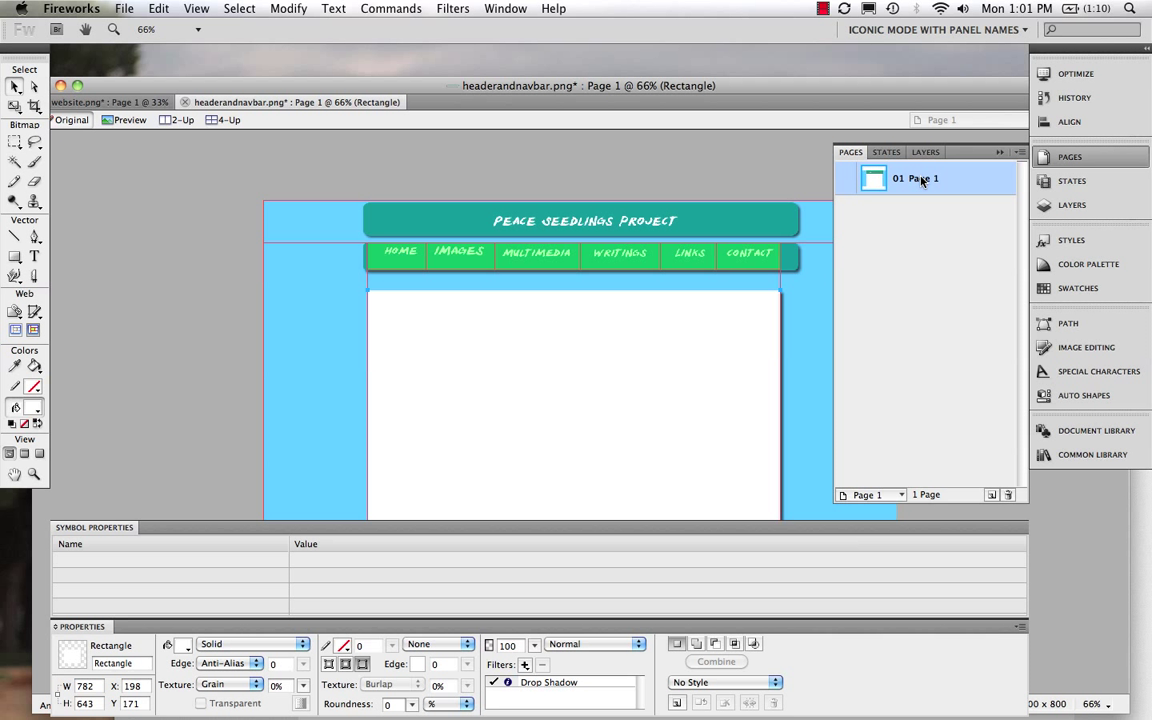
left_click(400, 255)
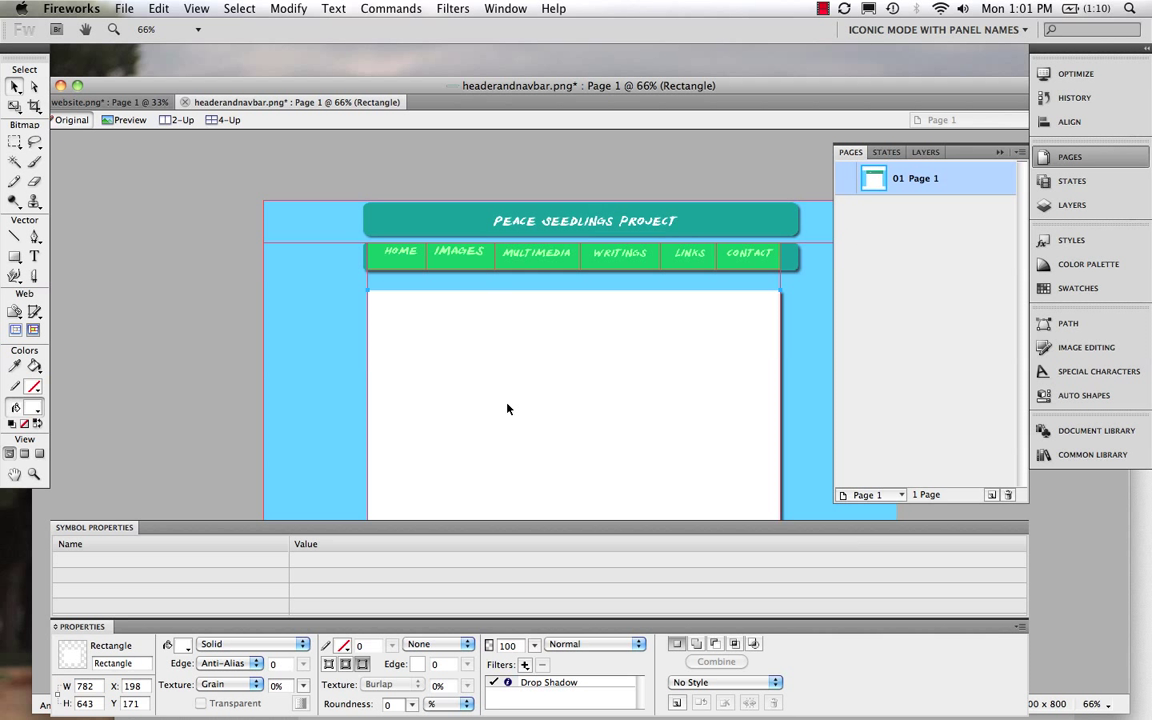
left_click(584, 221)
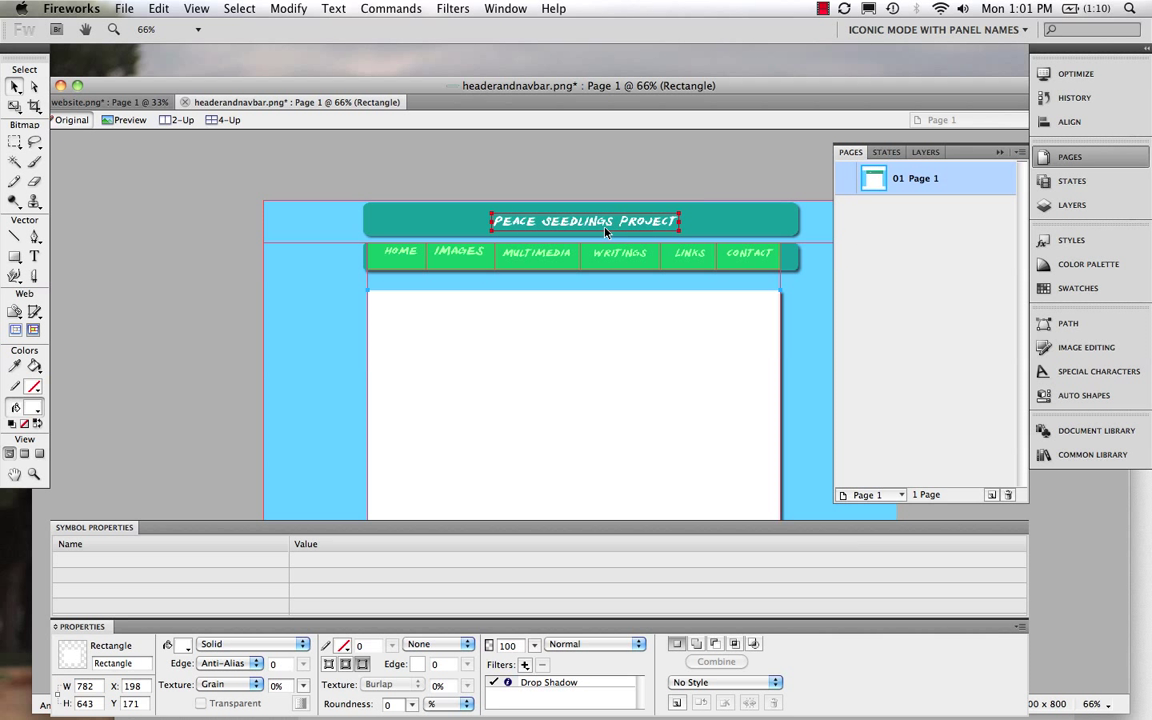
left_click(550, 391)
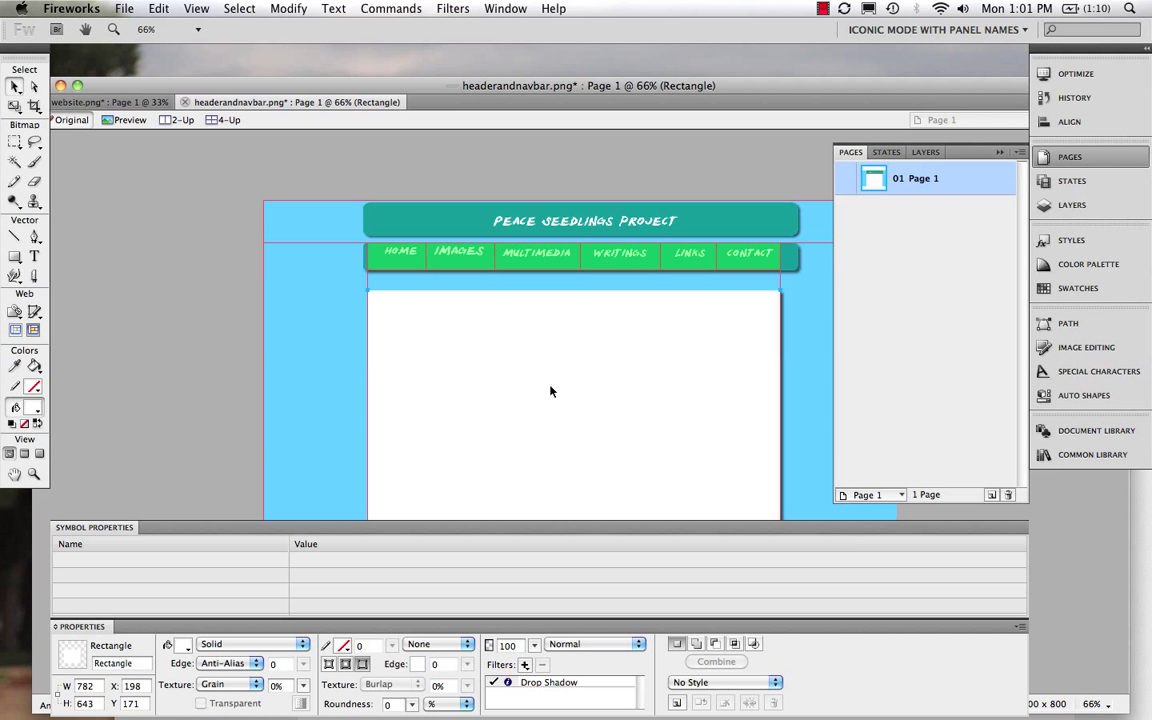
mouse_move(980, 238)
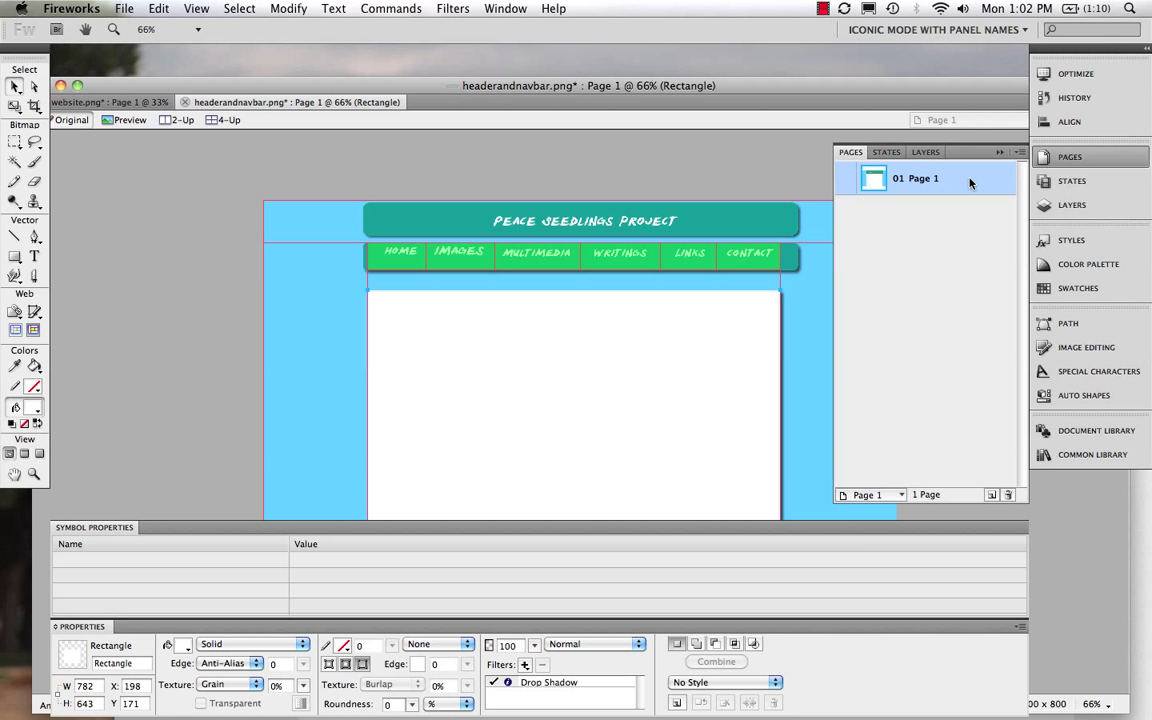
mouse_move(925, 183)
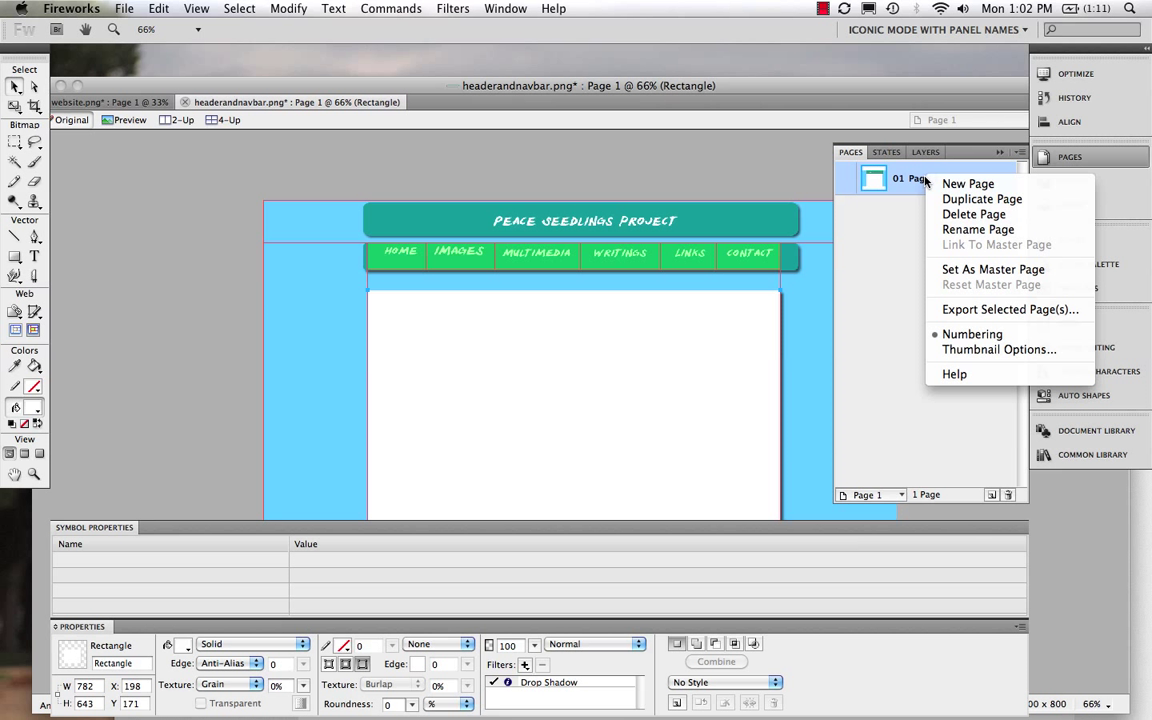
mouse_move(993, 269)
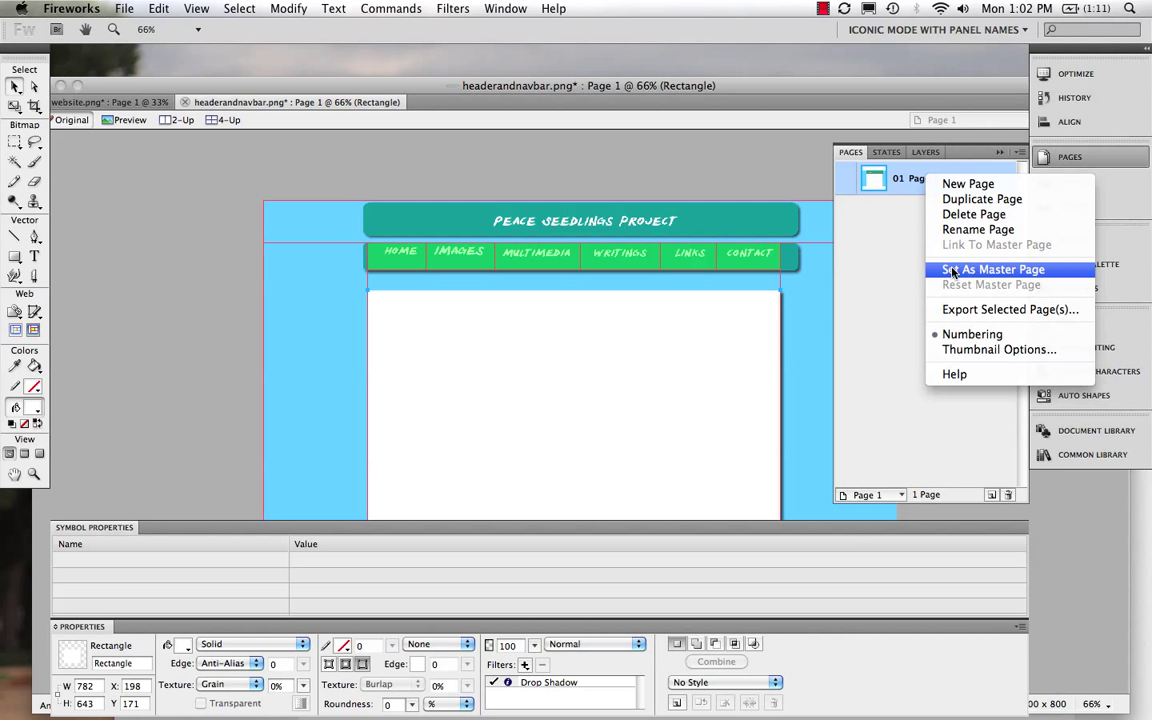
Step: Set Page 1 as the master page and add Page 2
left_click(992, 269)
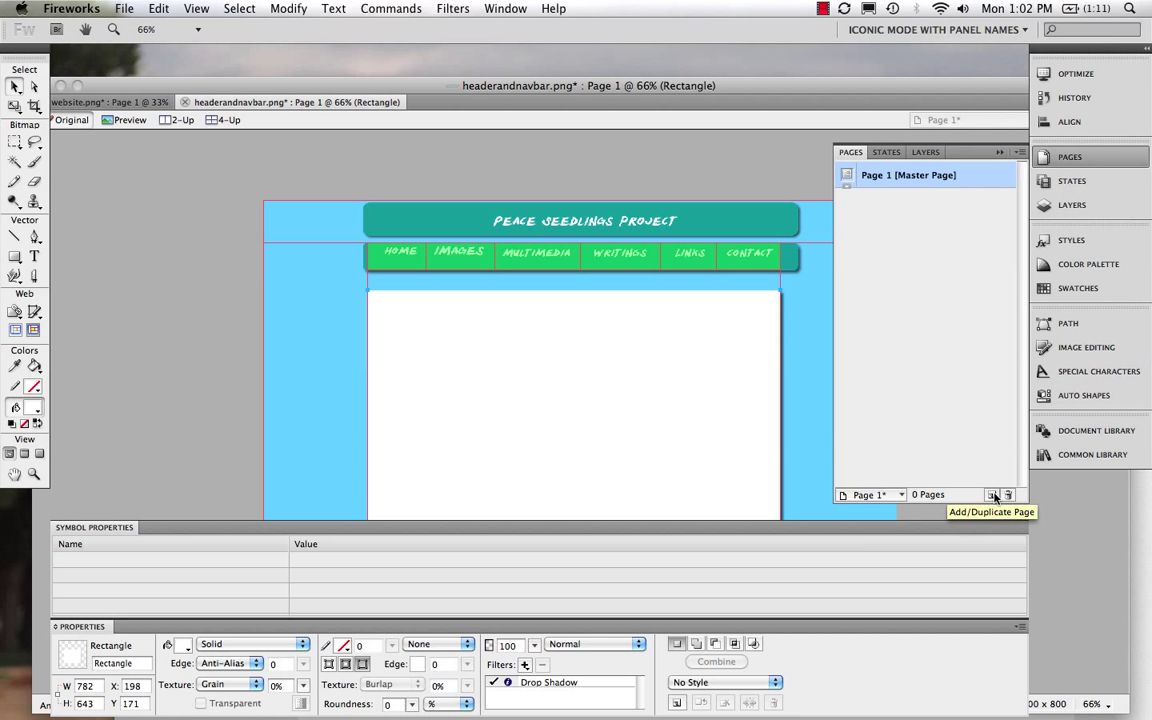
left_click(994, 495)
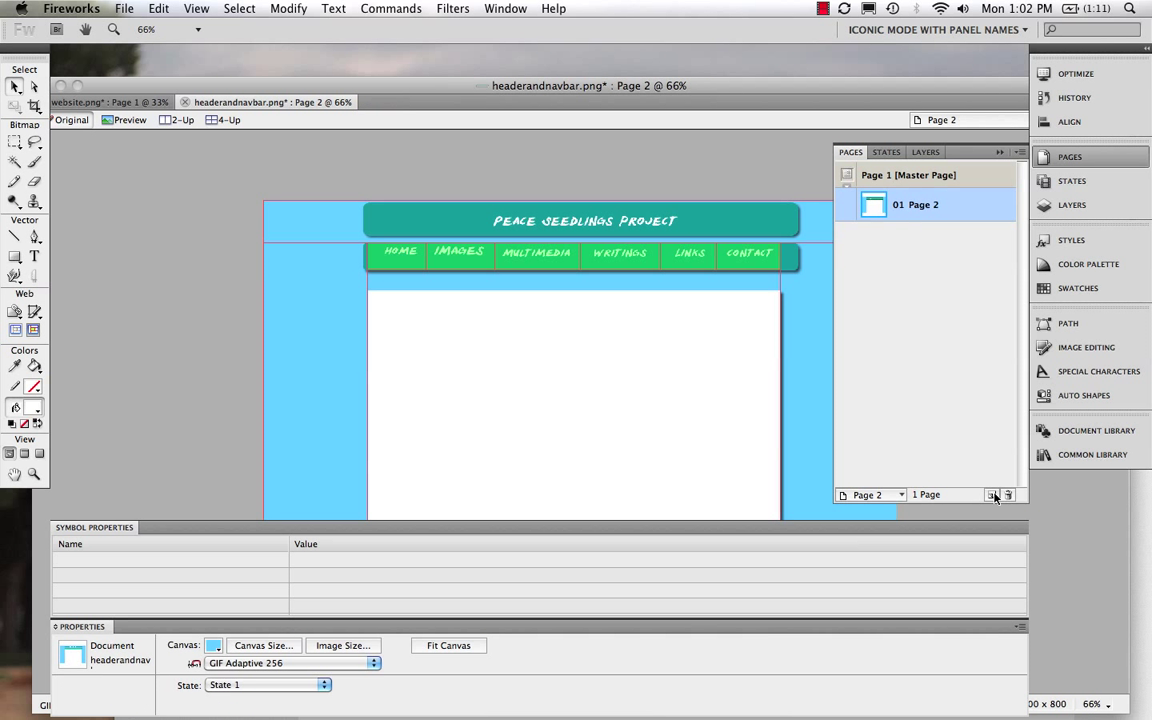
Step: Add more pages until six regular pages sit under the master
left_click(995, 495)
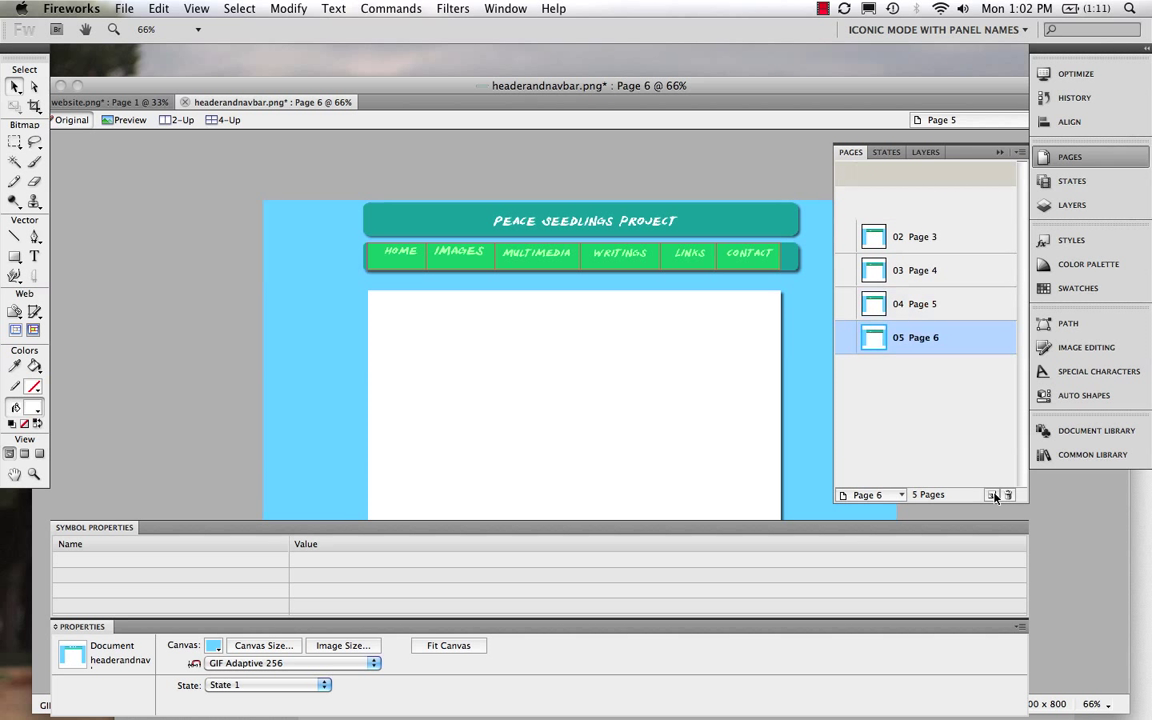
left_click(991, 494)
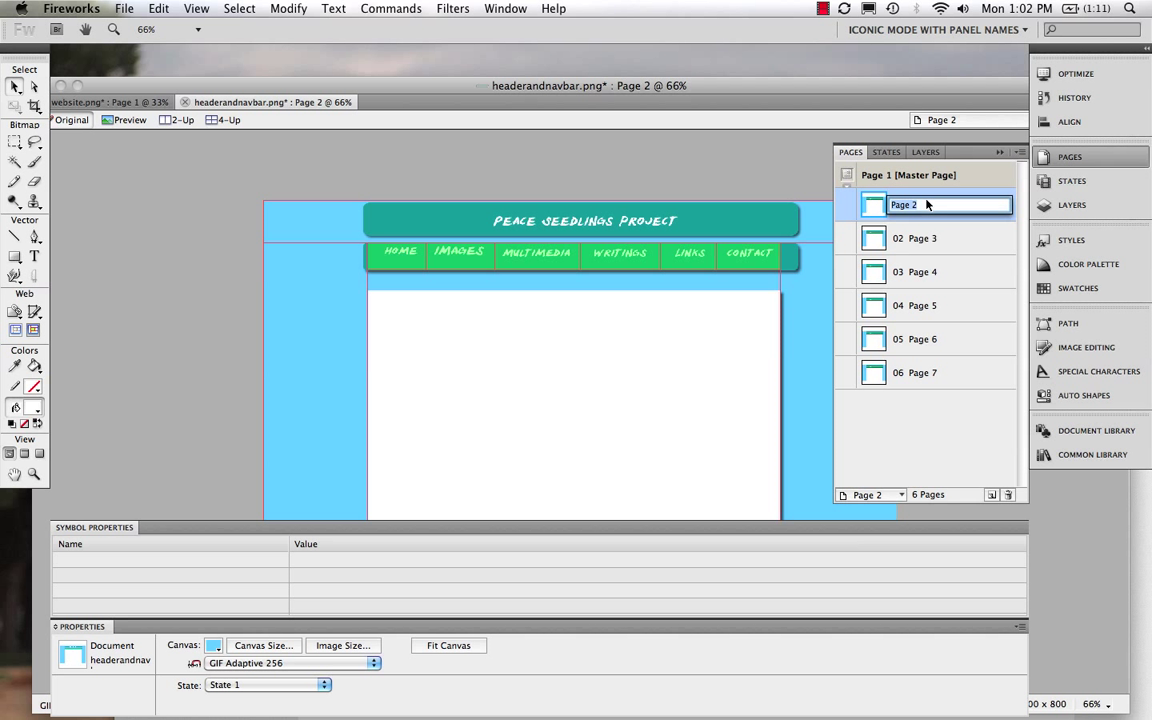
Step: Name the first four pages home, images, multimedia and writings
type("home")
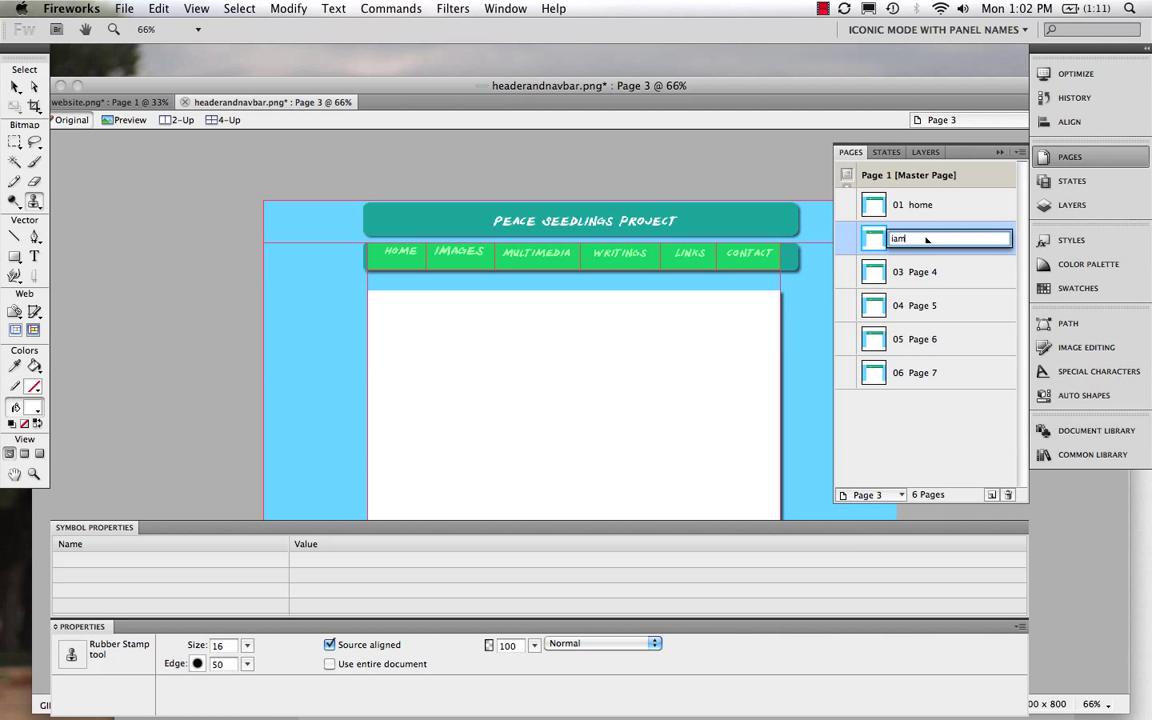
type("images")
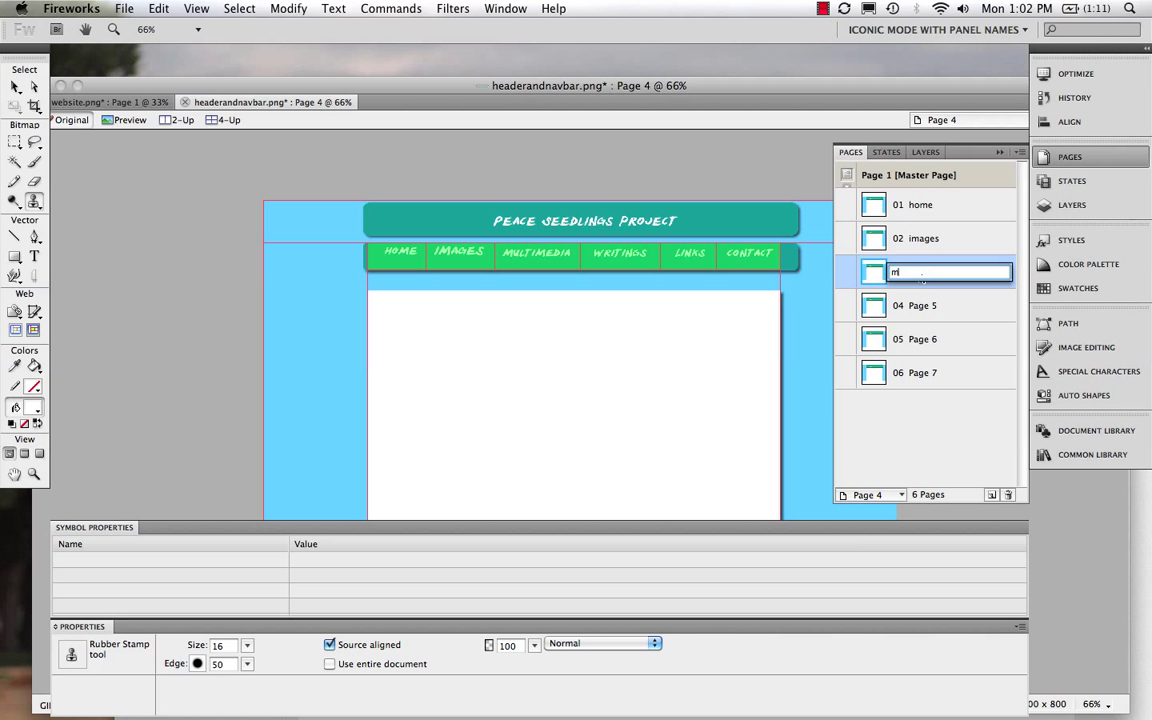
type("ultimedia")
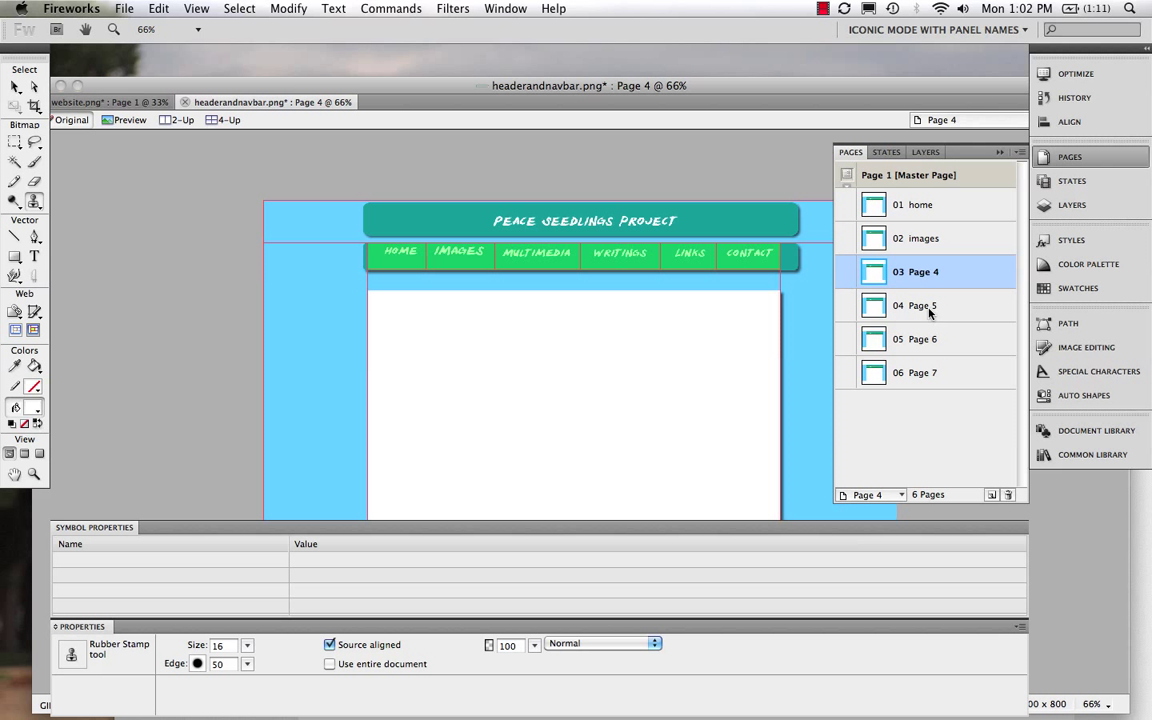
left_click(930, 305)
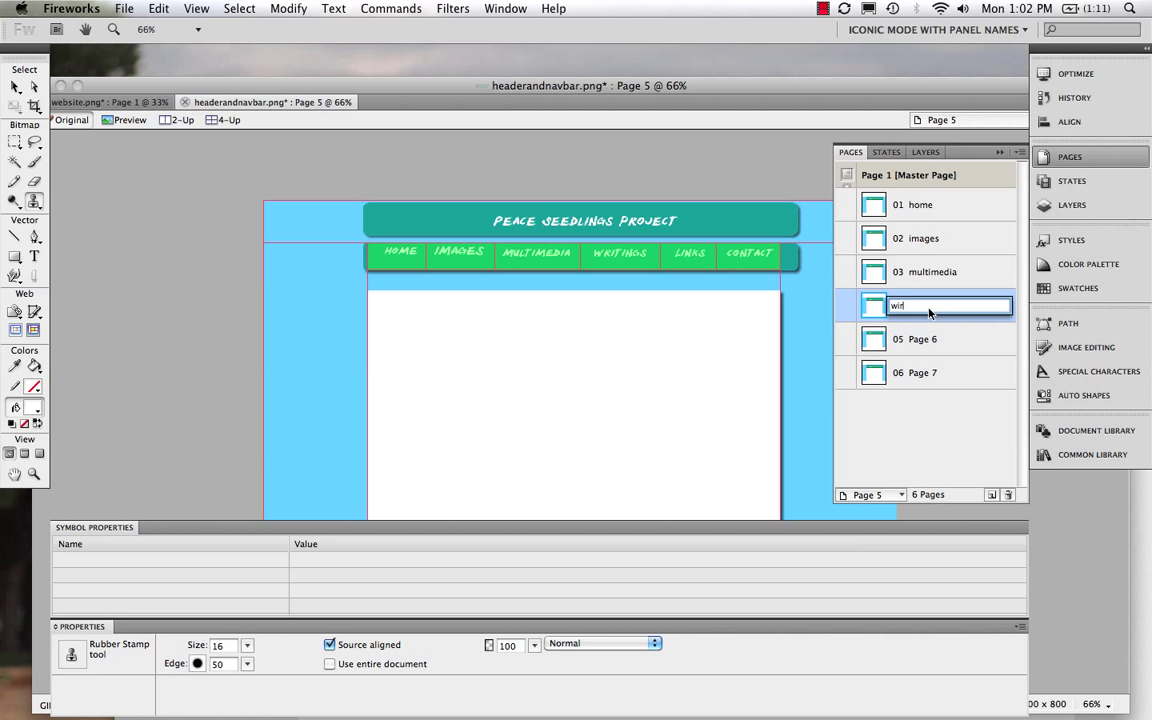
type("writings")
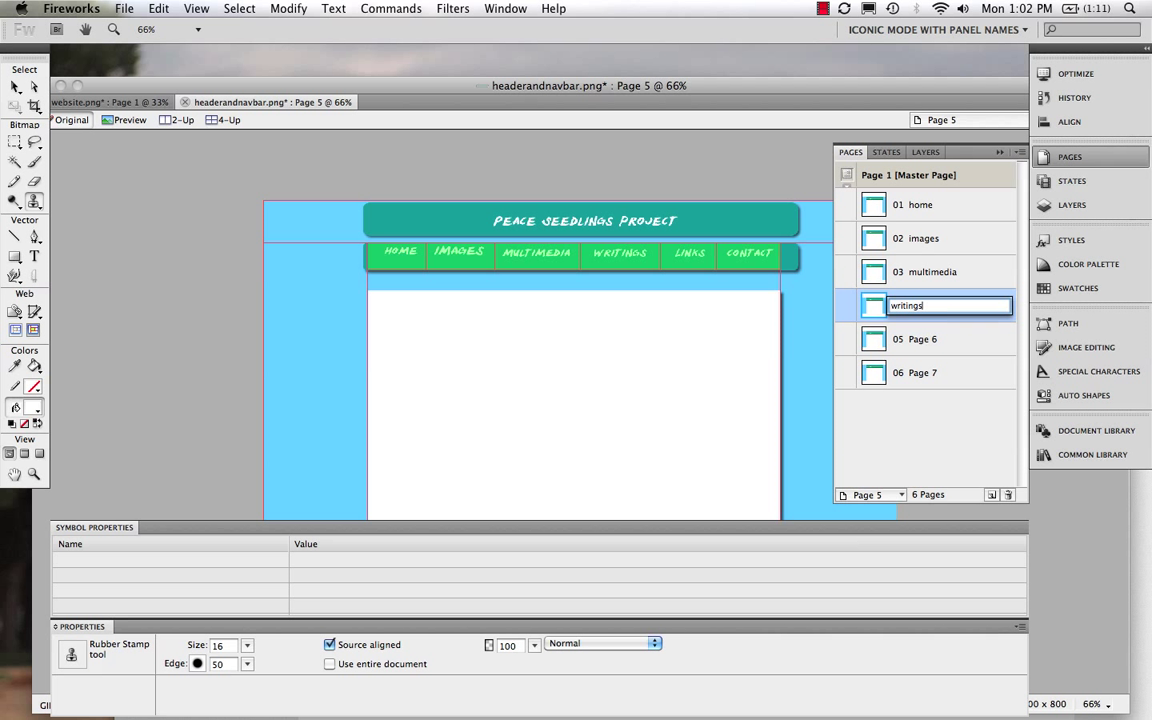
key("Return")
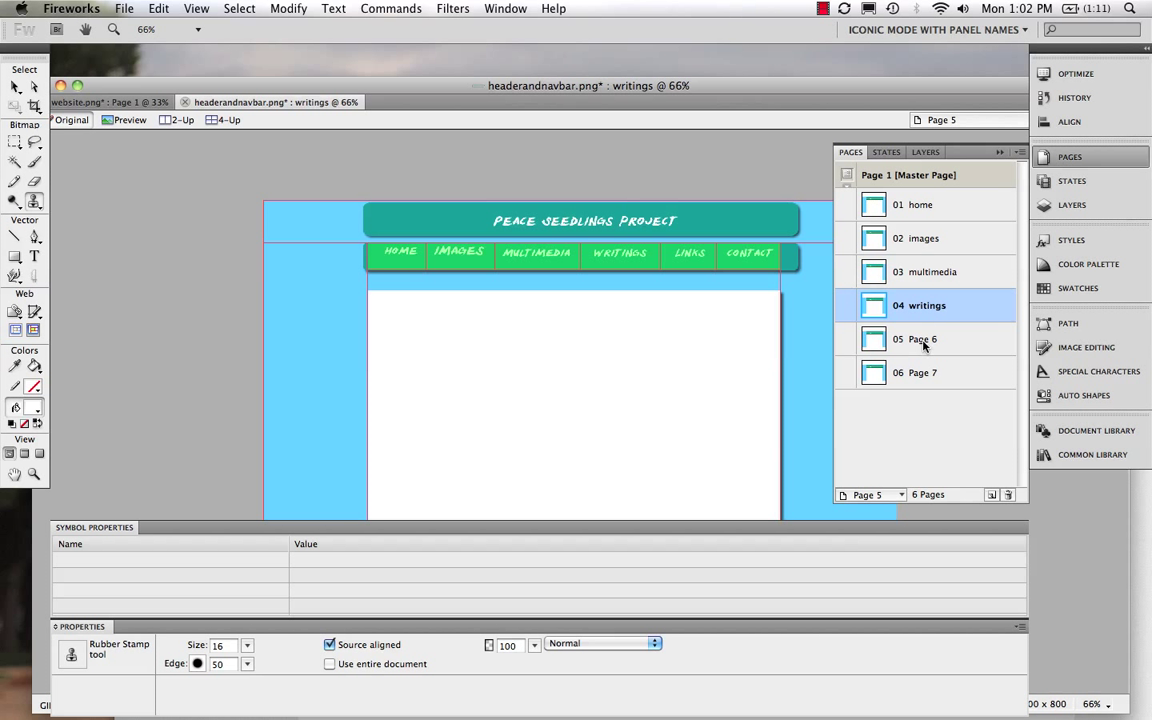
Step: Rename the last two pages links and contact
left_click(920, 339)
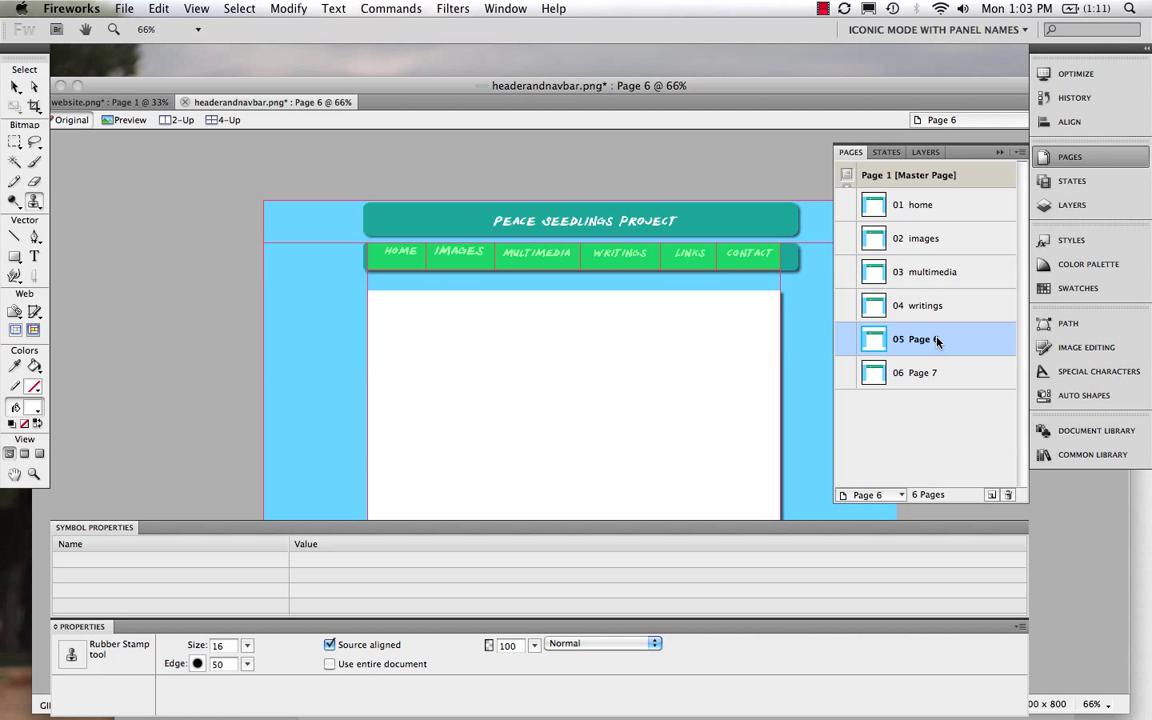
double_click(917, 339)
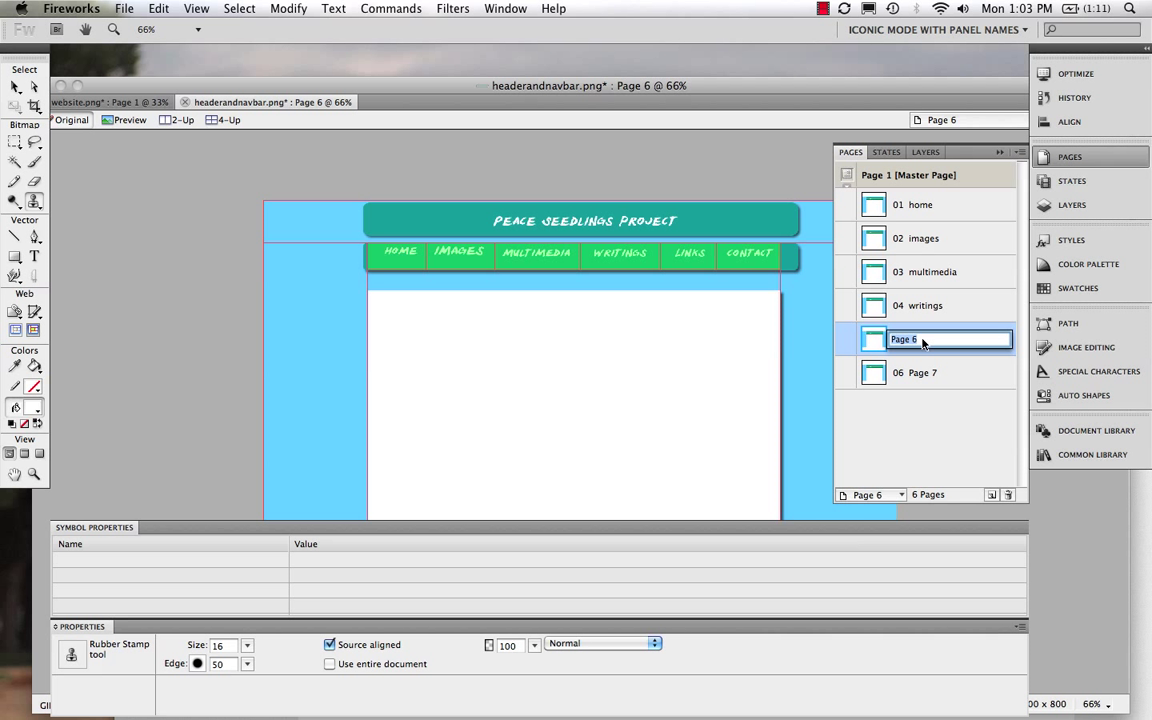
type("links")
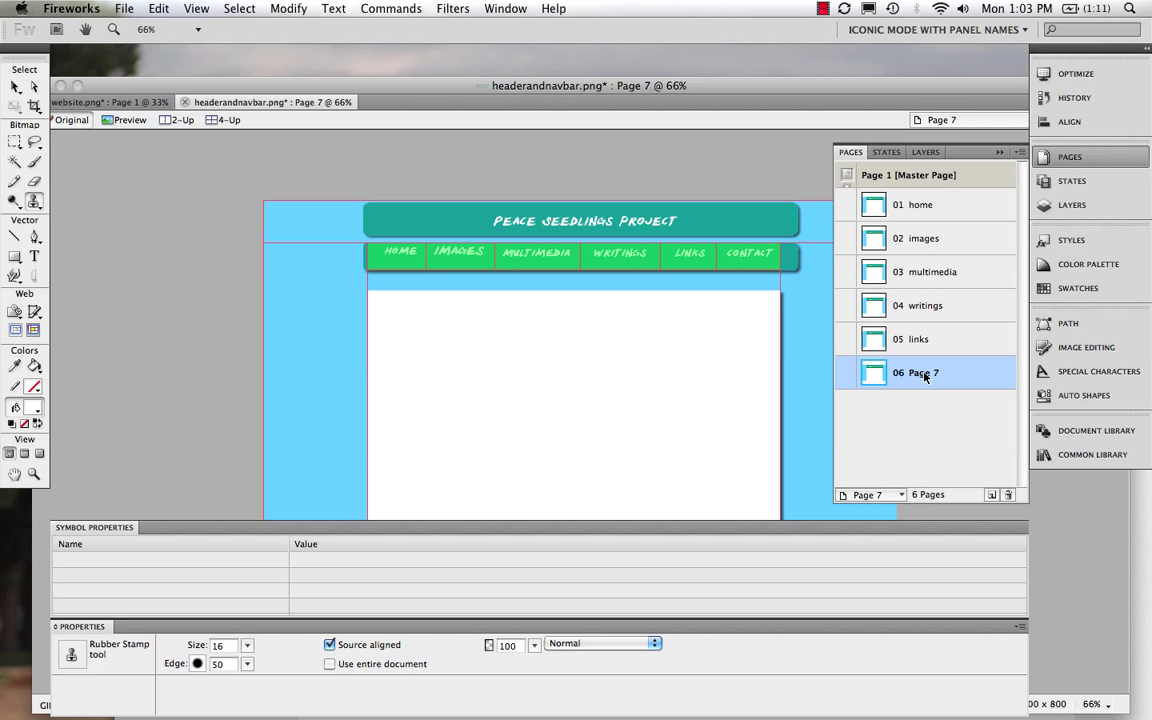
double_click(923, 372)
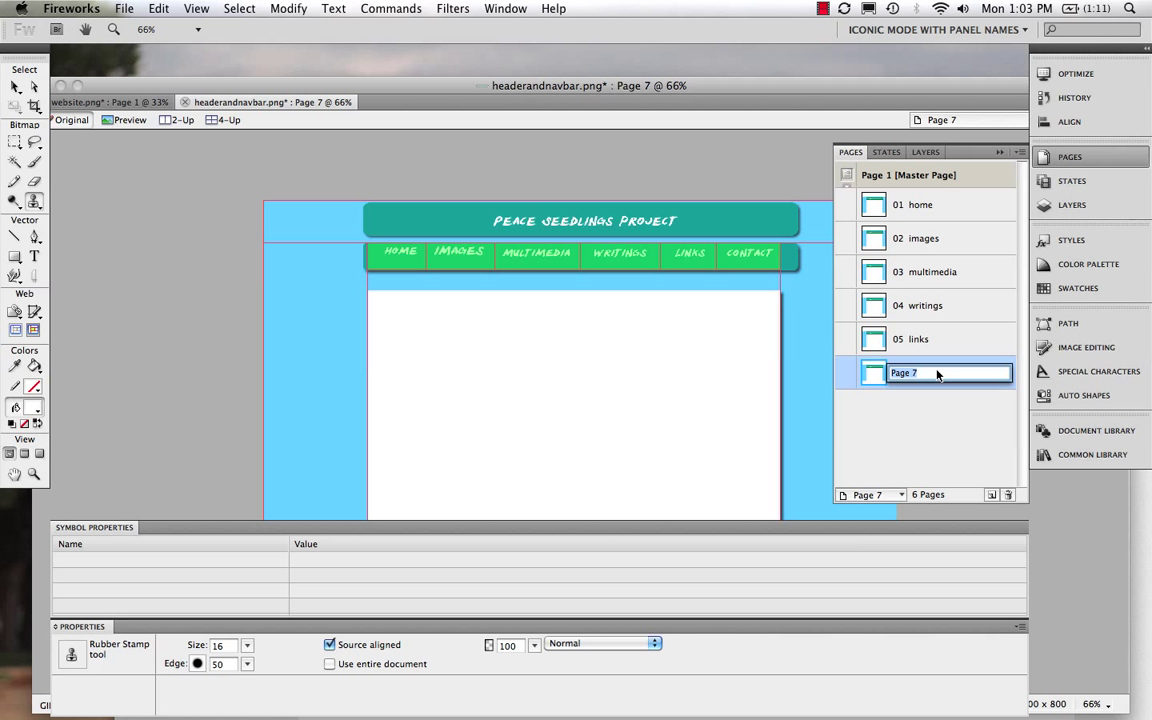
type("contact")
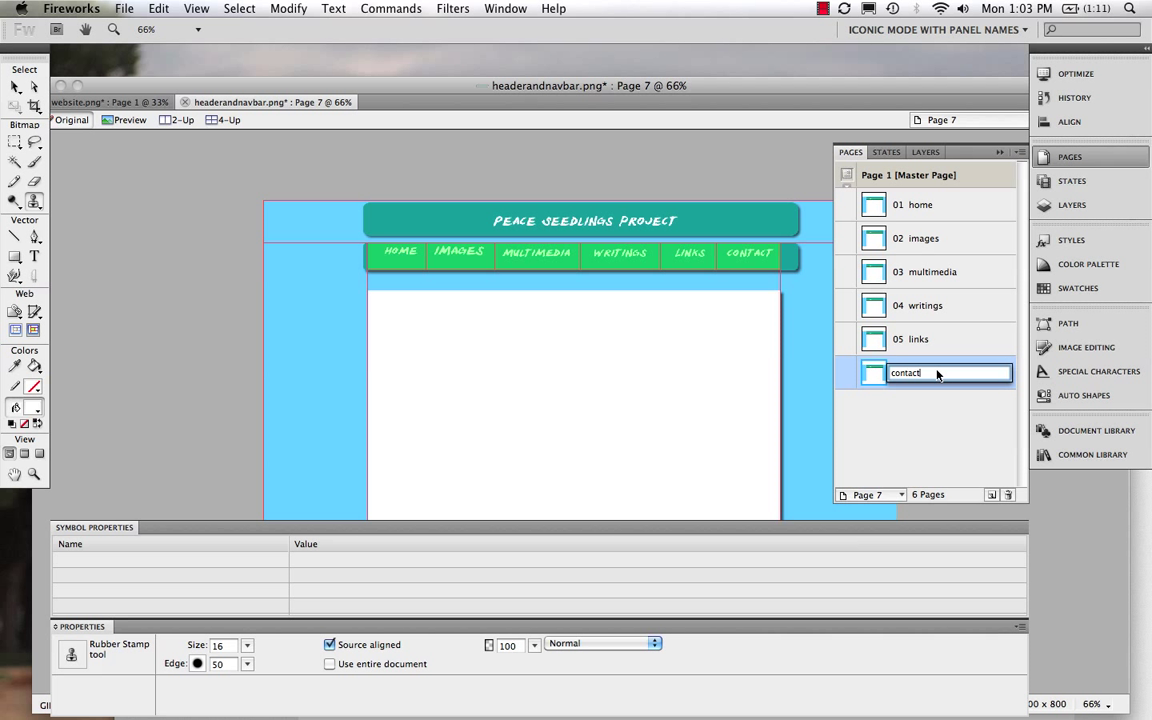
key("Return")
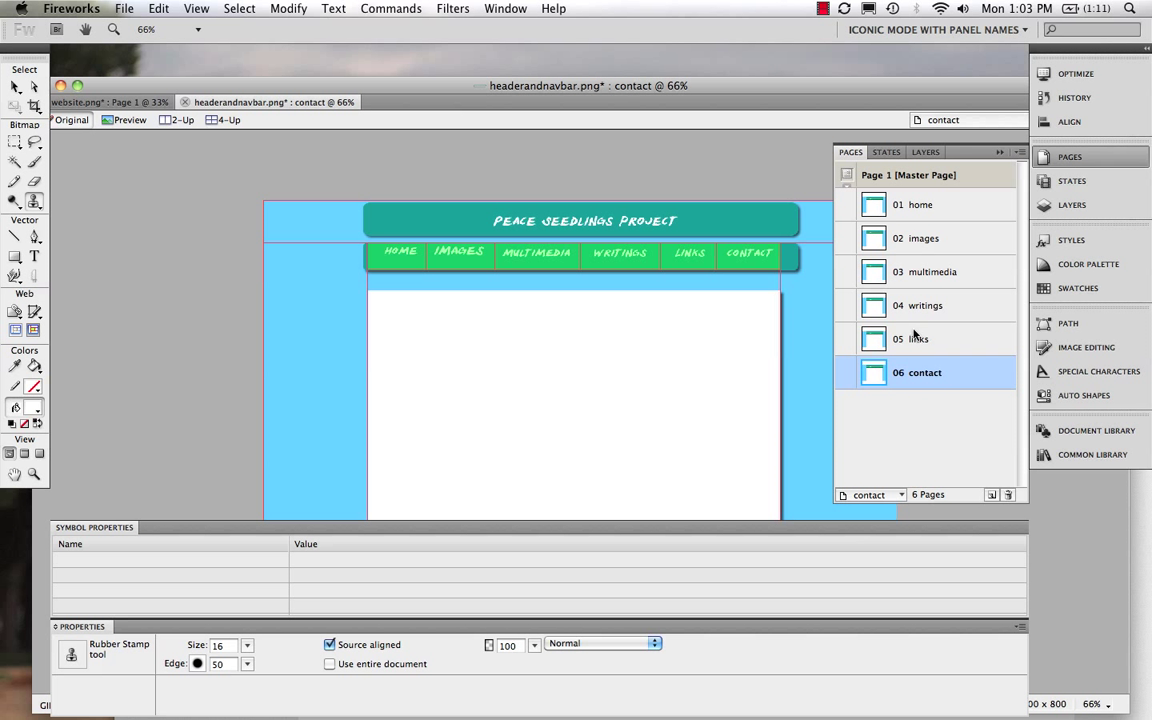
mouse_move(858, 251)
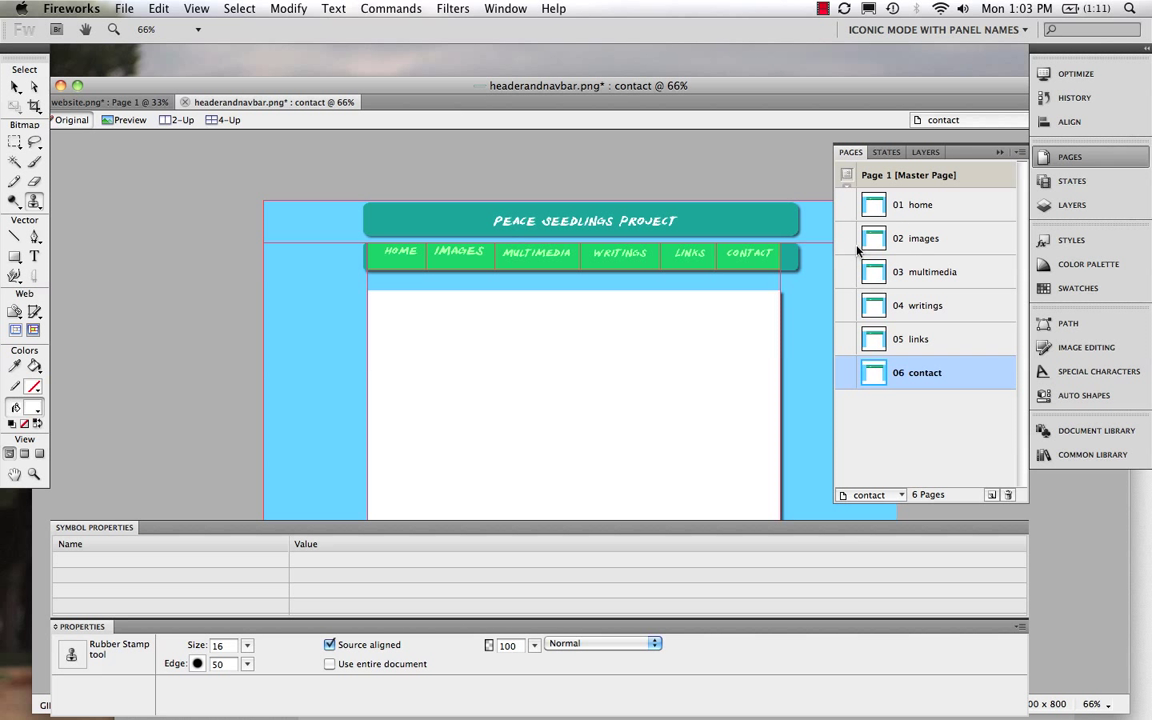
Step: Select Page 1 [Master Page] and open the Modify menu
left_click(908, 174)
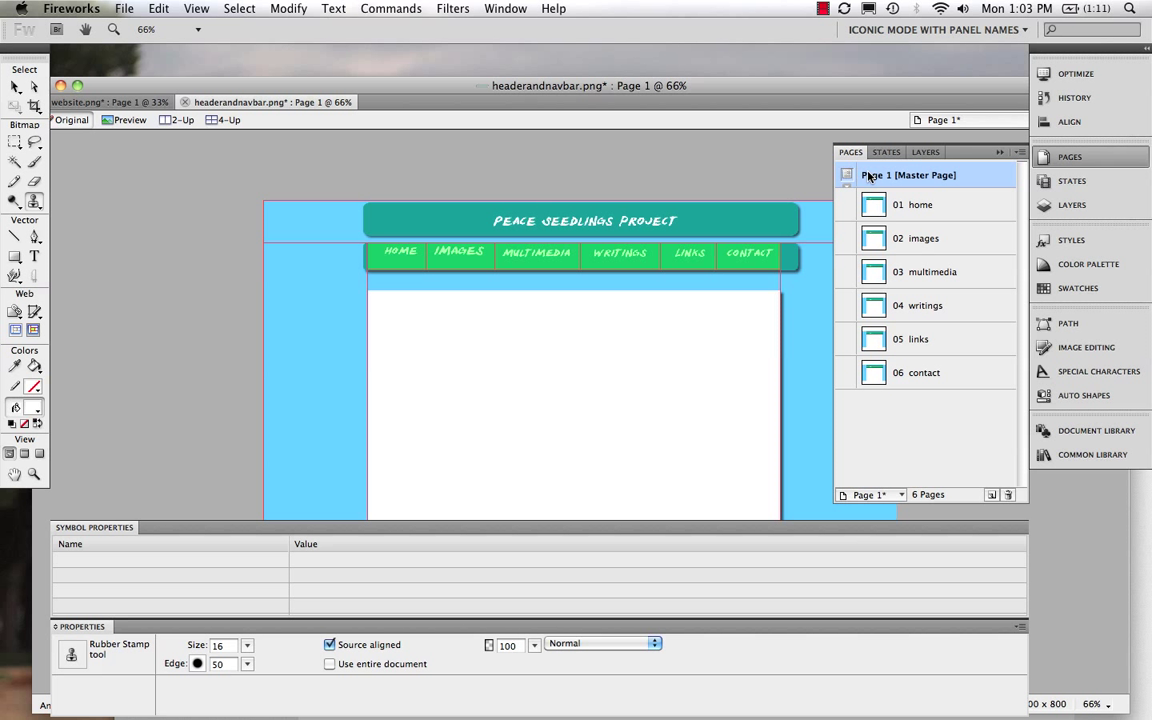
mouse_move(300, 350)
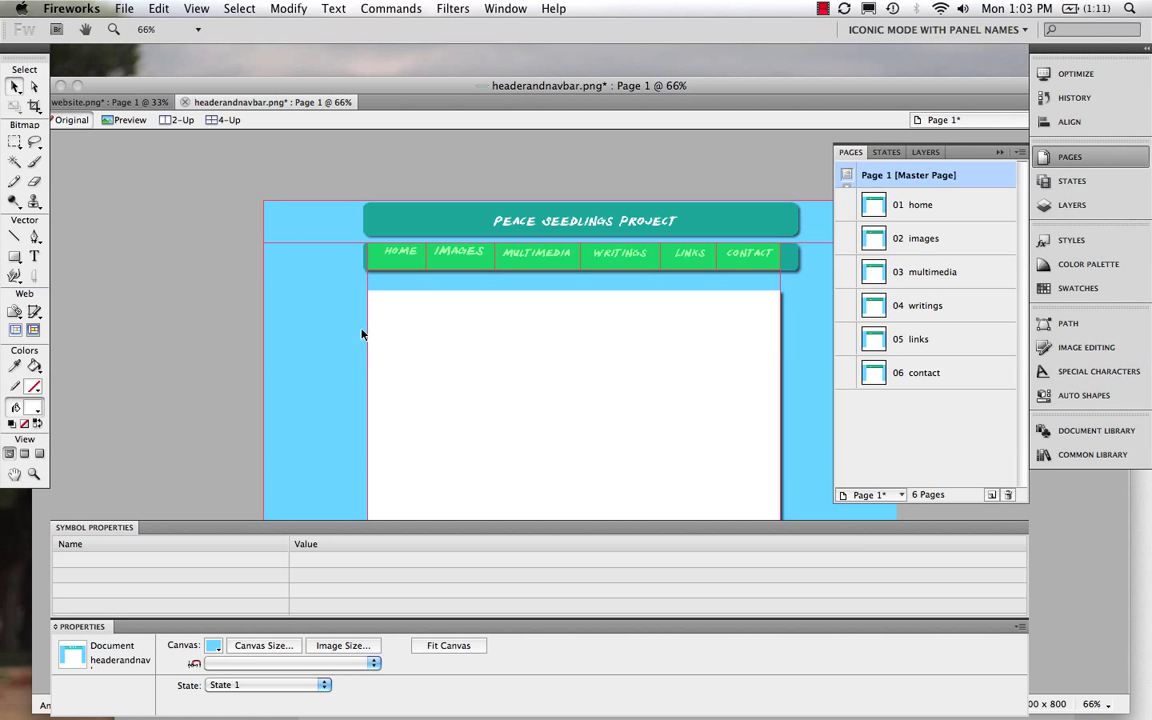
double_click(908, 174)
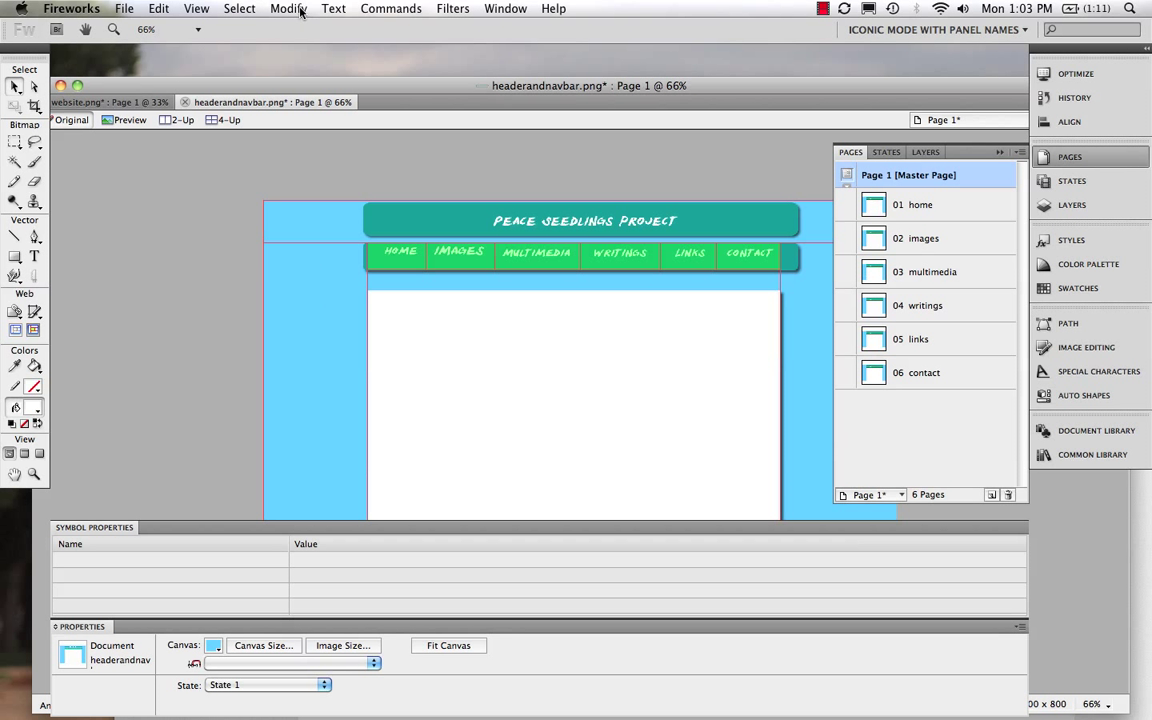
left_click(288, 8)
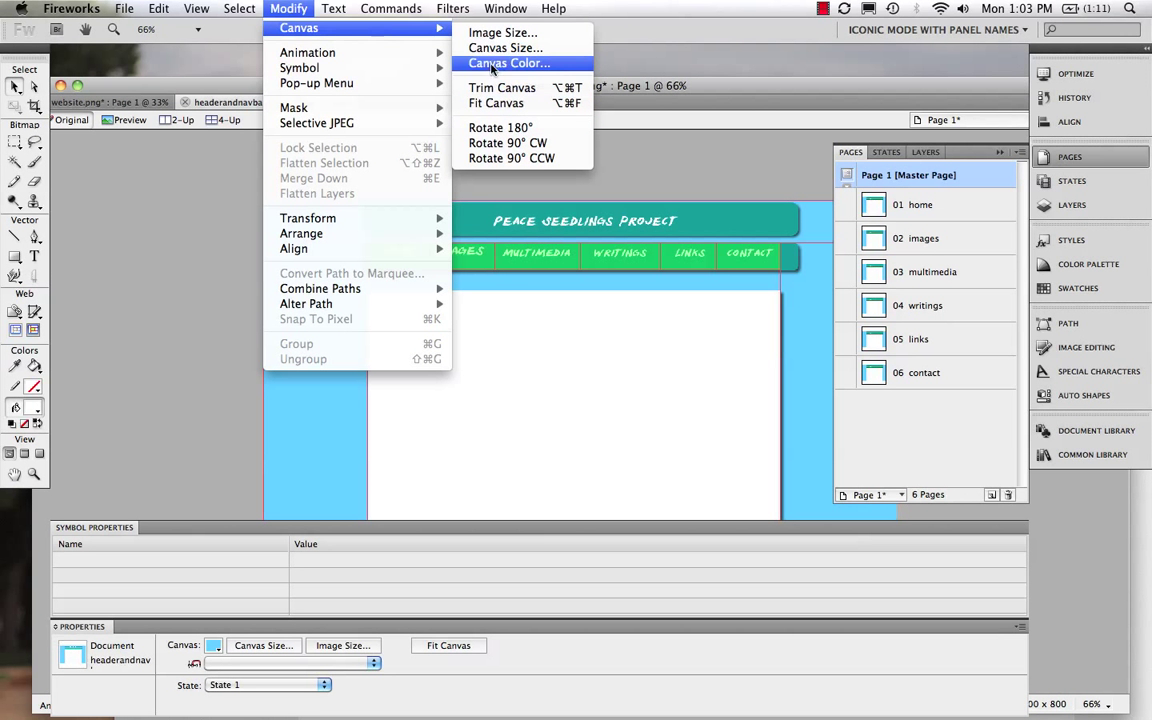
Step: Set the canvas colour to a very pale cyan from the Continuous Tone palette
left_click(509, 63)
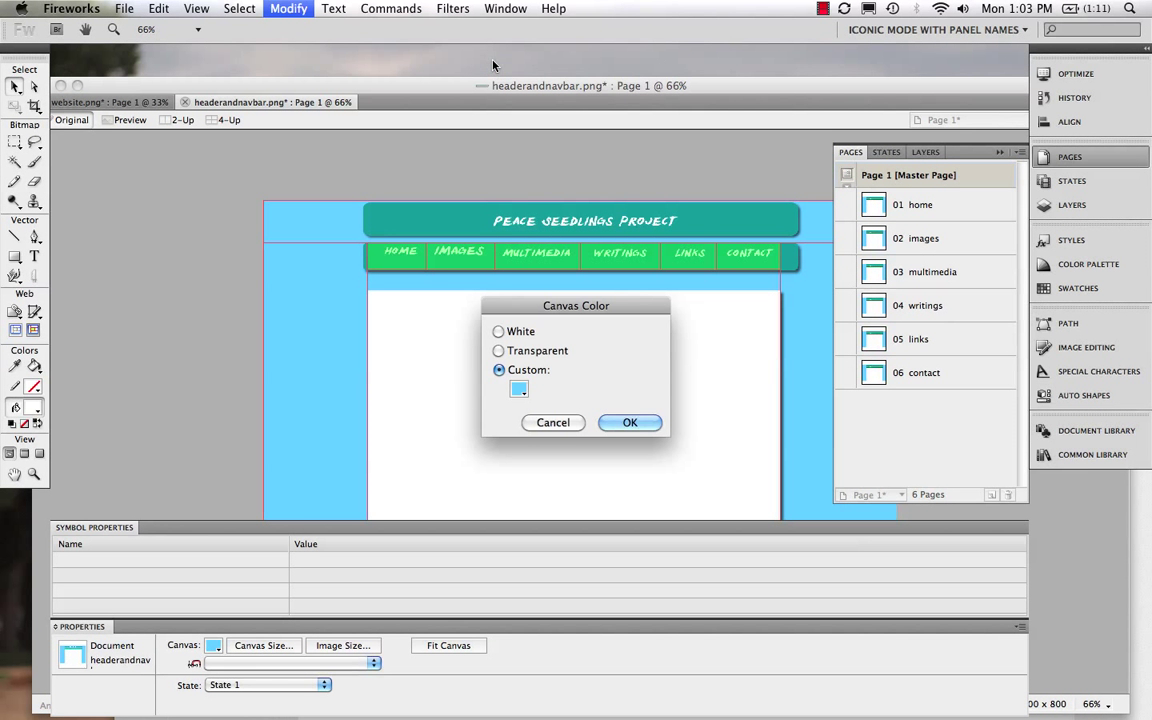
left_click(519, 389)
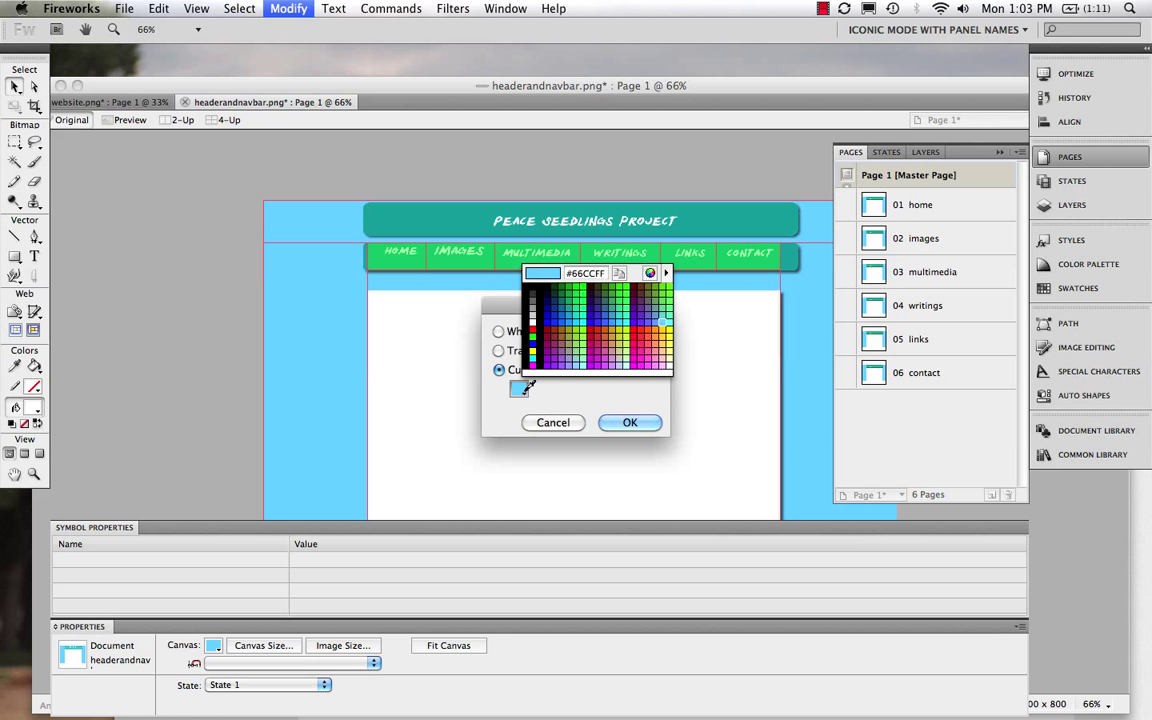
left_click(665, 273)
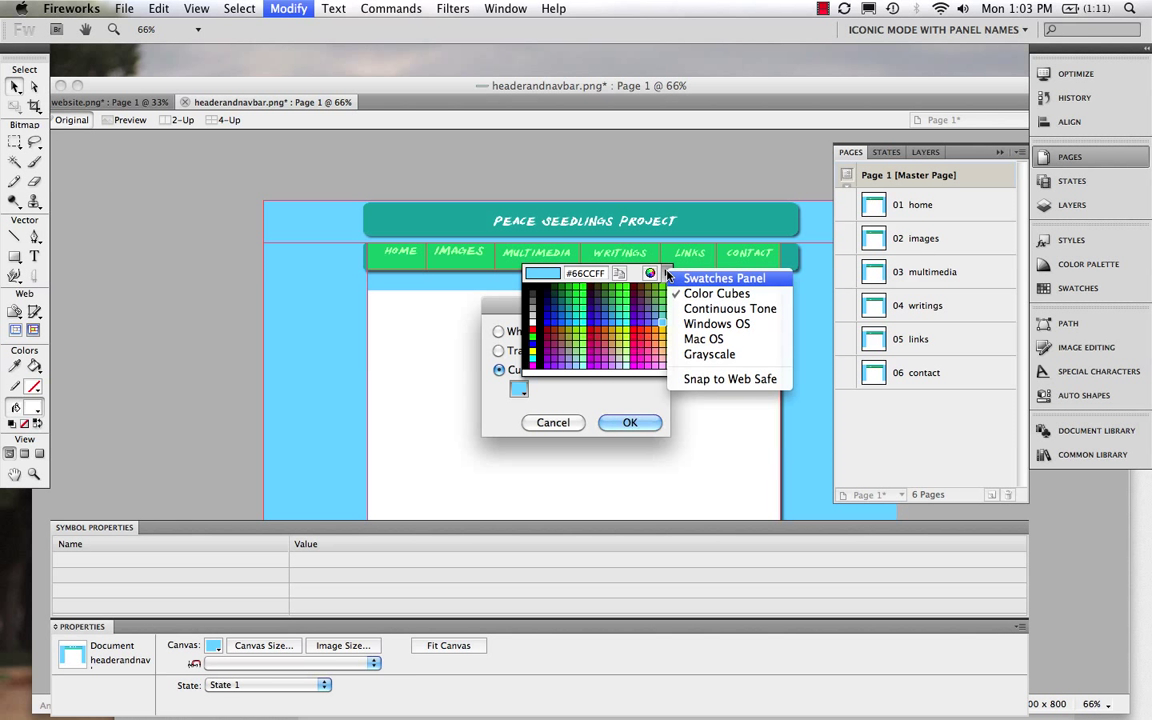
mouse_move(697, 308)
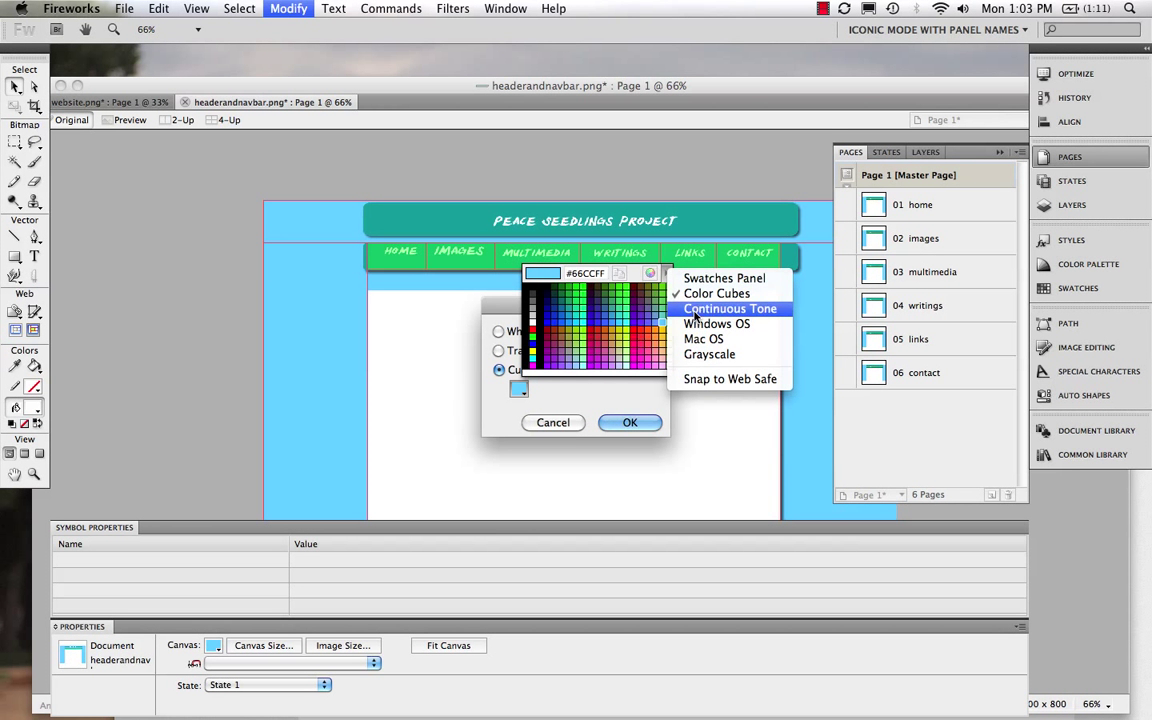
left_click(730, 308)
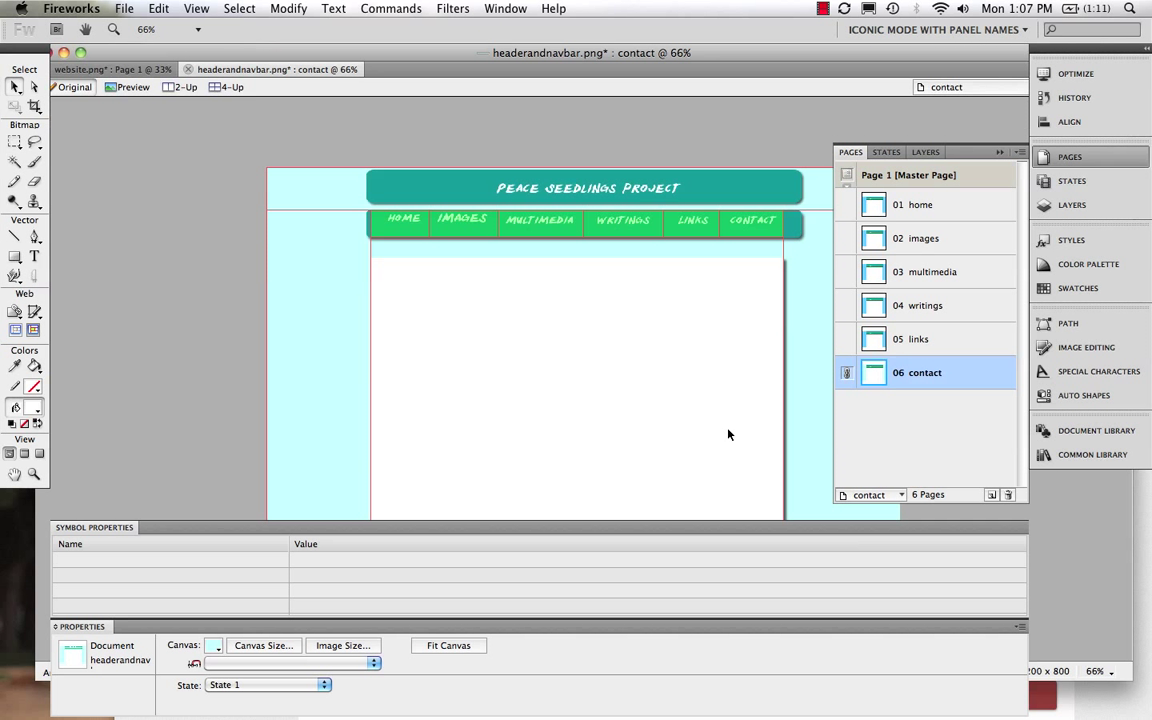
Step: Link home, images, multimedia, writings, links and contact pages to the master page, then reselect master
left_click(908, 175)
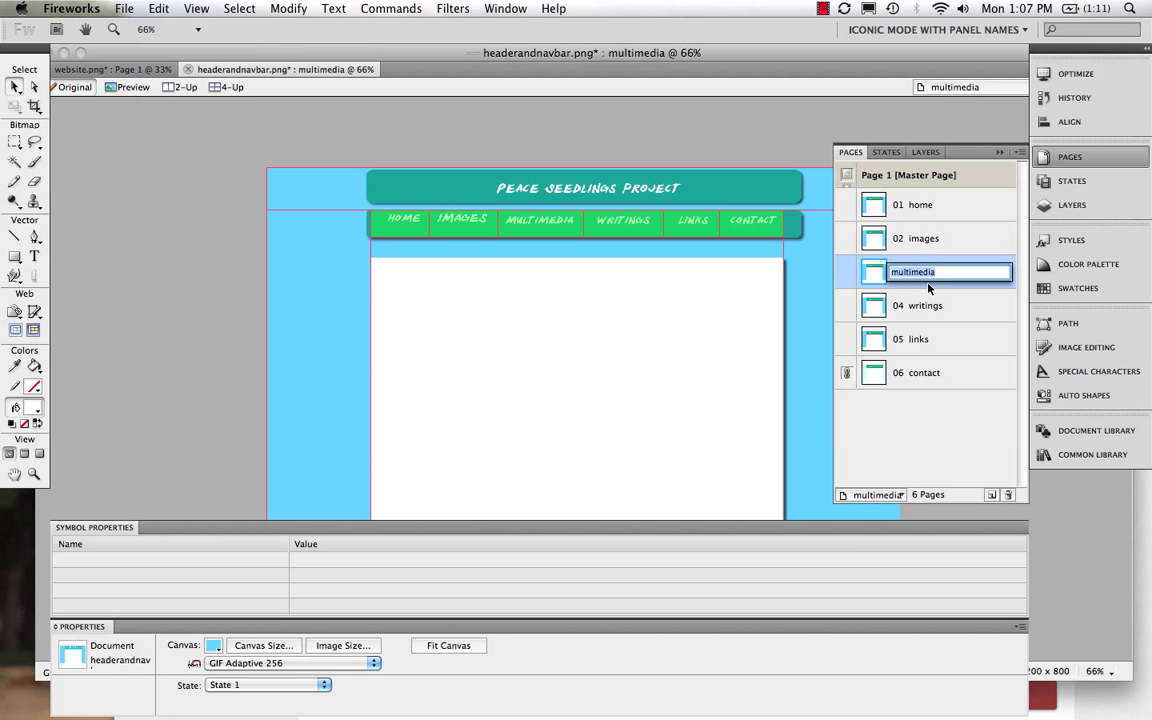
left_click(925, 305)
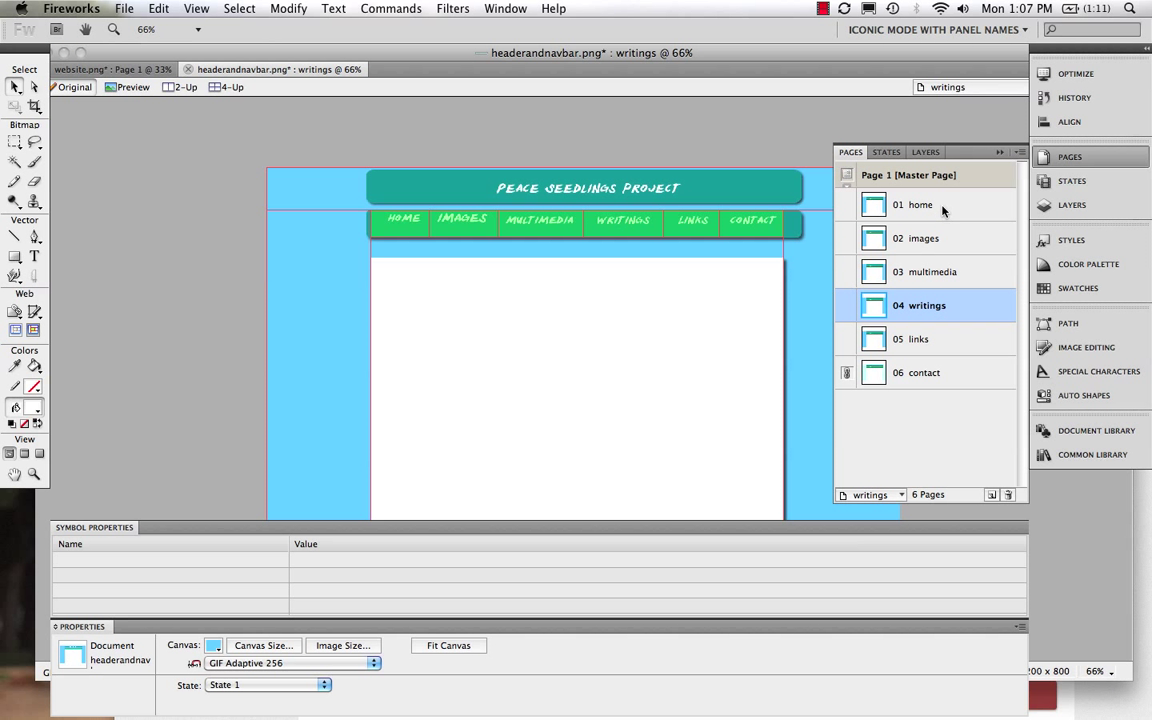
right_click(919, 204)
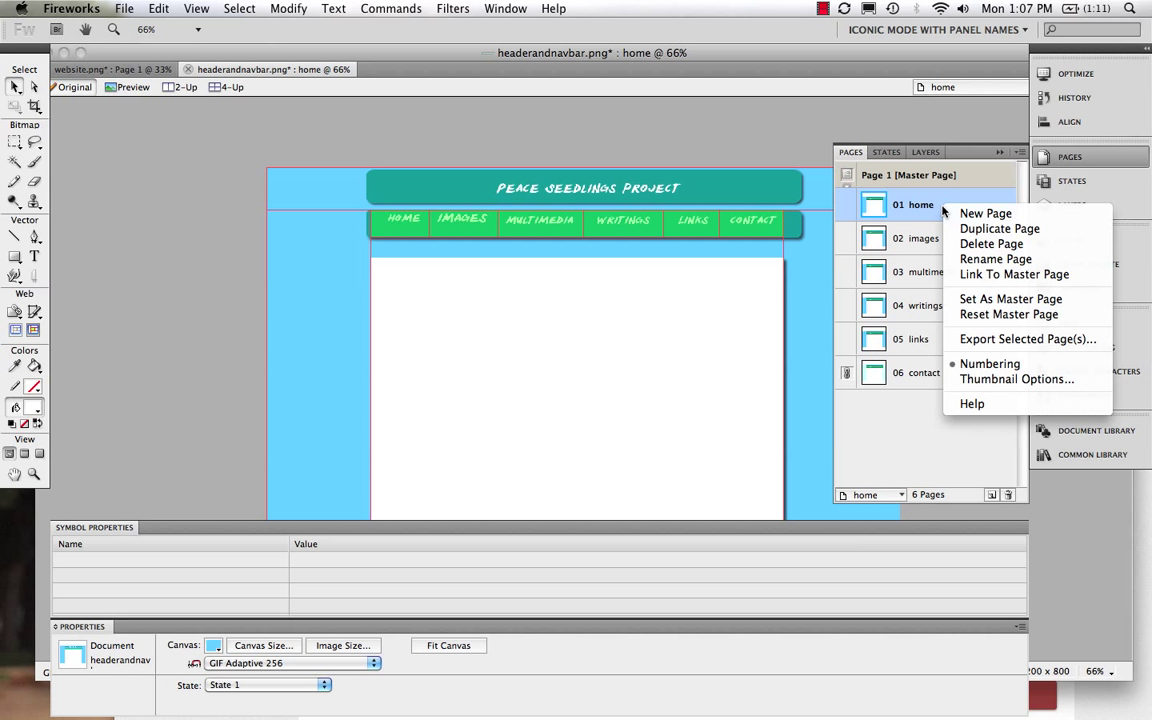
mouse_move(1013, 274)
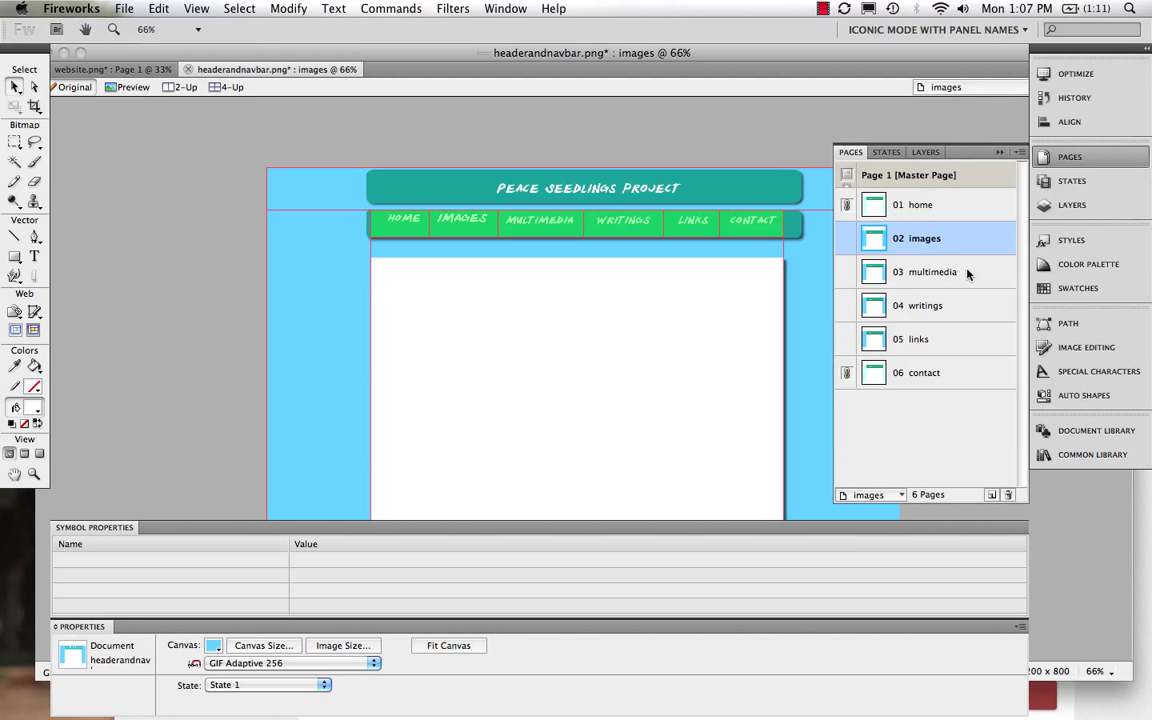
left_click(932, 271)
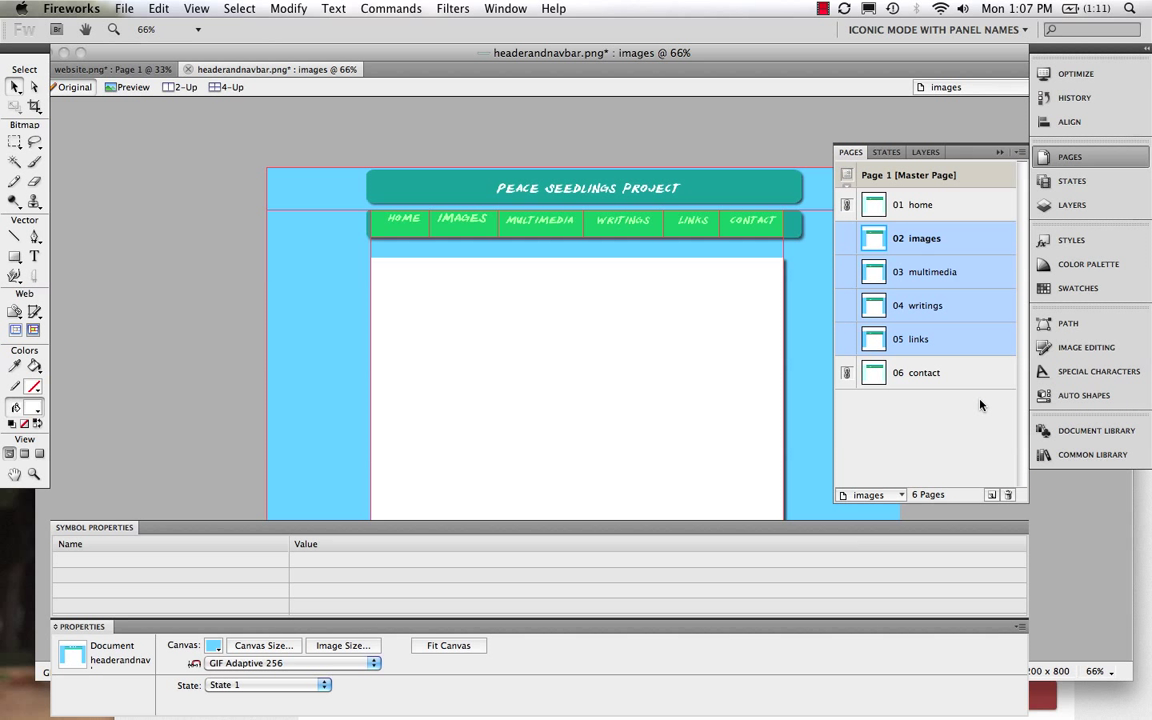
left_click(933, 271)
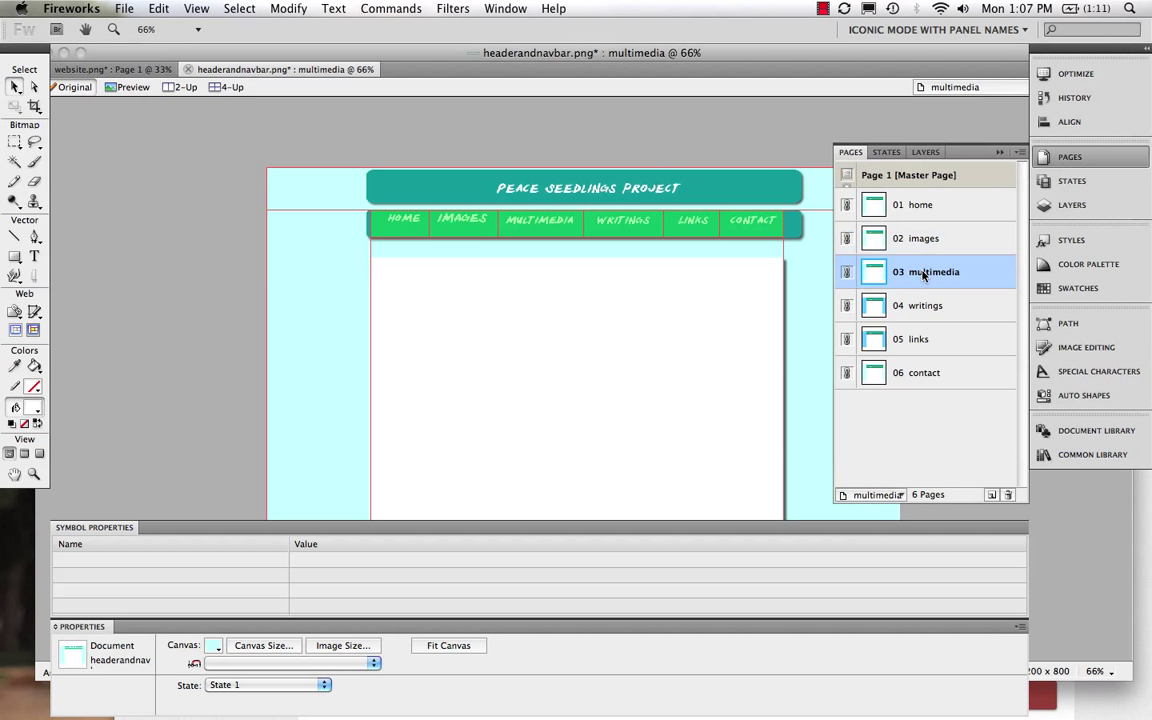
left_click(924, 372)
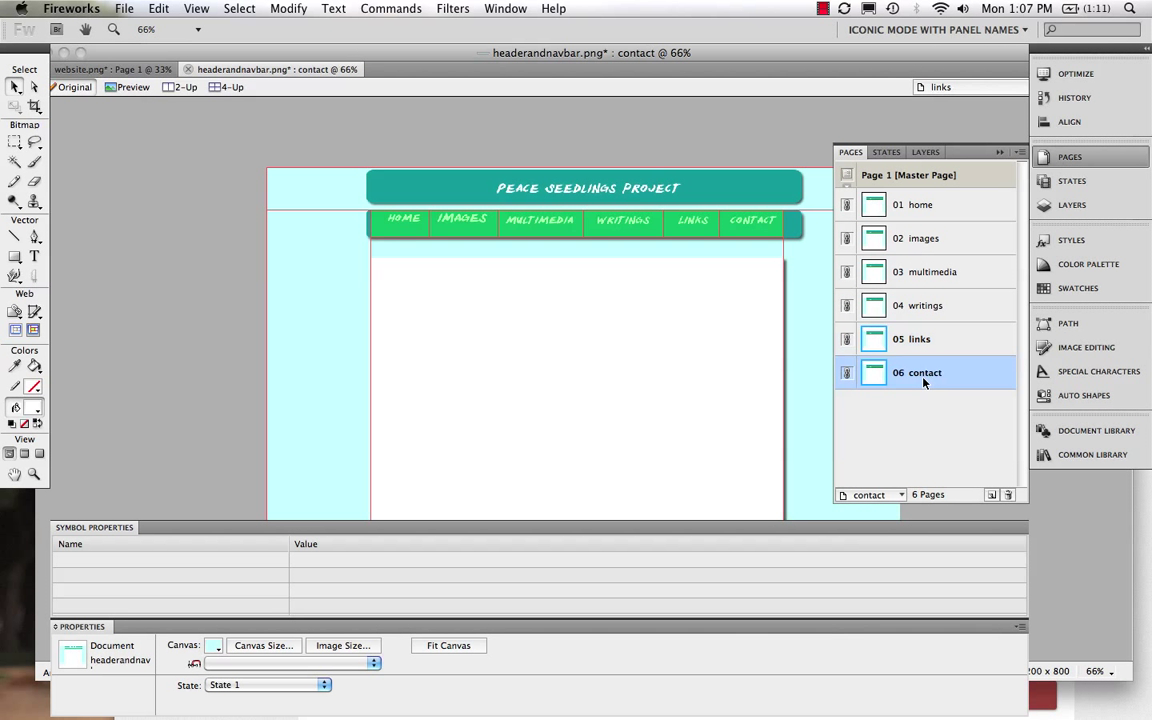
left_click(931, 271)
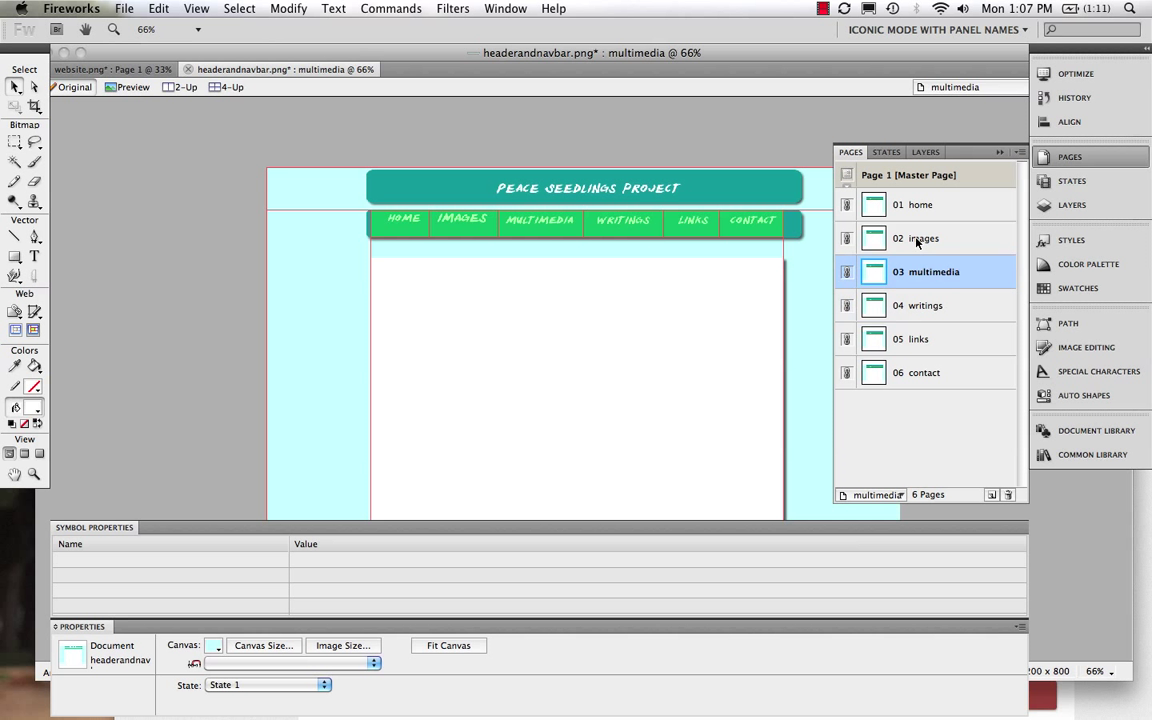
left_click(918, 204)
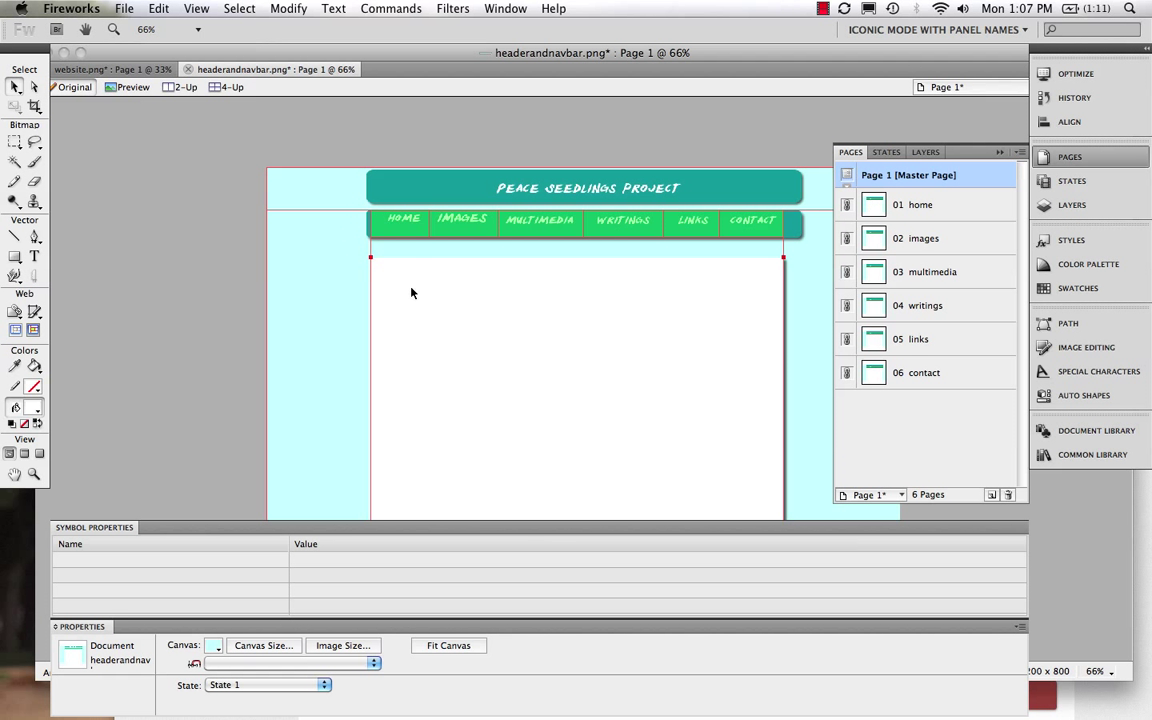
Step: Link the HOME and IMAGES navbar slices to home.htm and images.htm
left_click(400, 220)
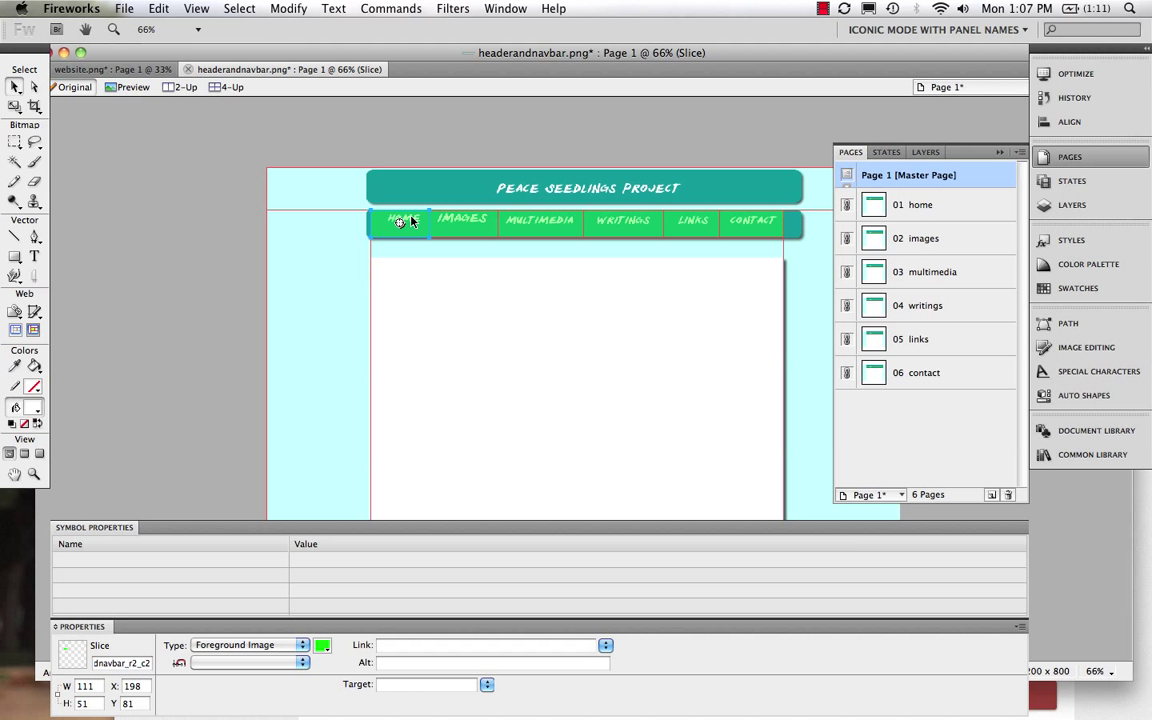
double_click(908, 174)
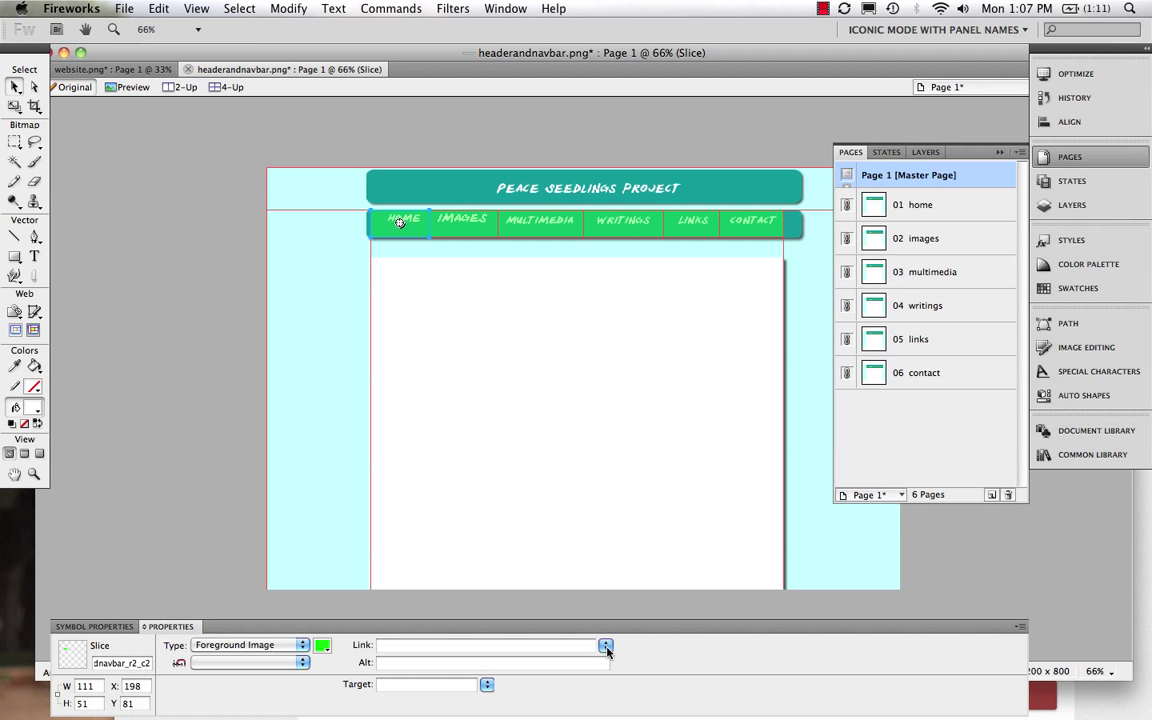
left_click(605, 645)
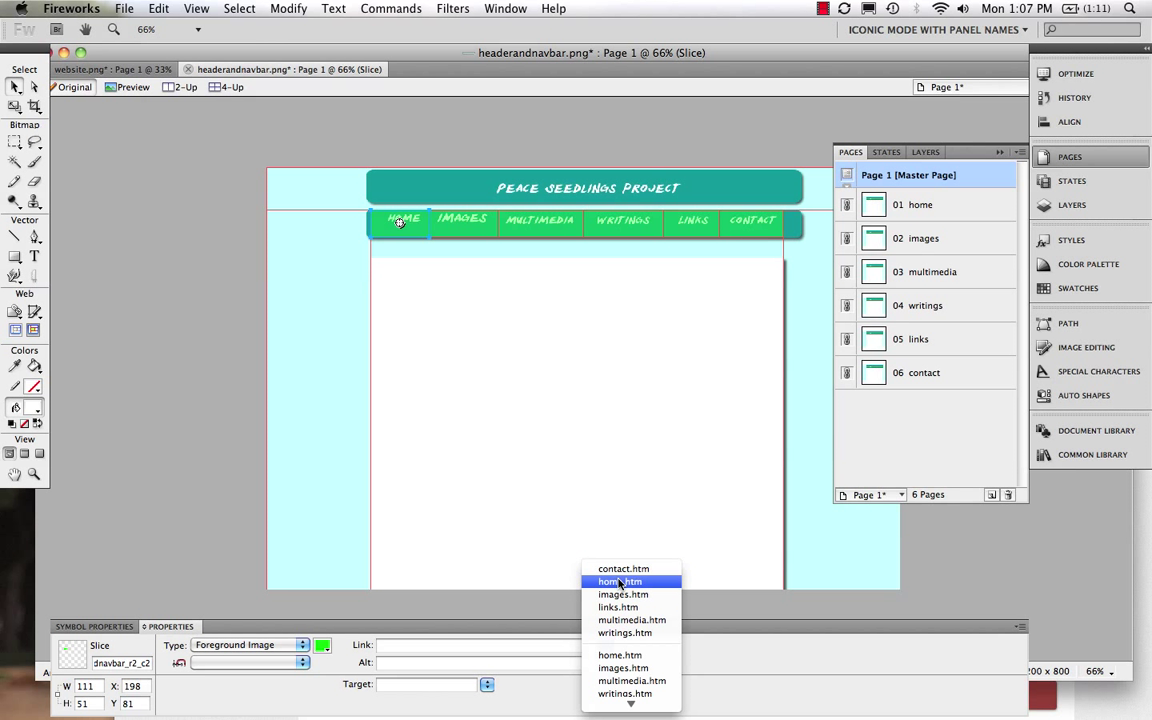
left_click(620, 581)
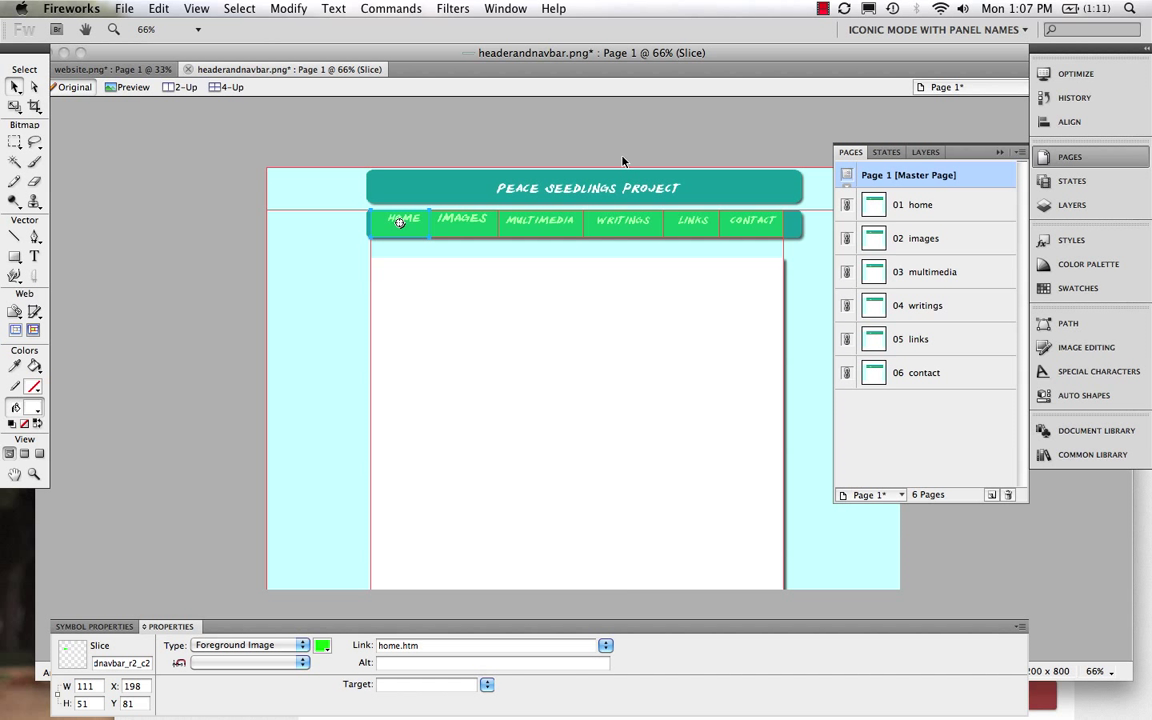
left_click(462, 220)
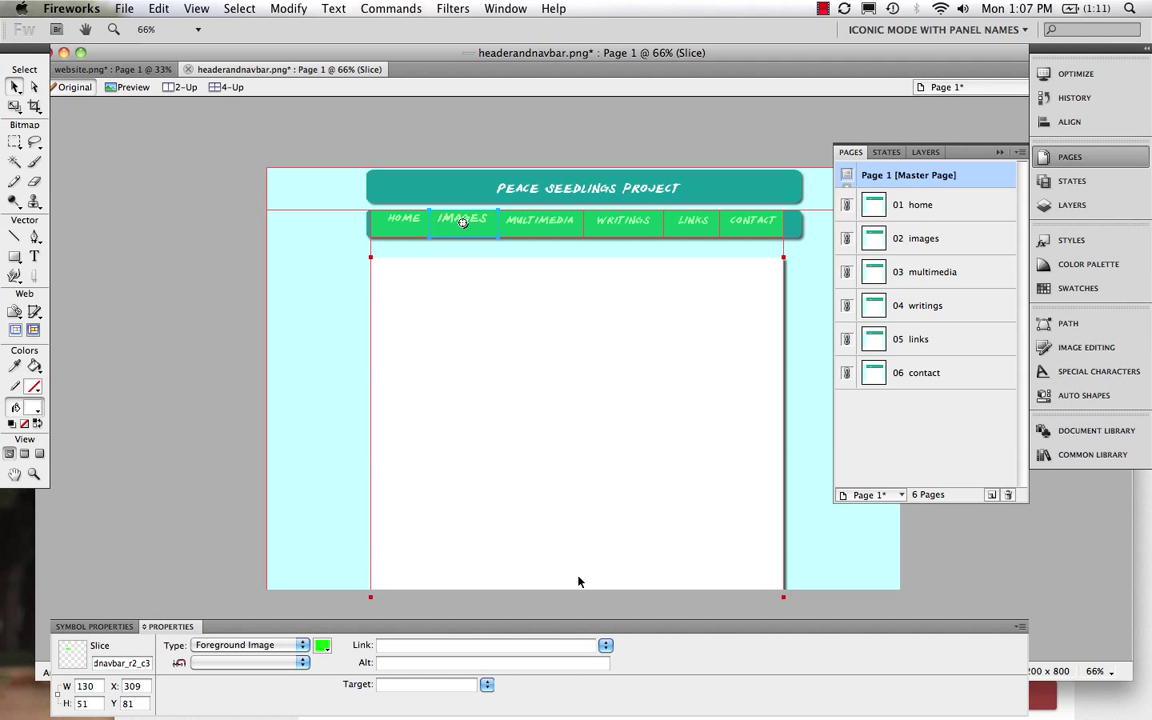
left_click(605, 645)
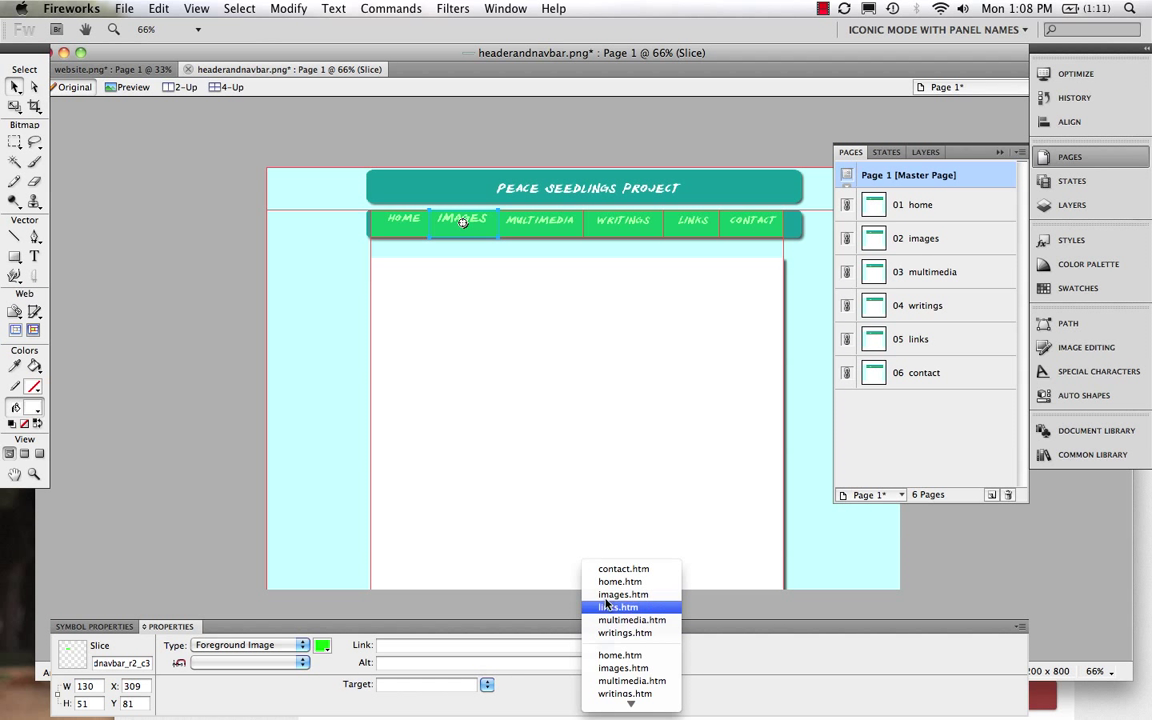
left_click(623, 594)
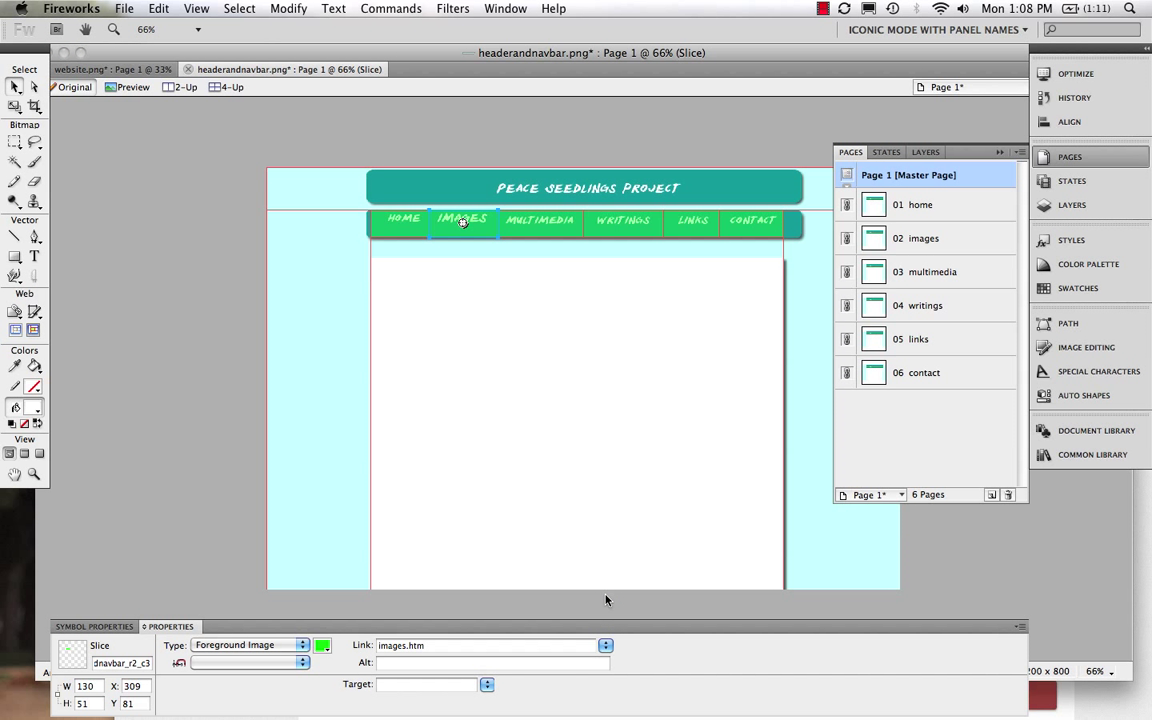
Step: Link the MULTIMEDIA, WRITINGS, LINKS and CONTACT slices to multimedia.htm, writings.htm, links.htm and contact.htm
left_click(540, 220)
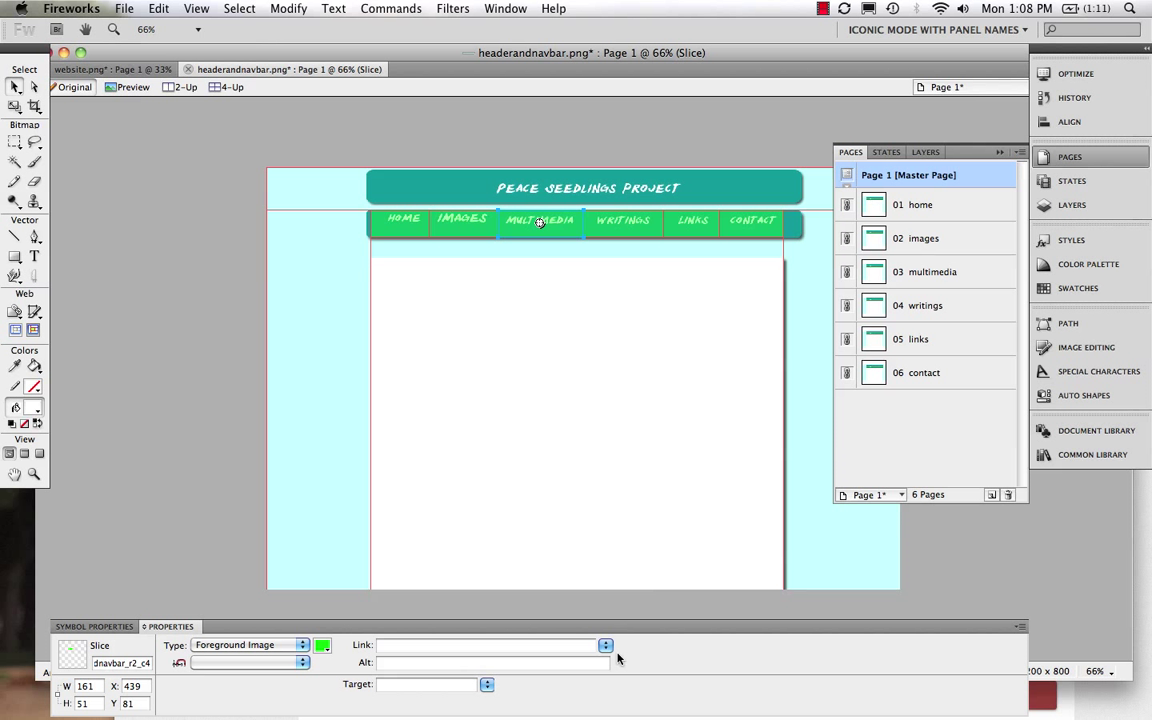
left_click(605, 644)
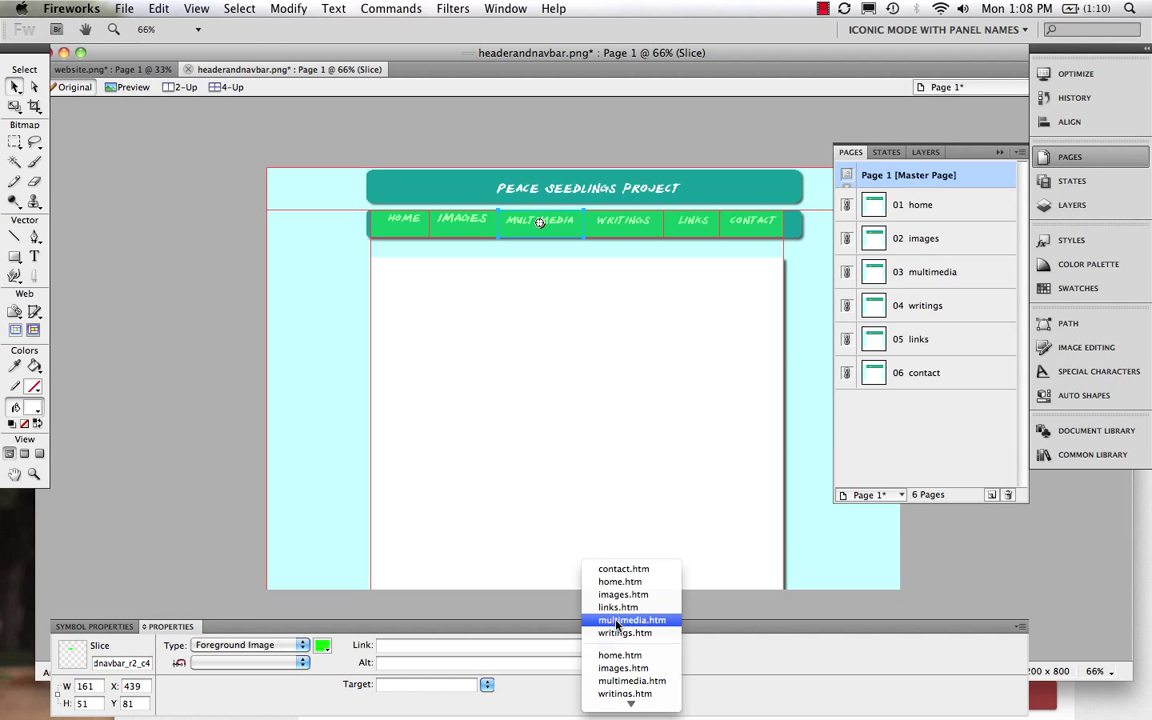
left_click(631, 620)
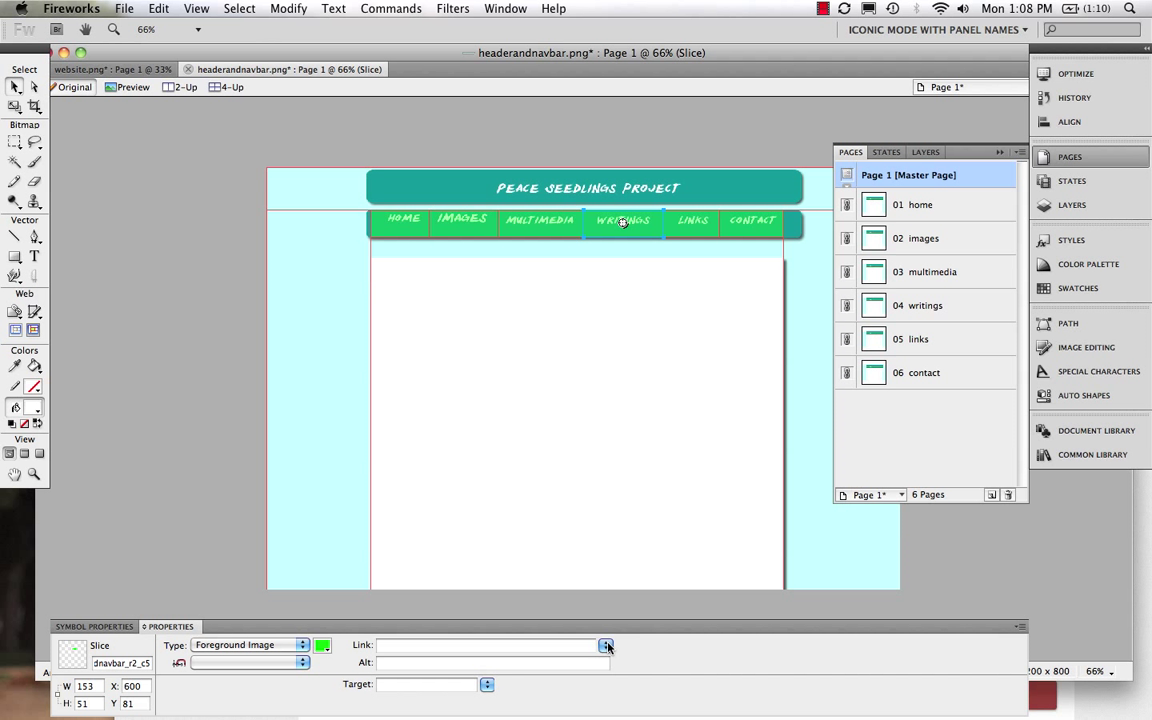
type("writings.htm")
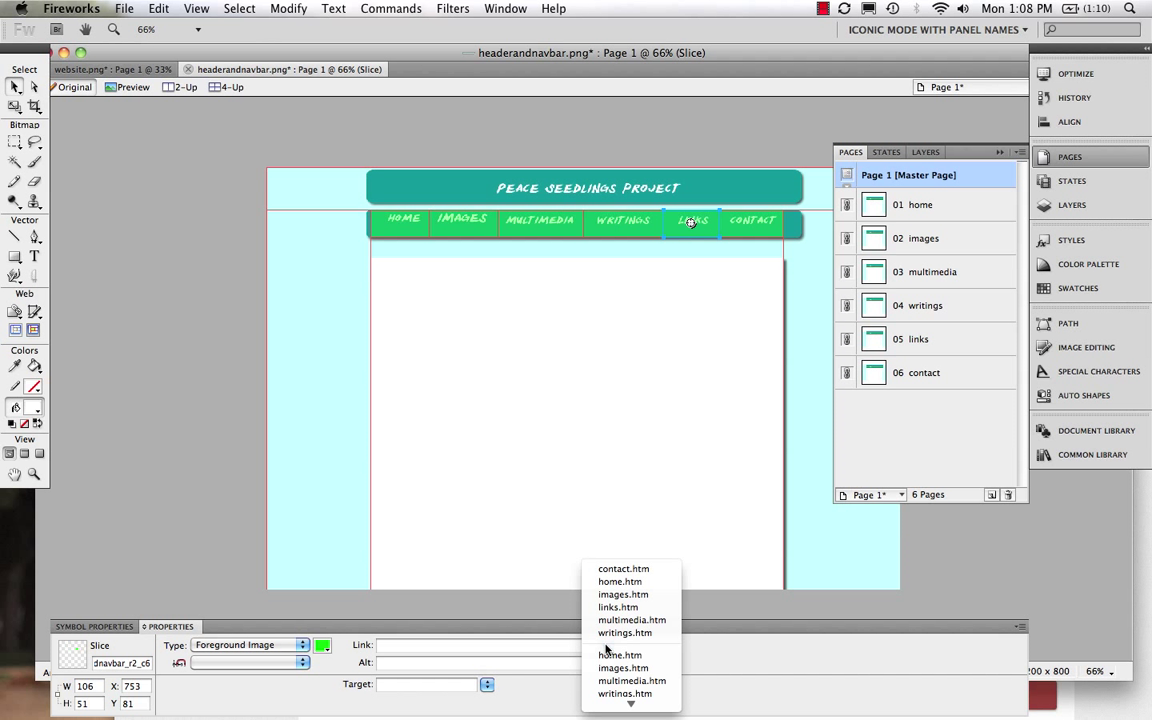
left_click(618, 607)
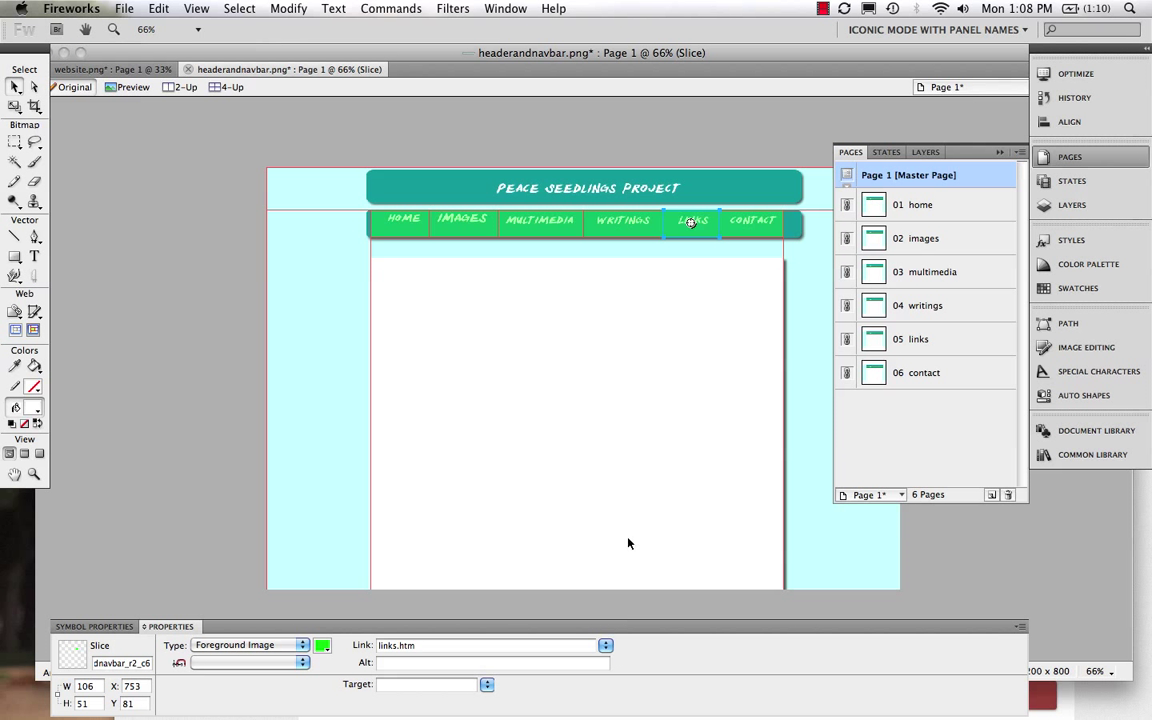
left_click(751, 221)
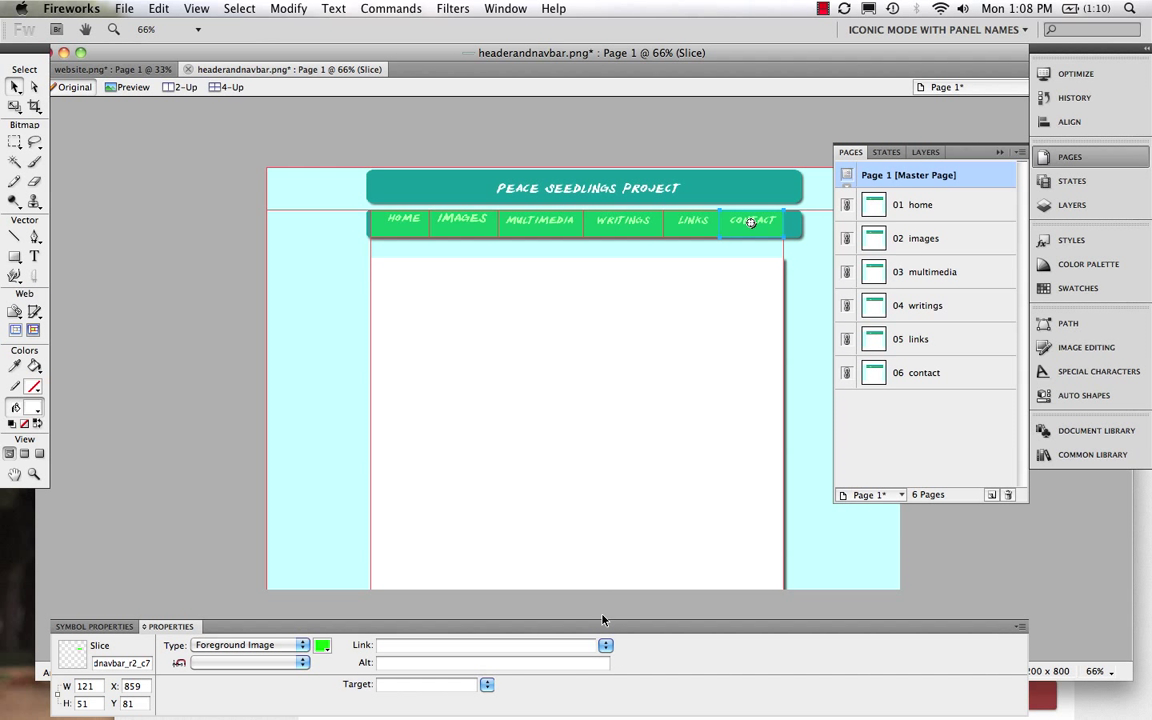
left_click(605, 644)
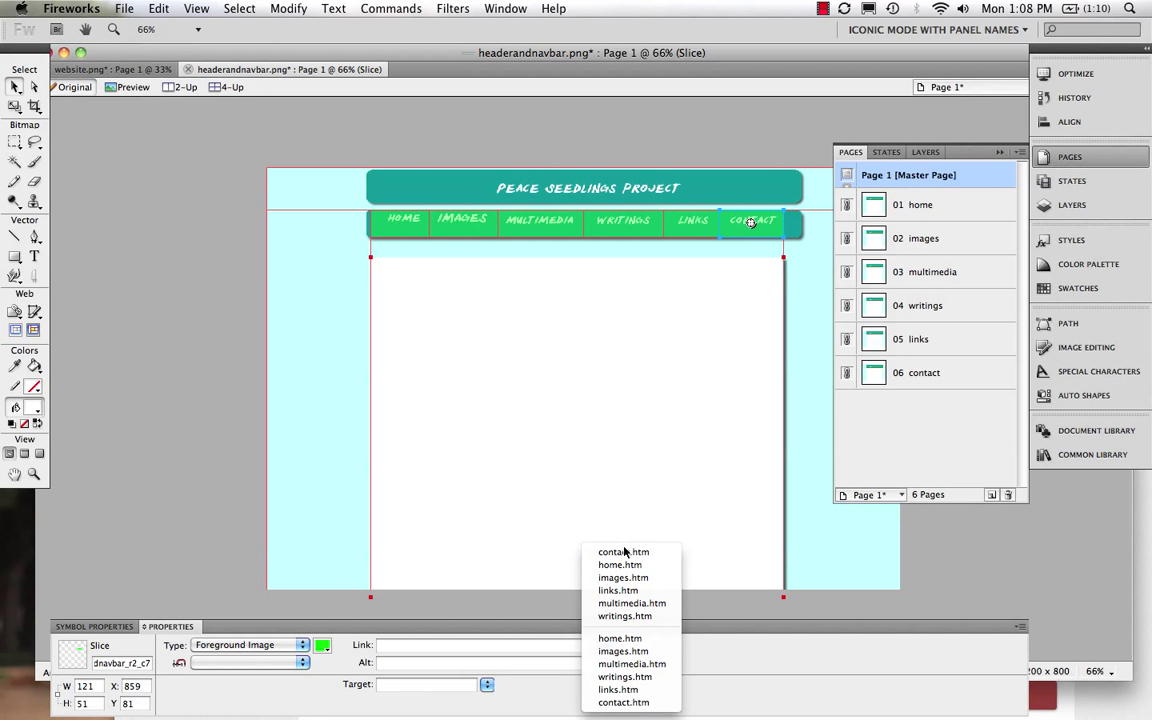
left_click(623, 552)
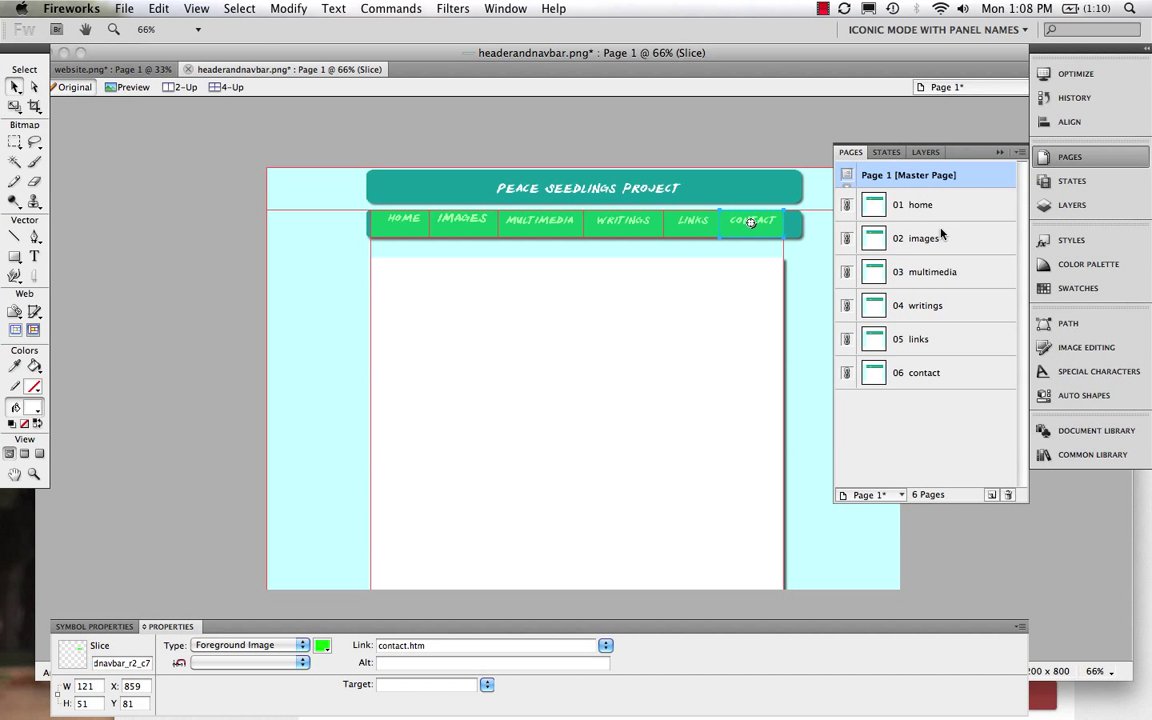
double_click(912, 204)
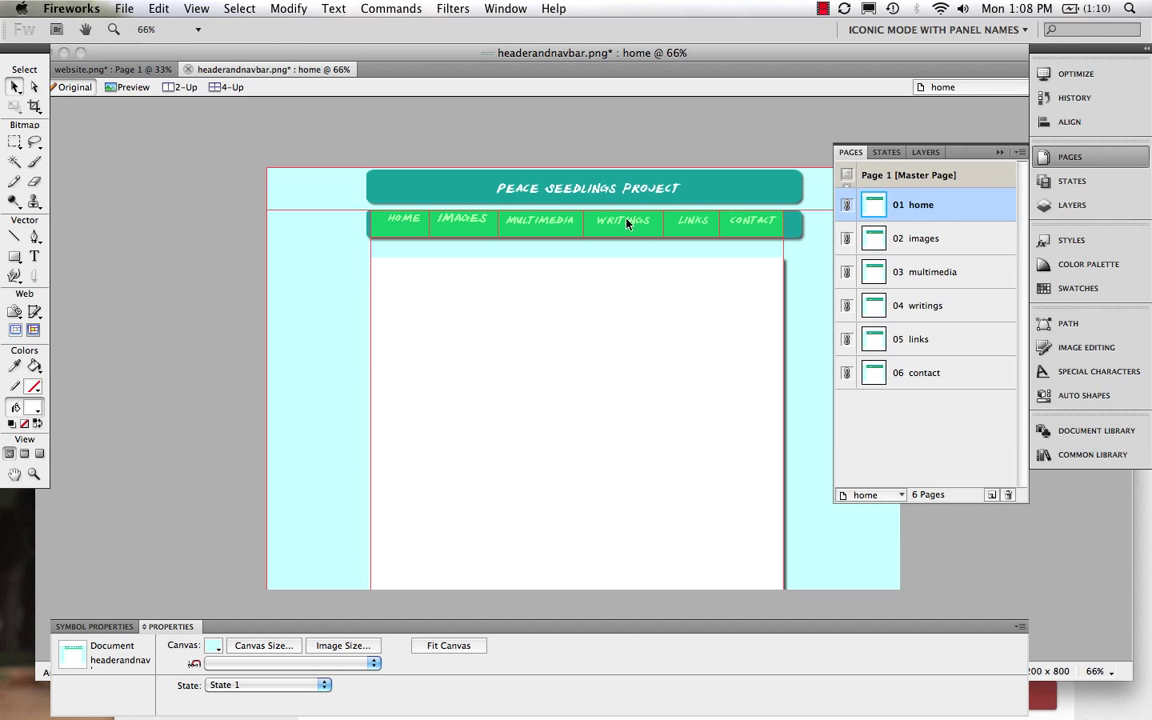
mouse_move(624, 252)
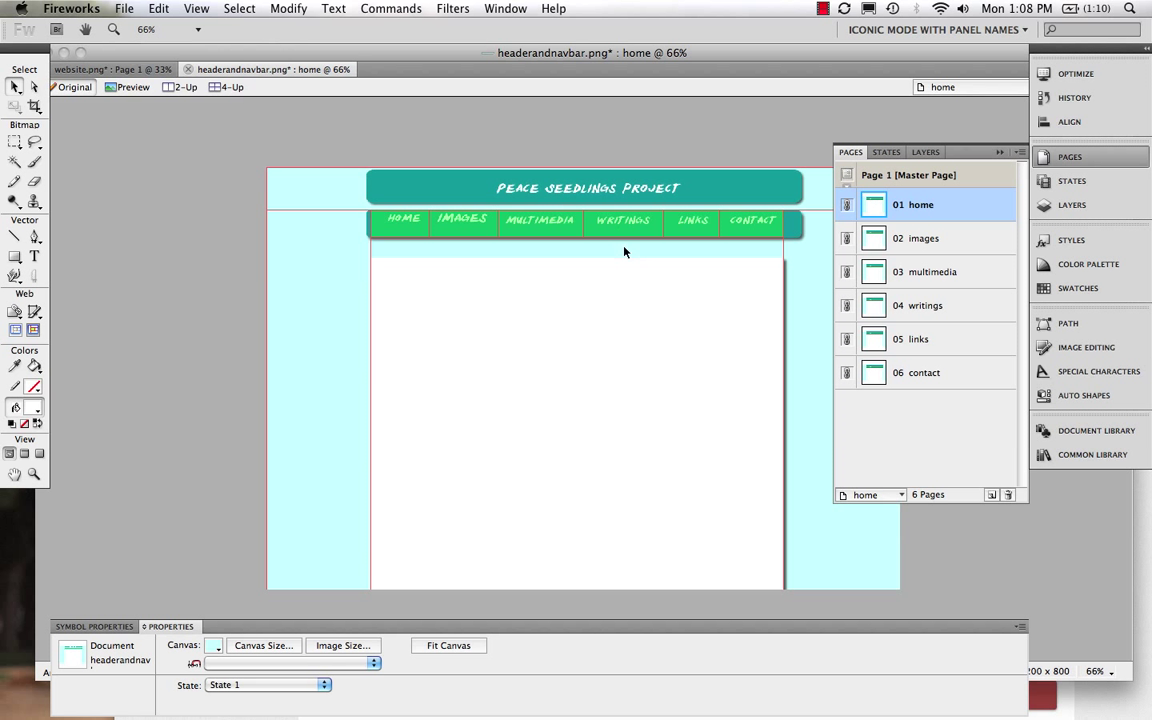
mouse_move(927, 175)
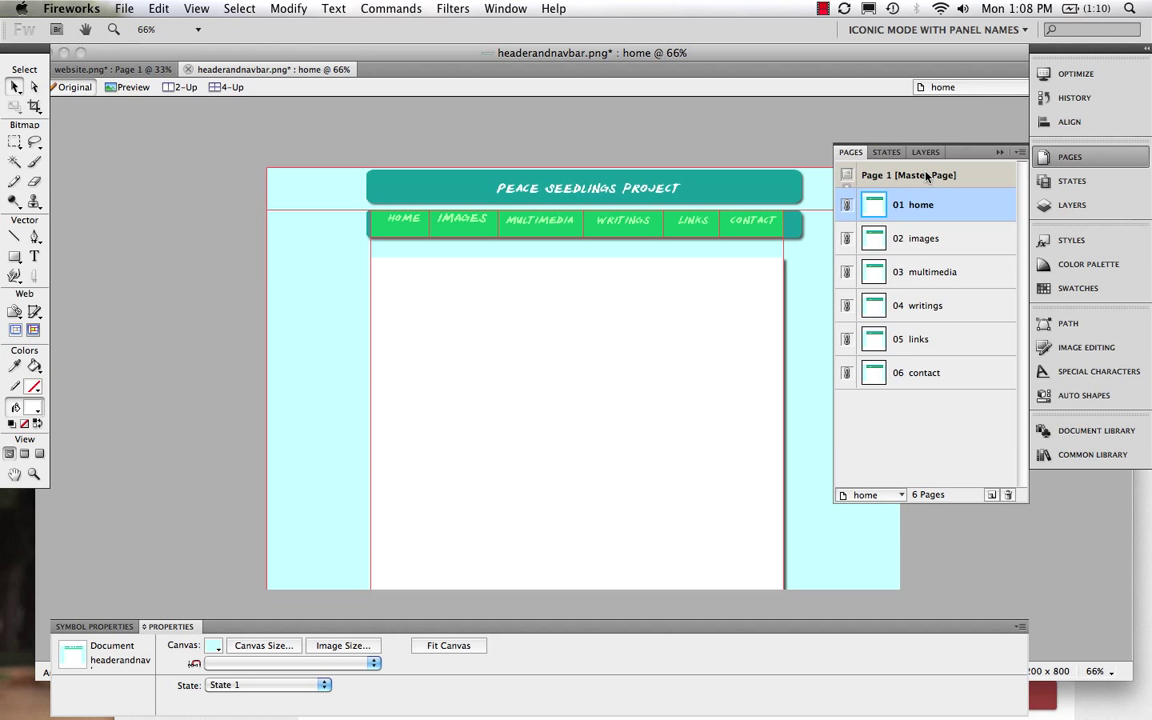
Step: Add the placeholder text 'HOME INFO GOES HERE.' to the home page
left_click(751, 222)
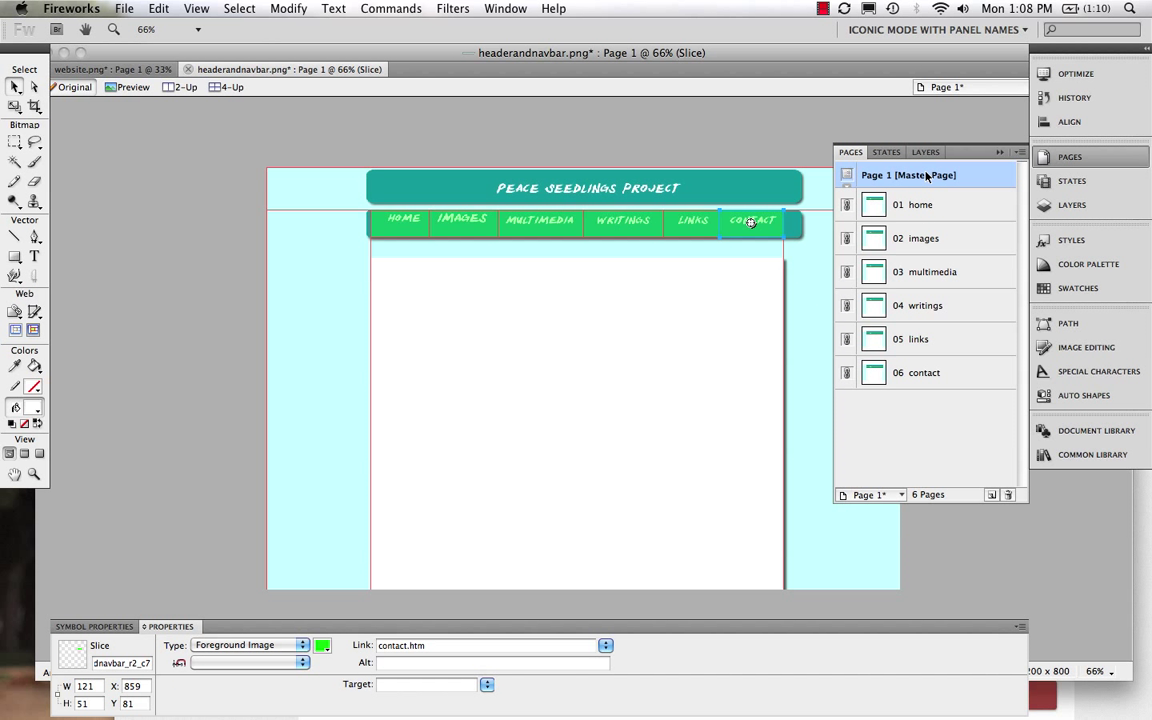
mouse_move(920, 205)
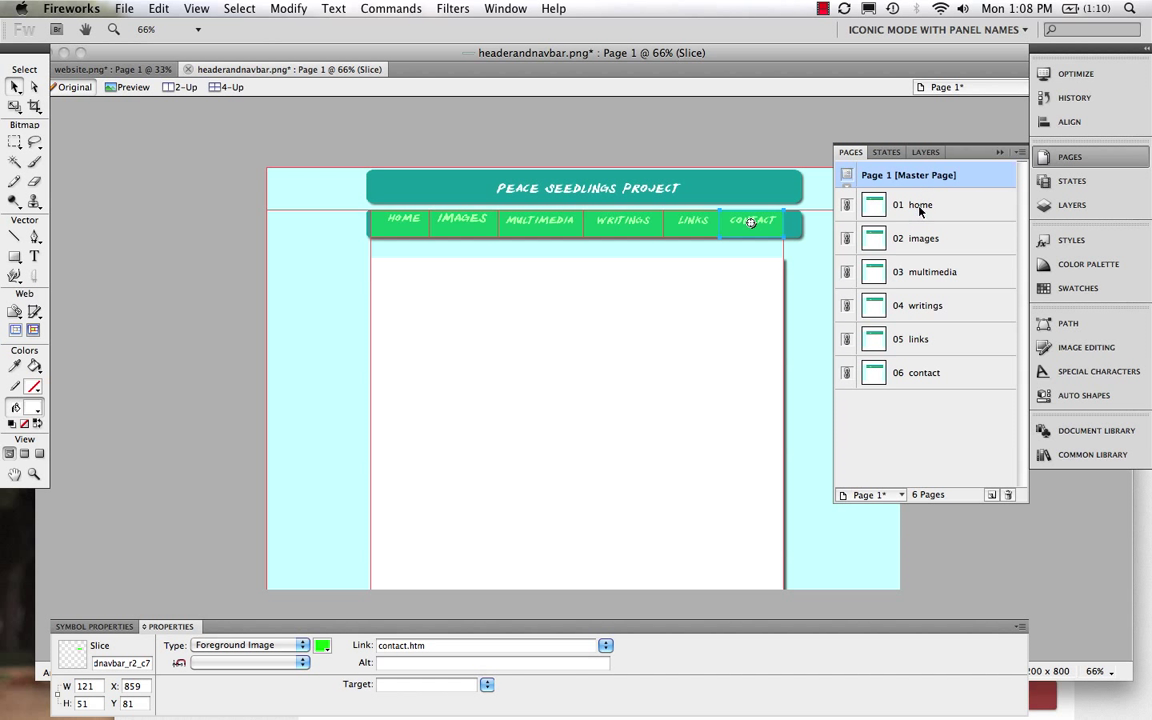
left_click(921, 204)
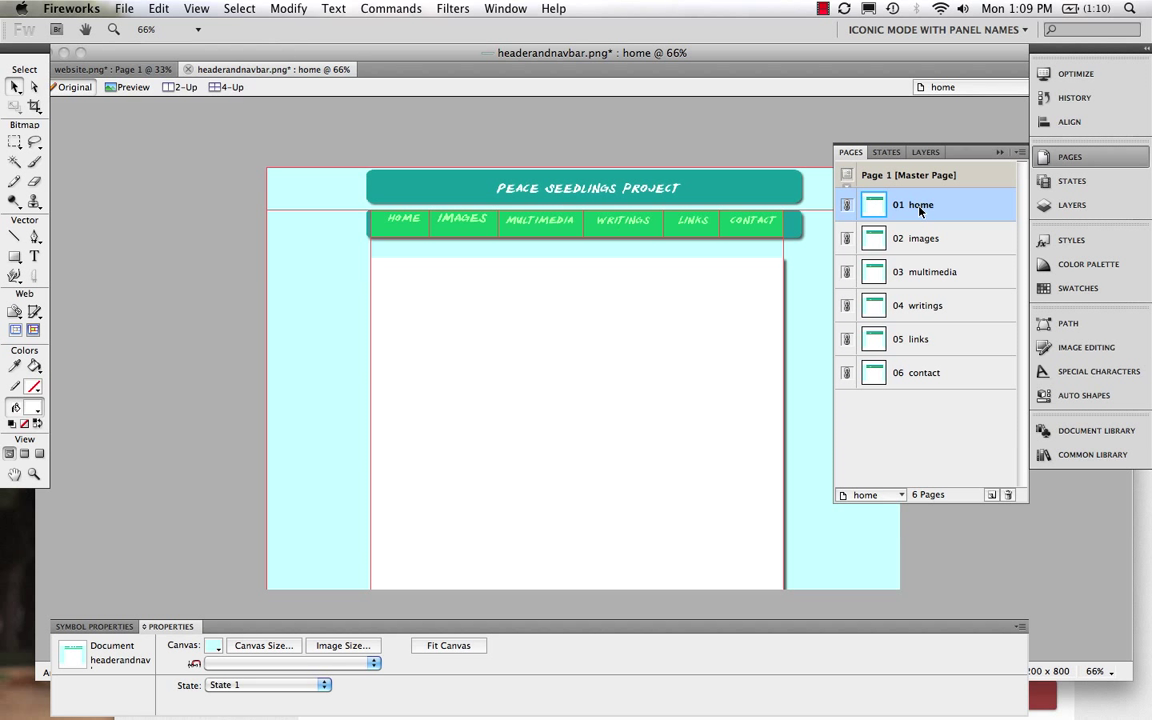
mouse_move(596, 203)
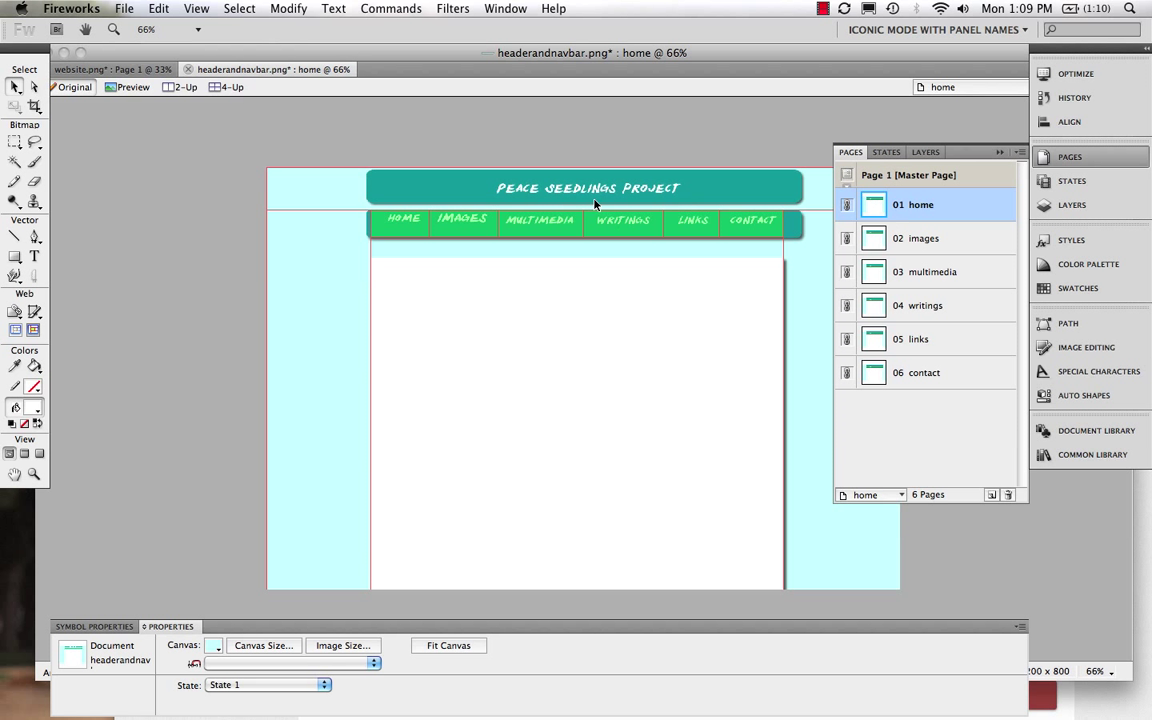
mouse_move(46, 216)
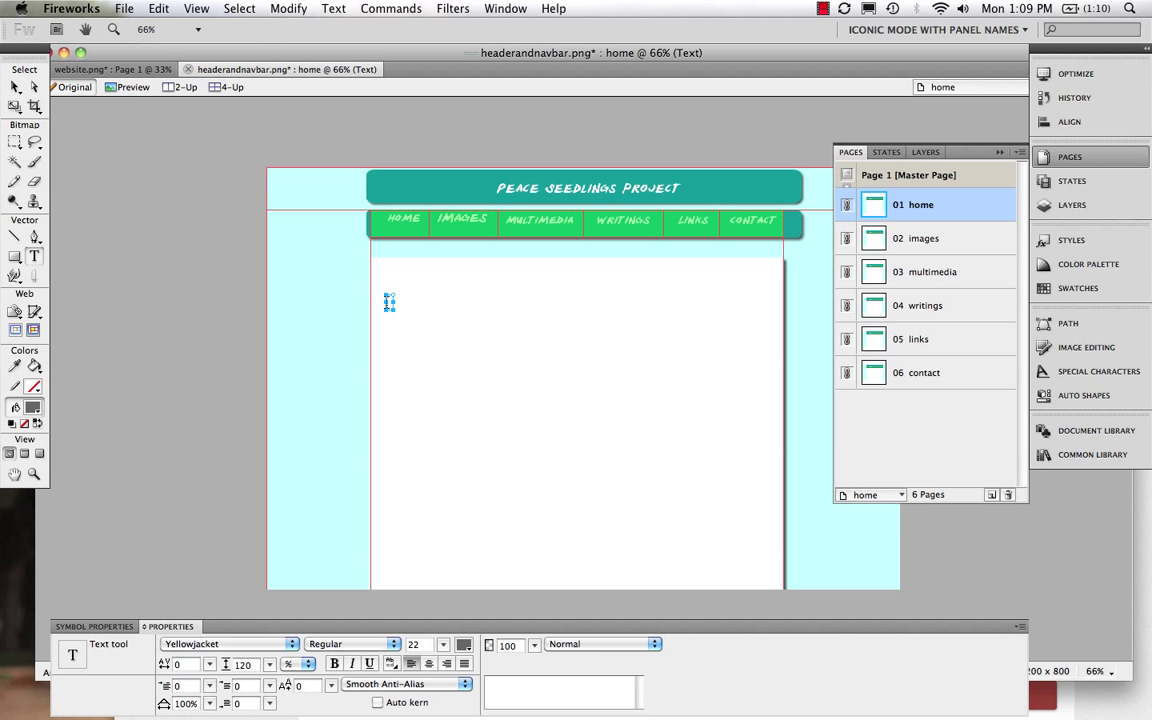
type("HOME INFO")
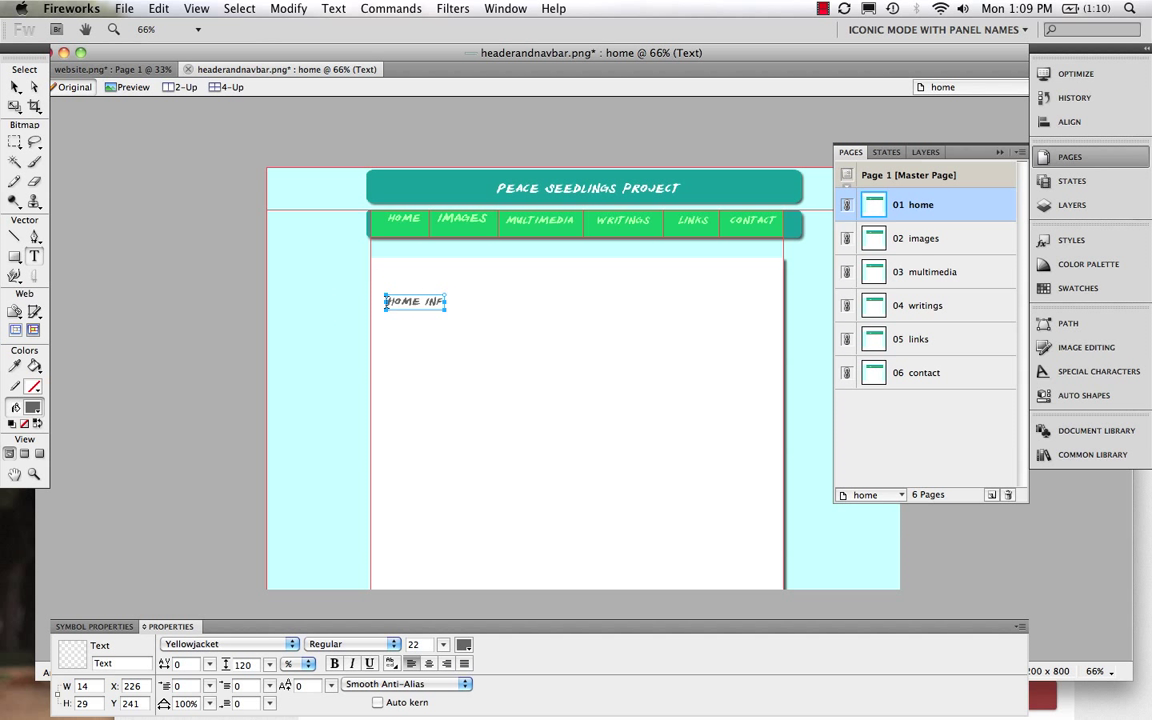
type("GOES HERE.")
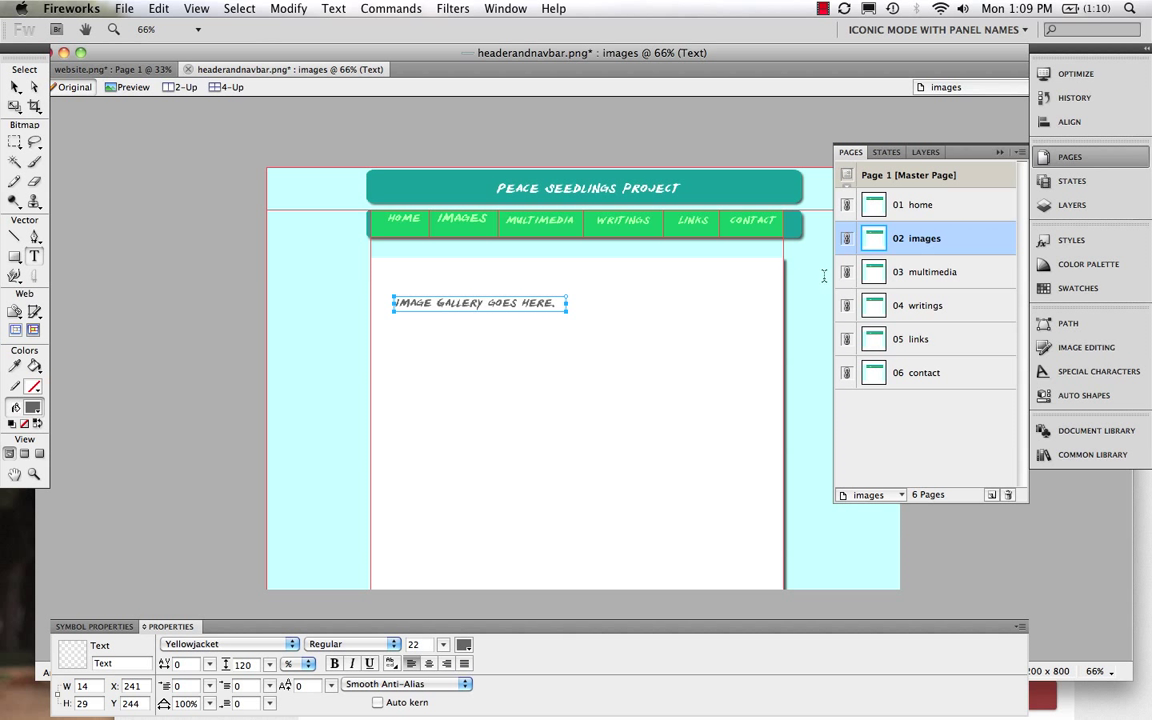
Step: Add the placeholder text 'MULTIMEDIA GOES HERE.' to the multimedia page
left_click(931, 271)
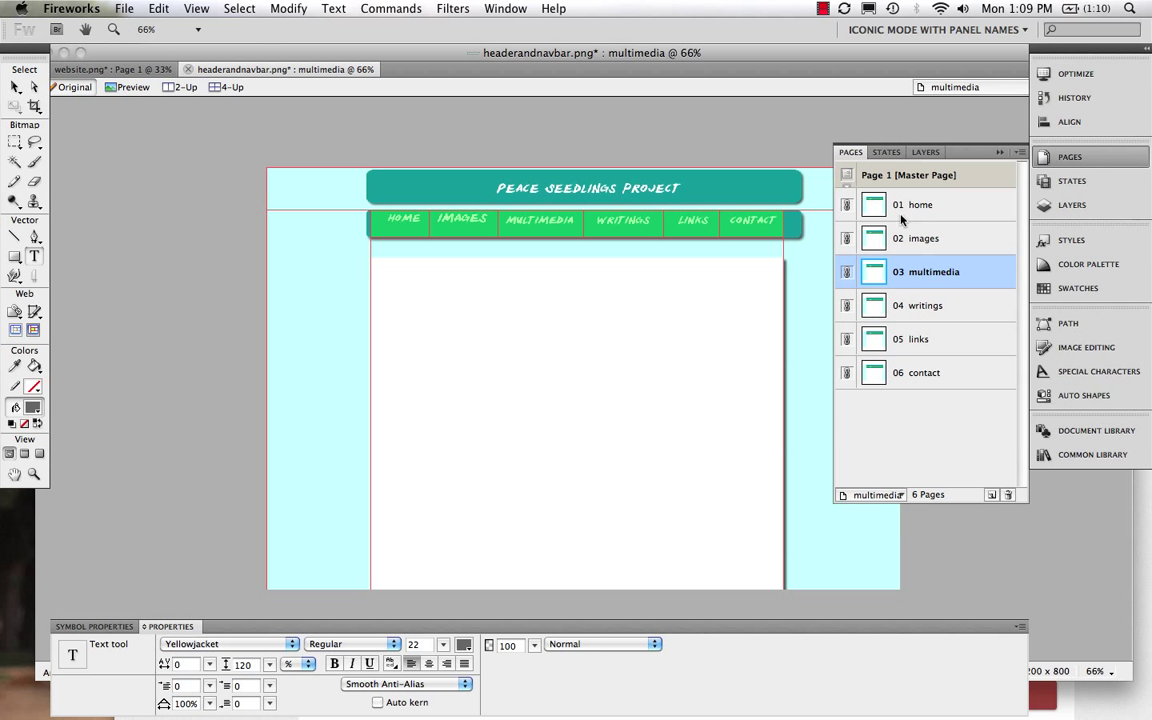
left_click(435, 337)
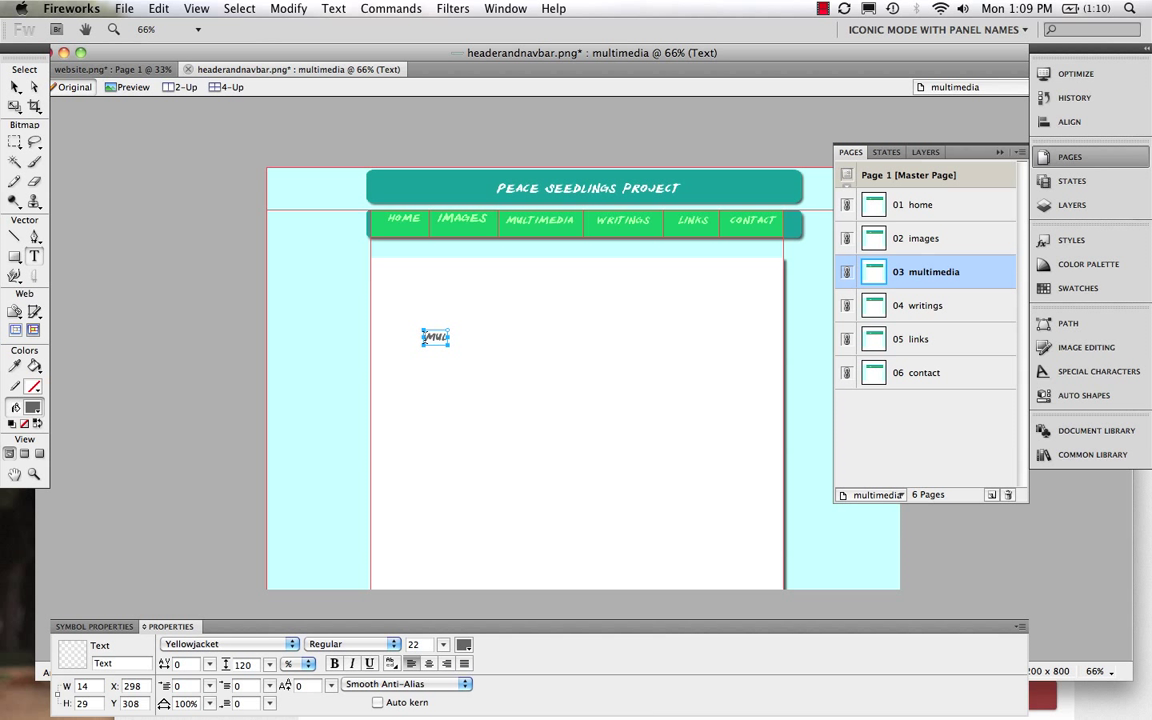
type("MULTIMEDIA GOES")
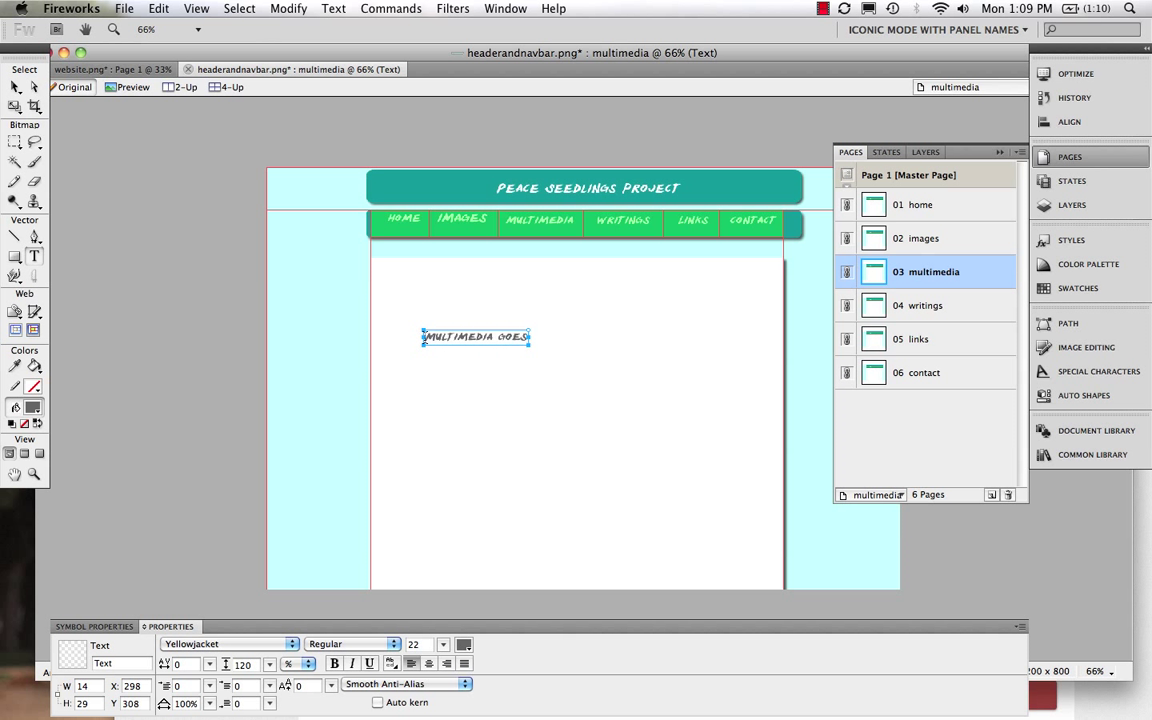
type("HERE.")
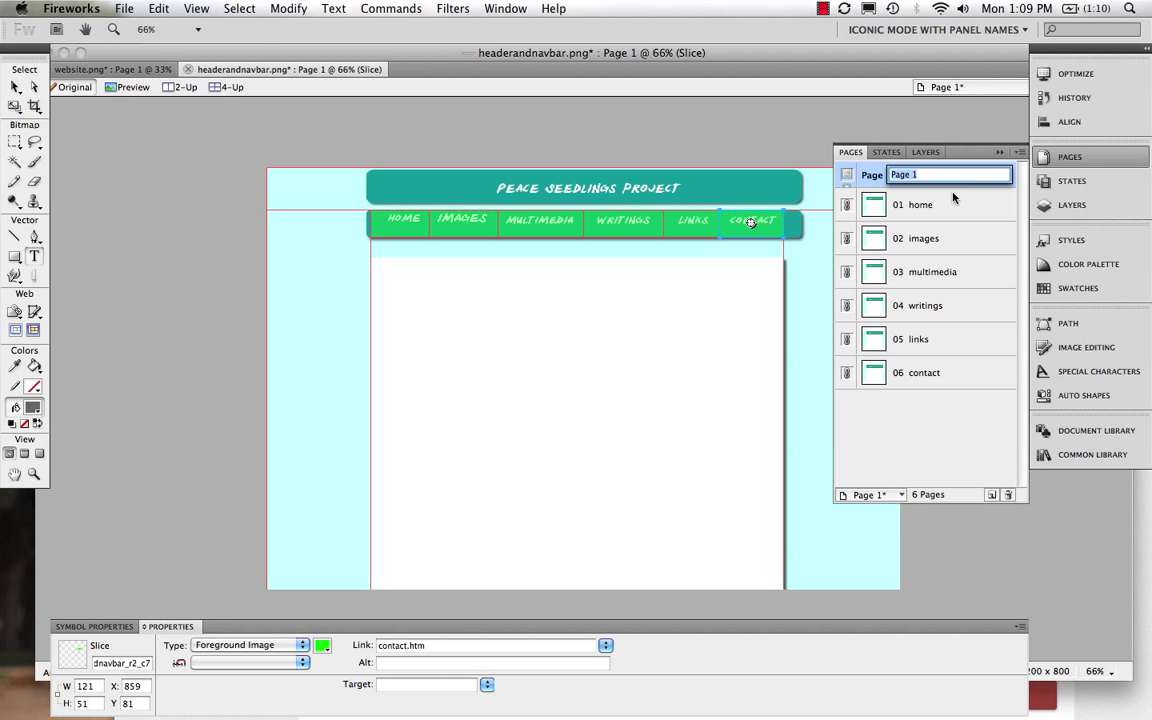
Step: Review the images, links and writings pages, ending on the home page
left_click(923, 238)
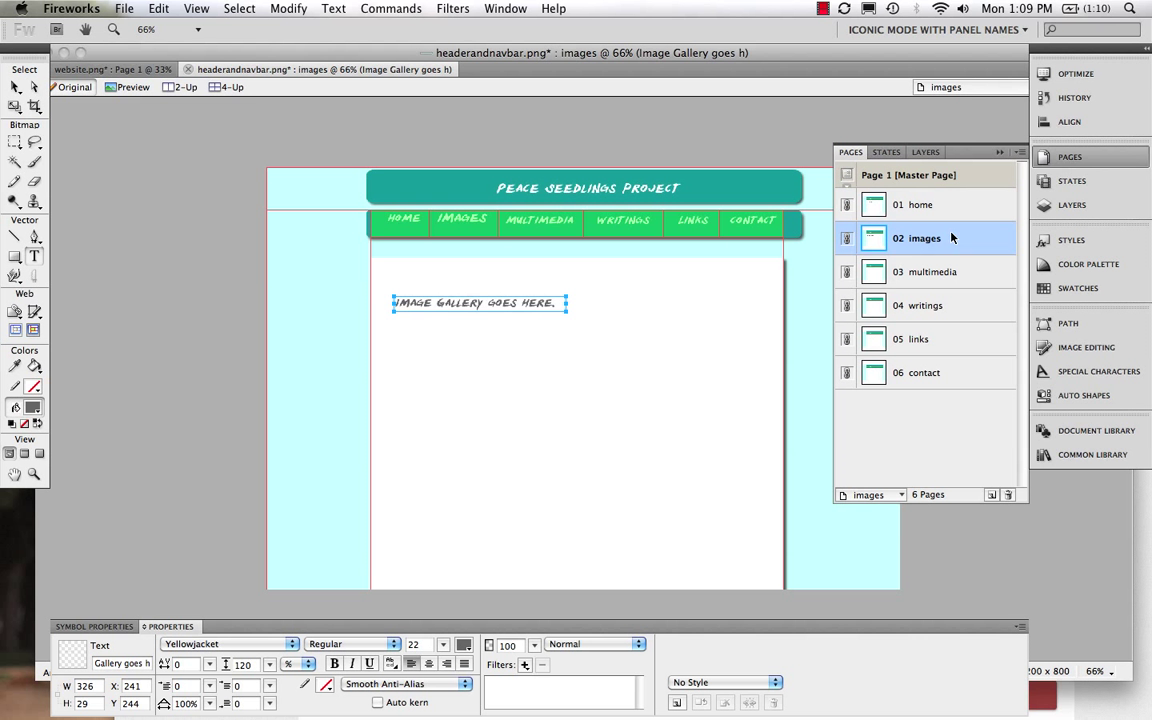
left_click(918, 339)
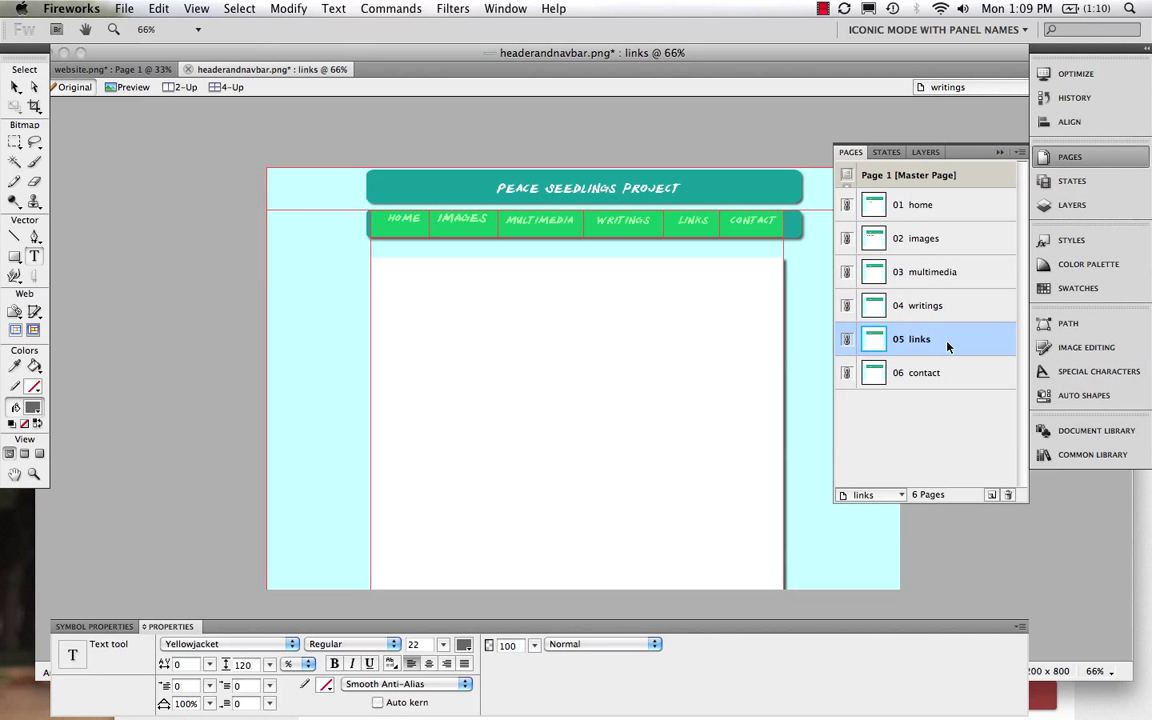
left_click(920, 204)
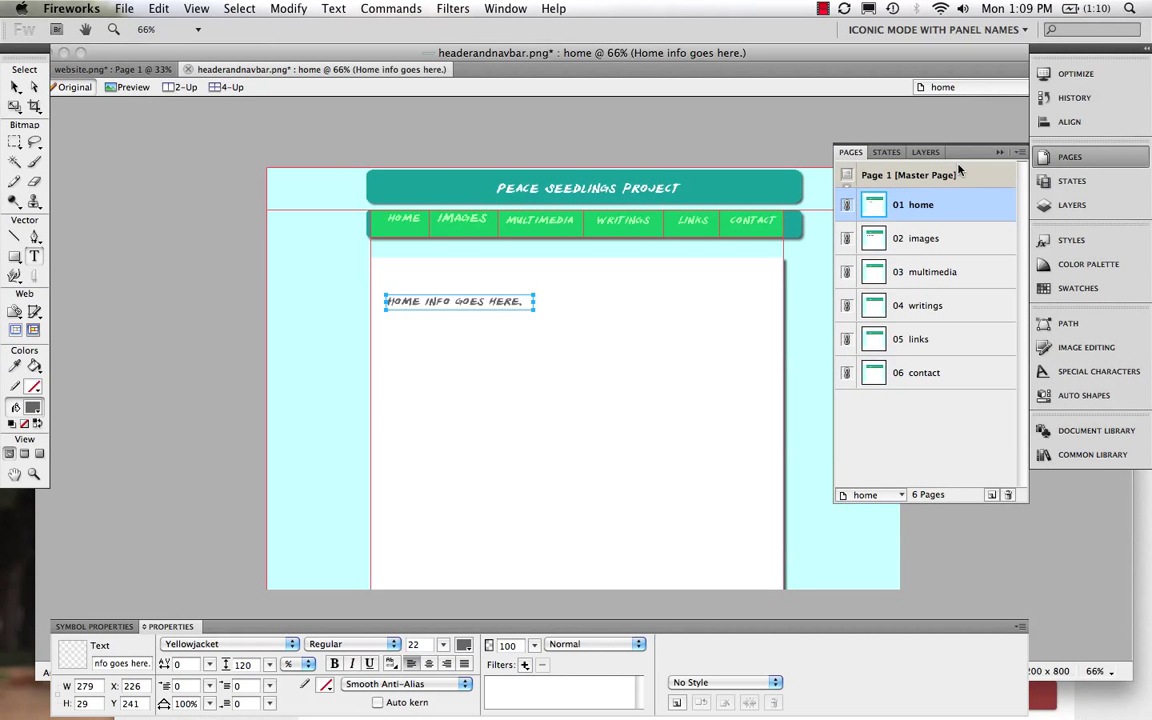
left_click(925, 305)
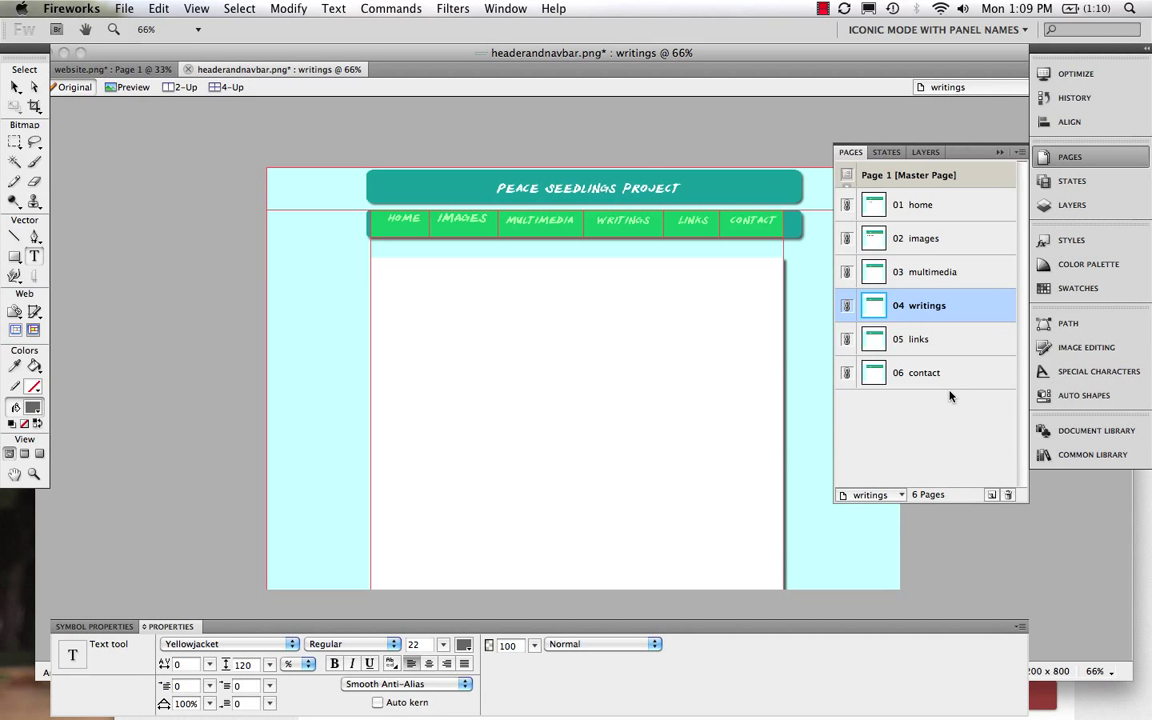
mouse_move(587, 478)
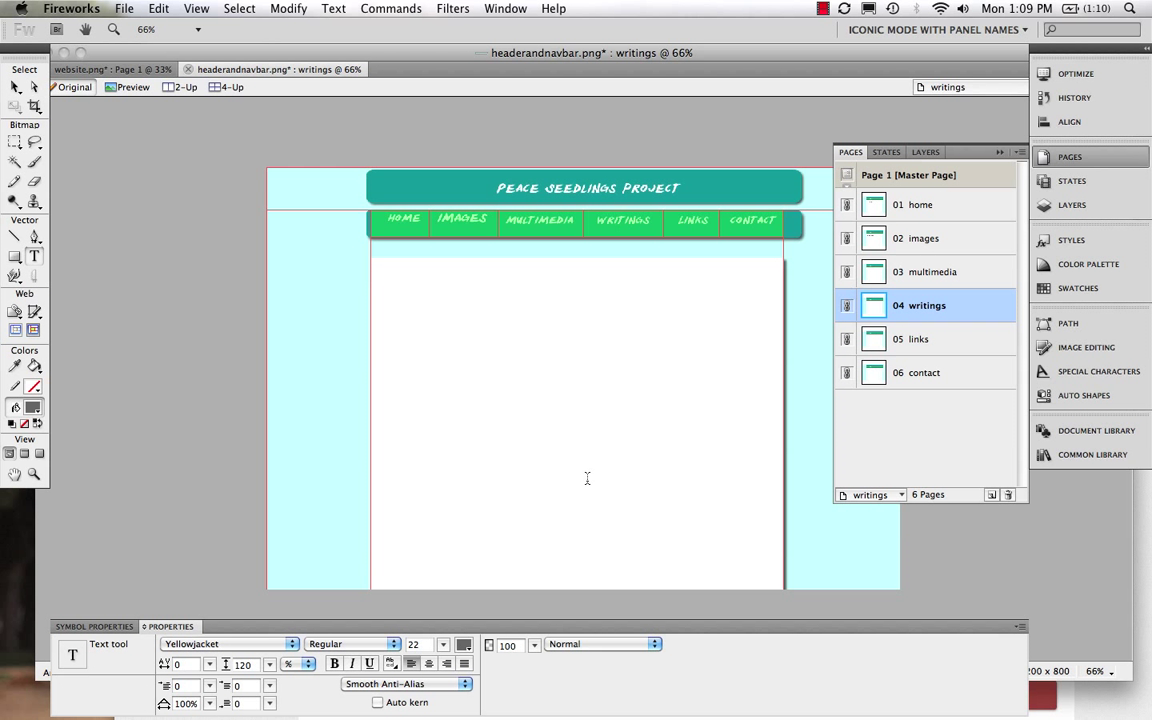
left_click(920, 204)
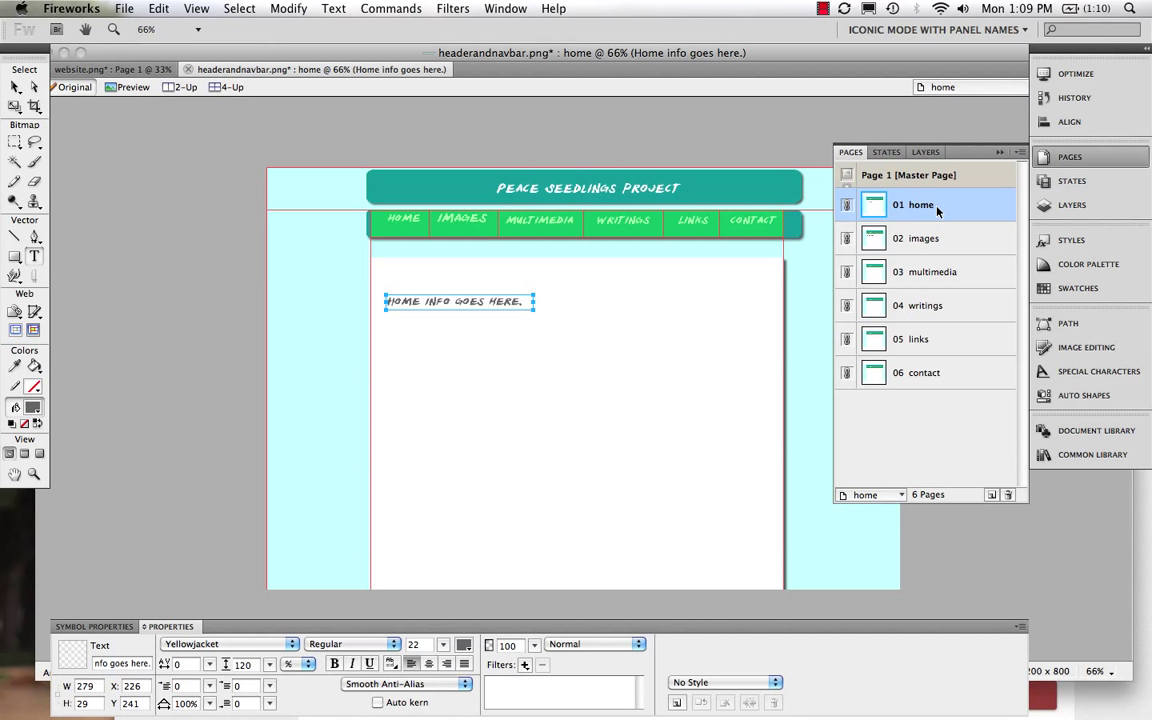